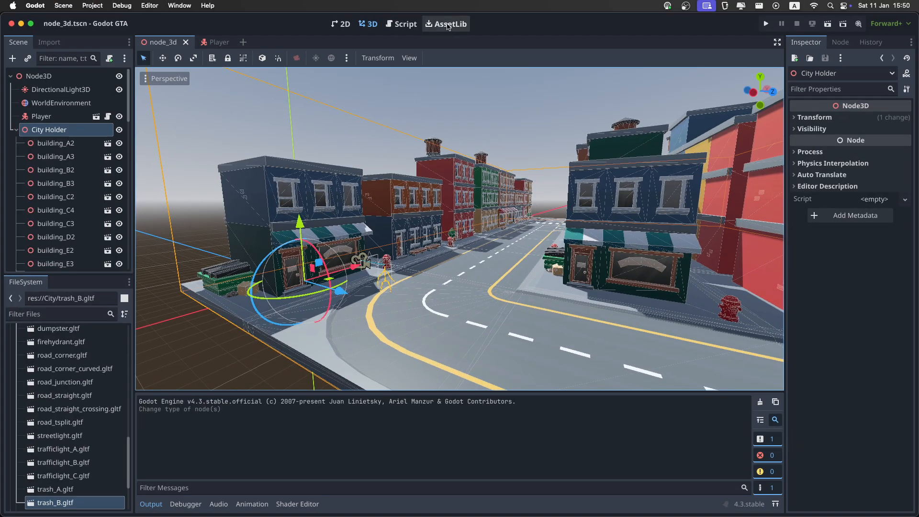
Step: Find the Simple 3D Car asset in the AssetLib and download it
click(445, 24)
text(car)
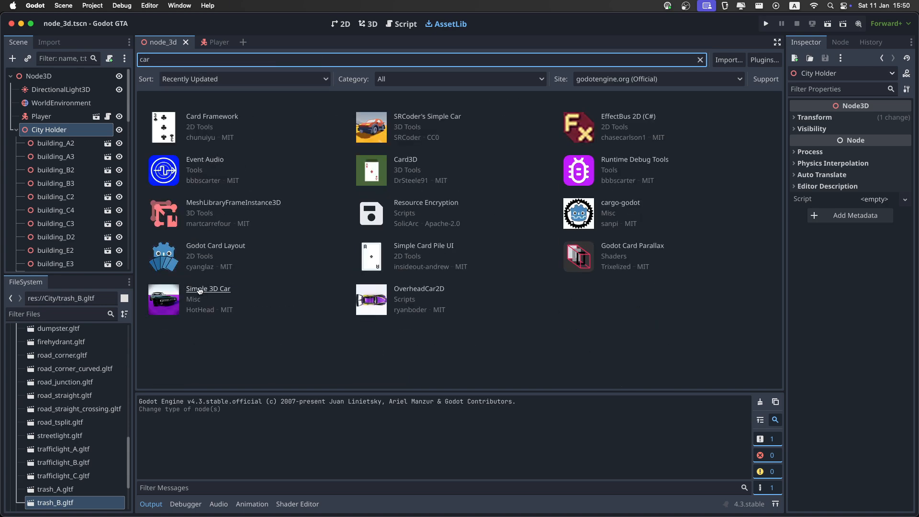
click(208, 288)
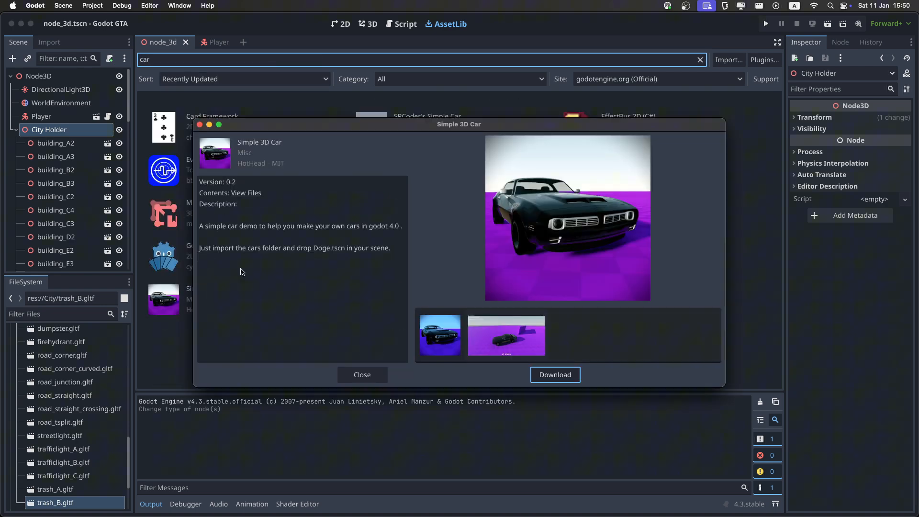
click(554, 375)
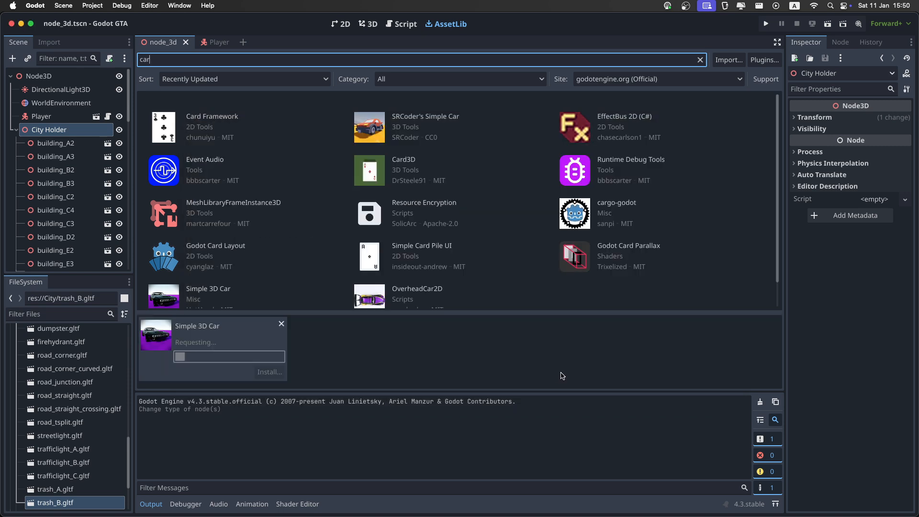
Step: Install the downloaded Simple 3D Car files into the project and confirm success
click(269, 372)
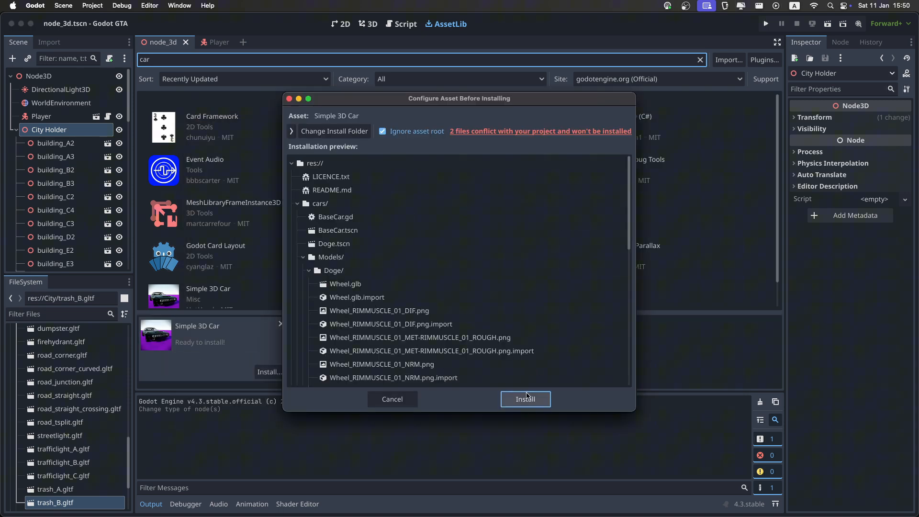
click(525, 399)
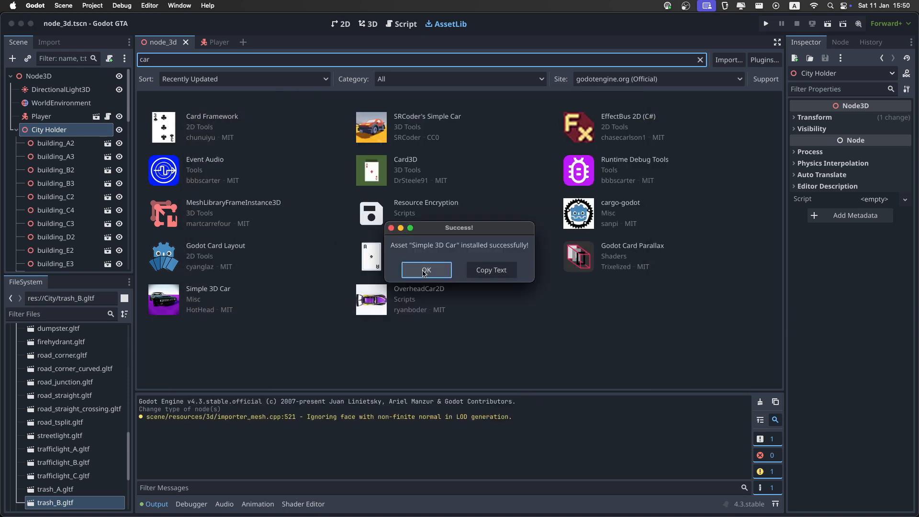
click(426, 270)
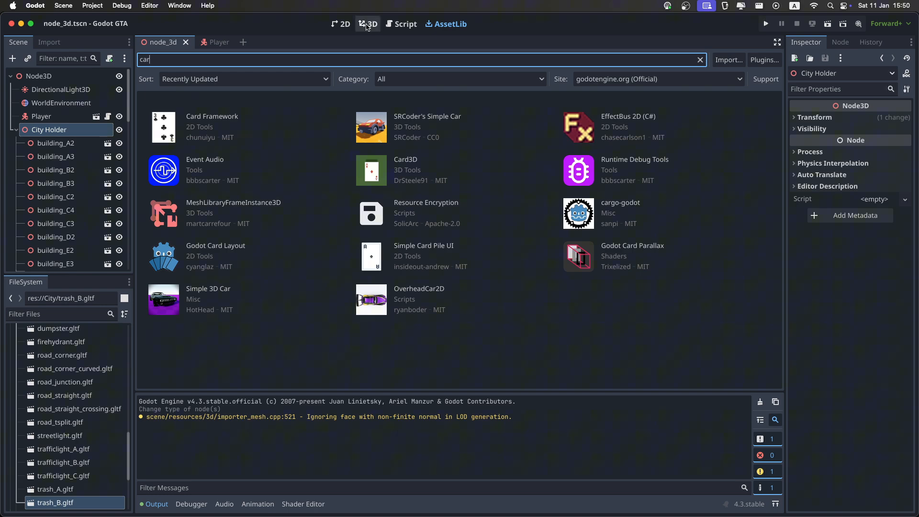
Step: Drag Doge.tscn from the cars folder onto the city road and run the game to test it
click(371, 24)
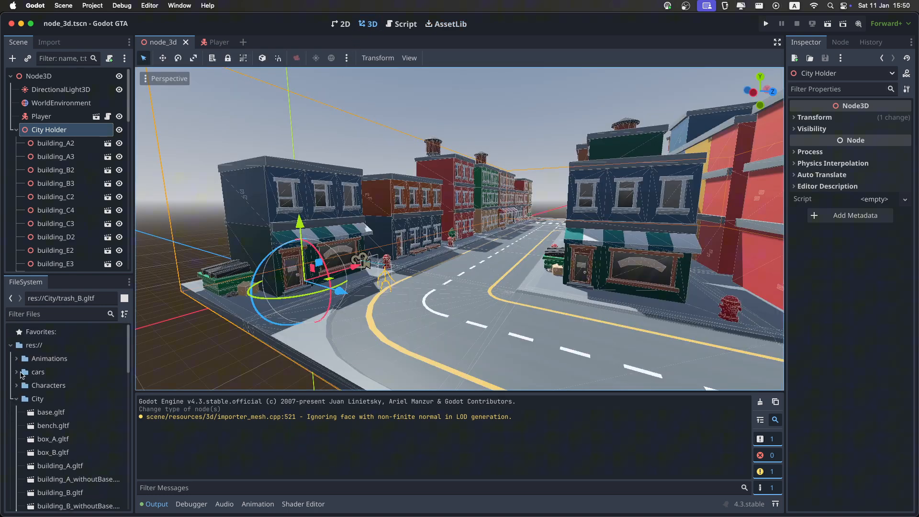
click(18, 372)
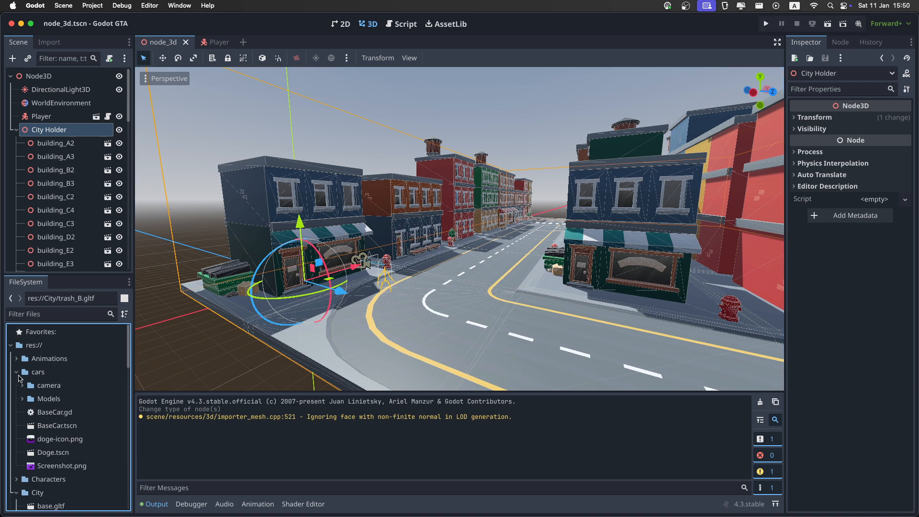
mouse_move(44, 456)
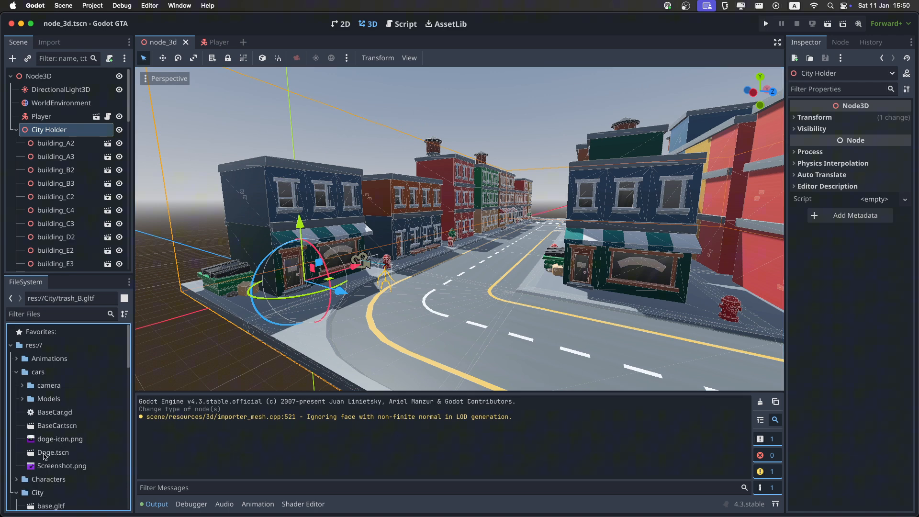
drag(53, 452, 452, 352)
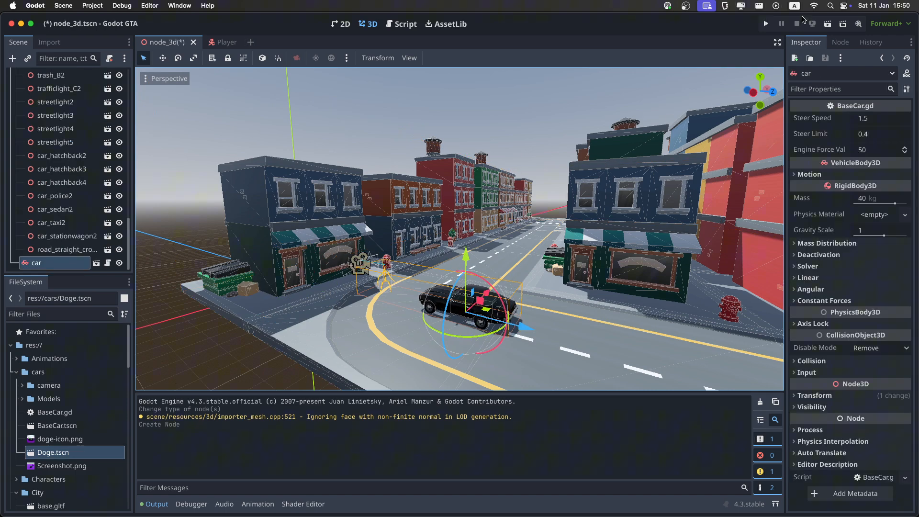
click(766, 23)
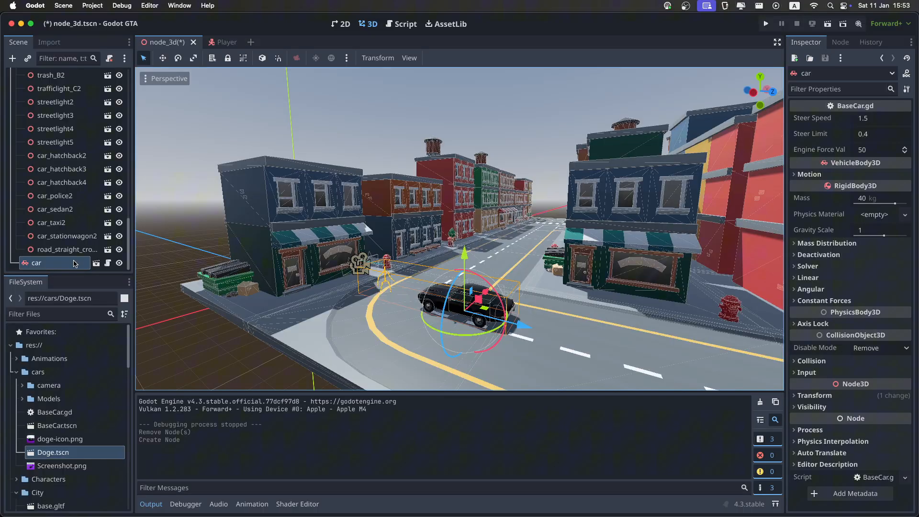
Step: Save the car node's branch as a scene named Taxi and open Taxi.tscn for editing
right_click(36, 262)
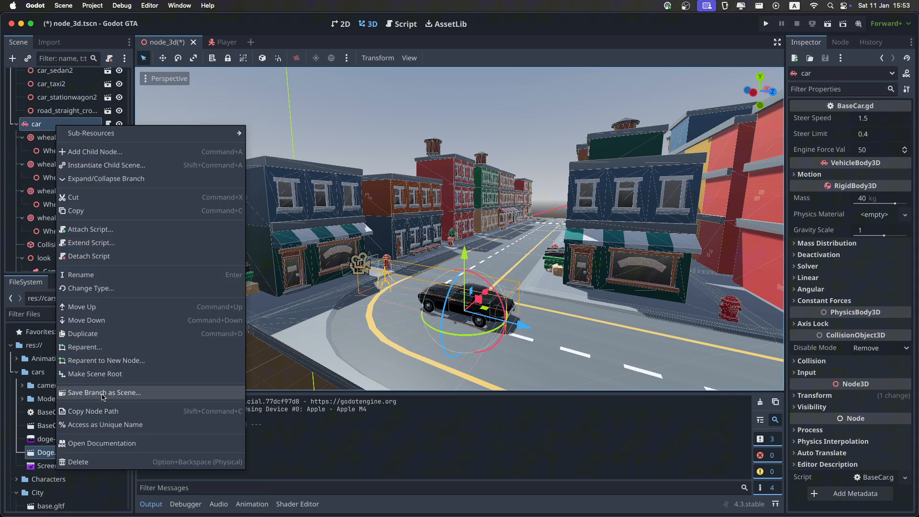
click(104, 392)
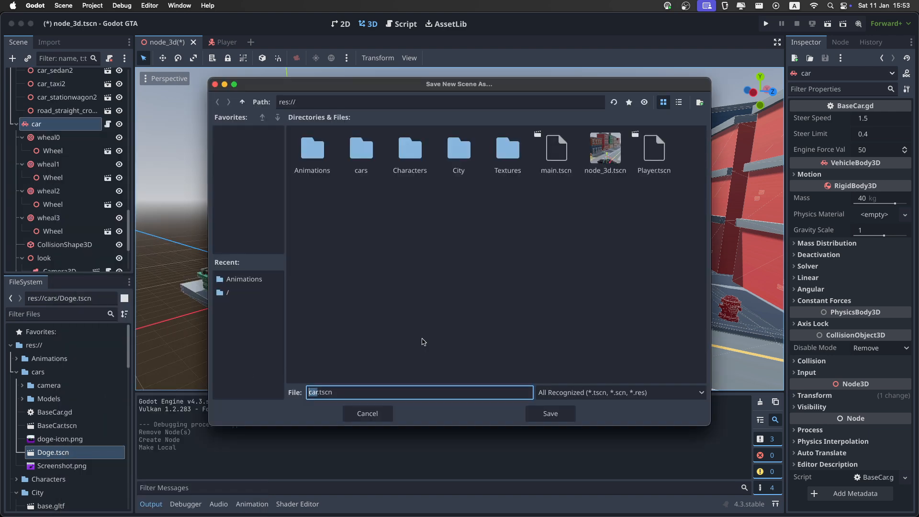
text(Taxi)
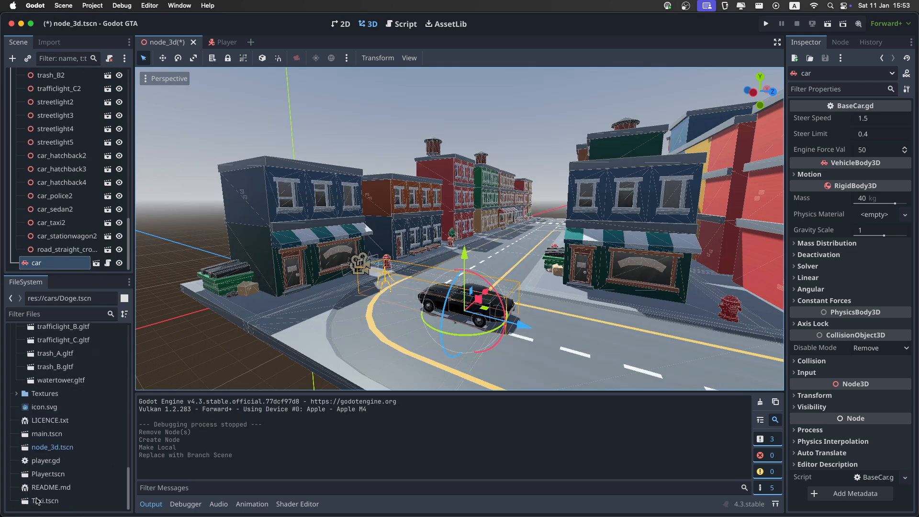
click(45, 500)
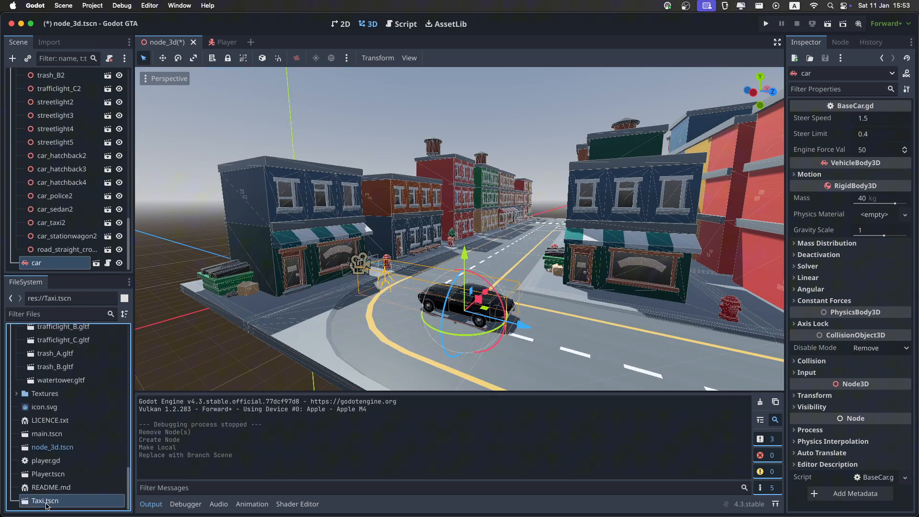
double_click(45, 499)
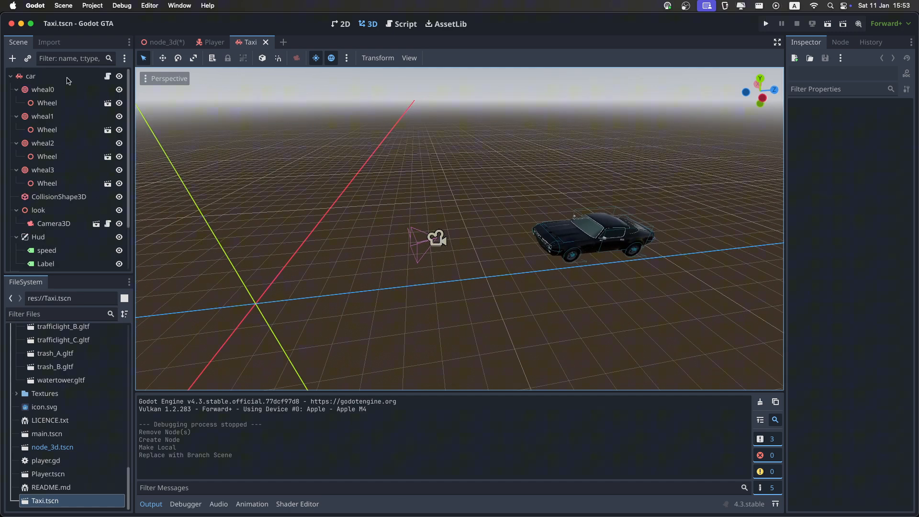
Step: Delete the Wheel meshes and doge-body, then add car_taxi.gltf to the scene
click(29, 76)
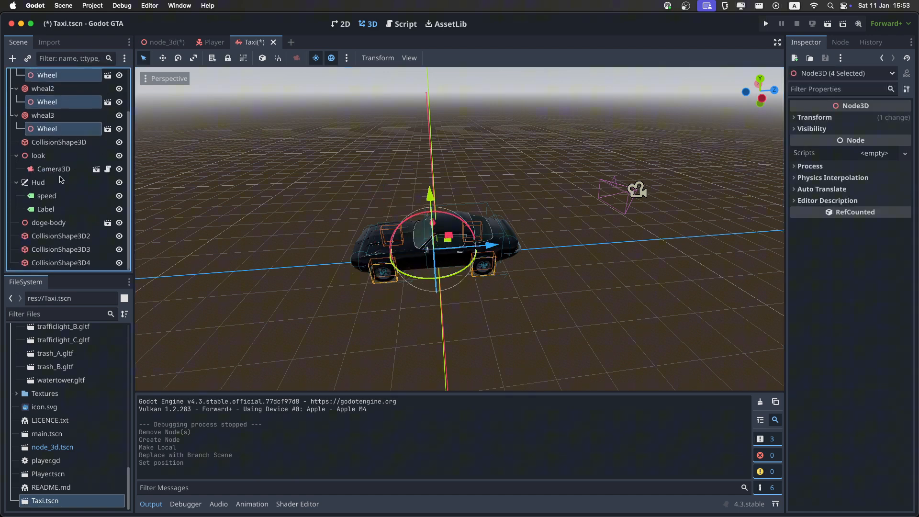
click(49, 223)
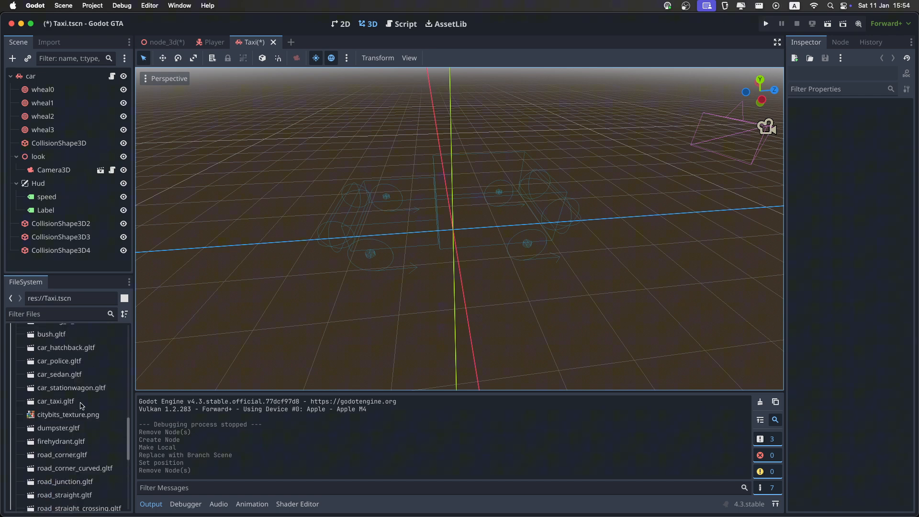
click(56, 401)
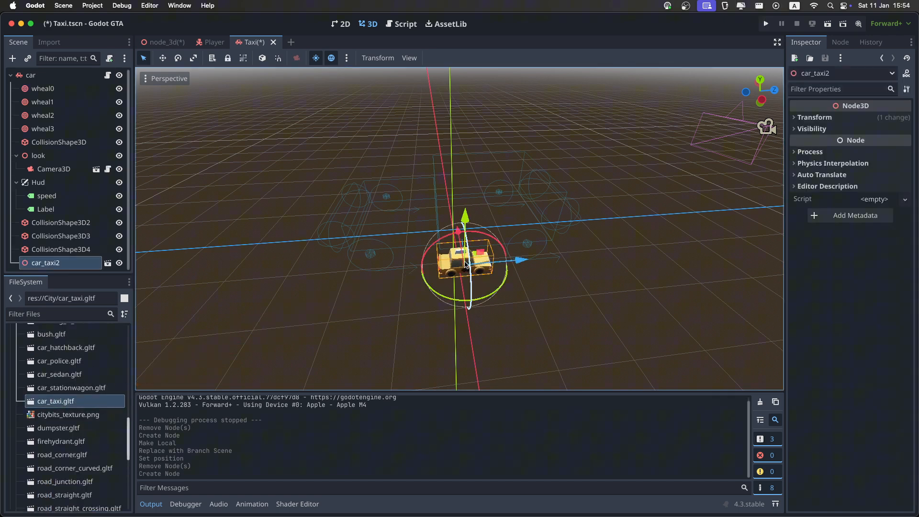
Step: Set car_taxi2's Rotation Y to 180 and Scale to 5, then Make Local
click(814, 117)
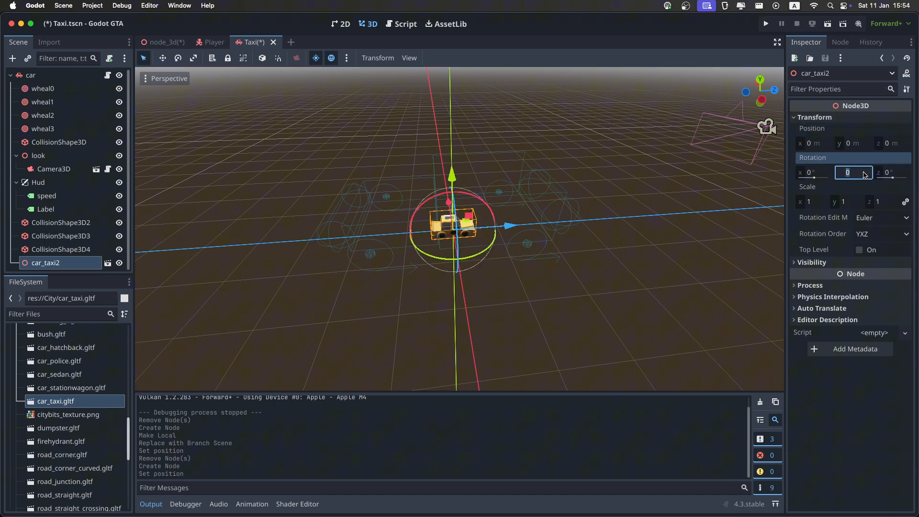
text(180)
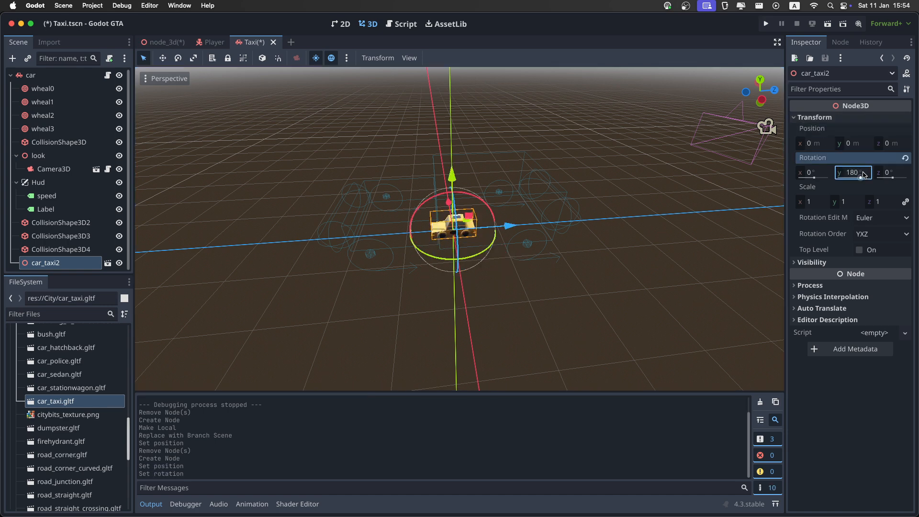
text(5)
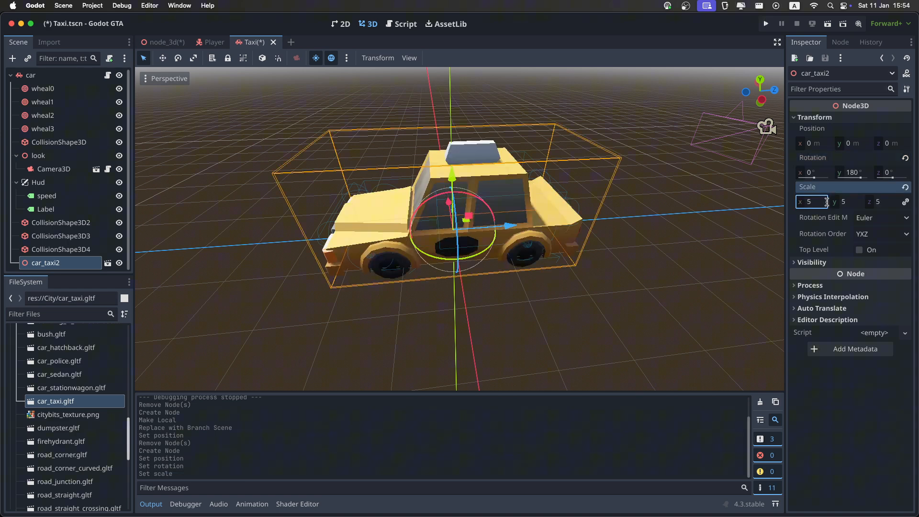
right_click(53, 263)
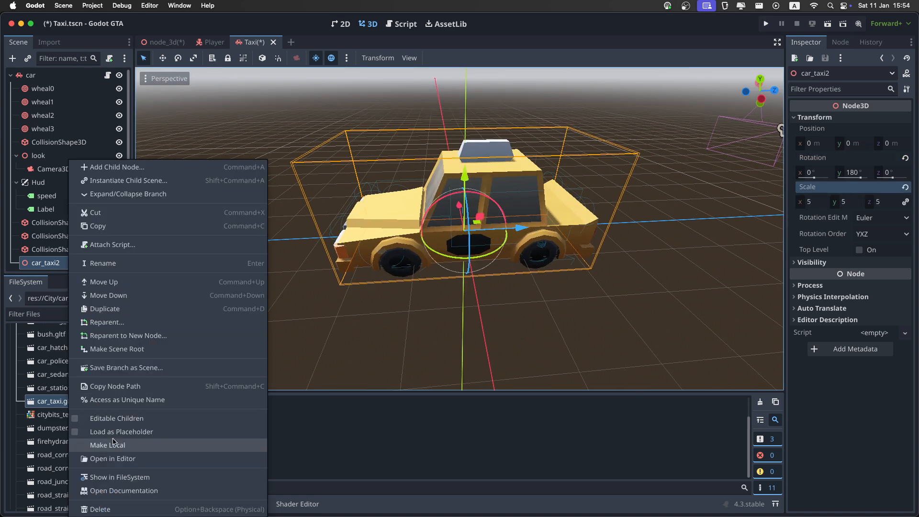
click(109, 444)
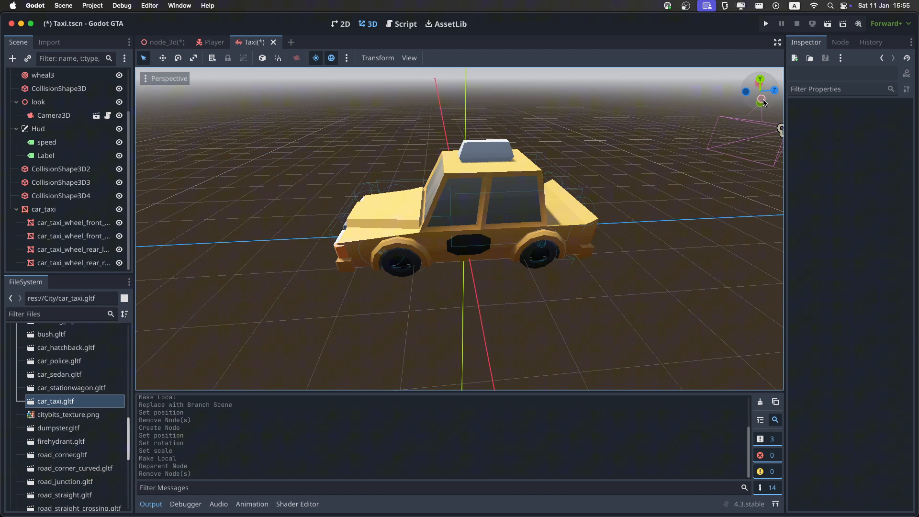
Step: In Left Orthogonal view, move wheel0 and wheel1 to line up with the taxi's wheels
click(73, 222)
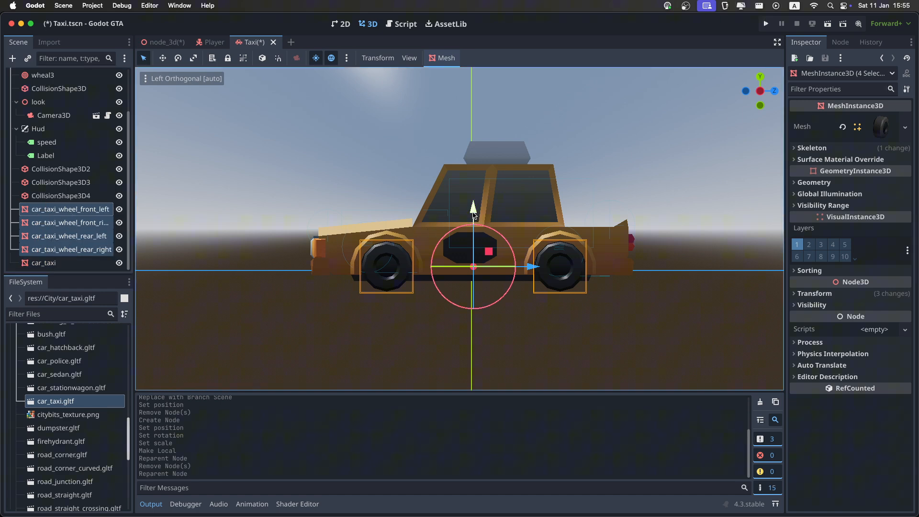
drag(473, 208, 473, 194)
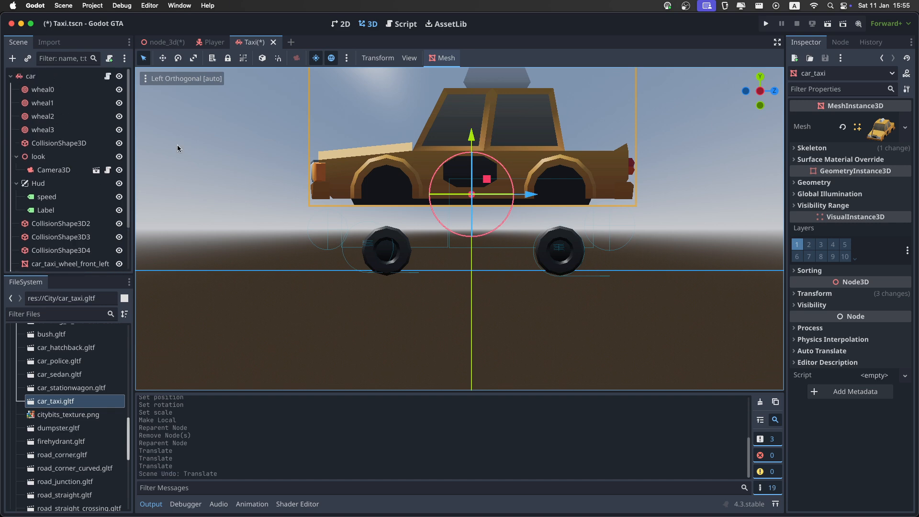
click(43, 103)
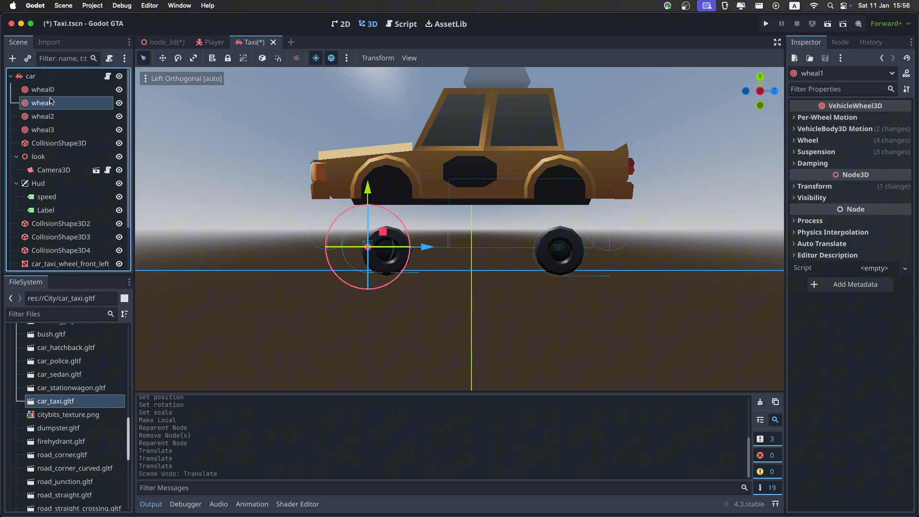
click(42, 89)
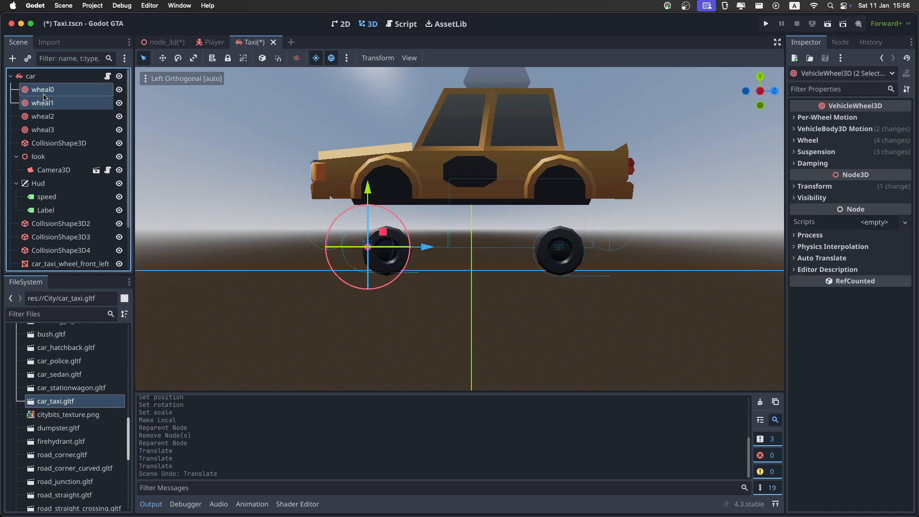
drag(382, 232, 385, 235)
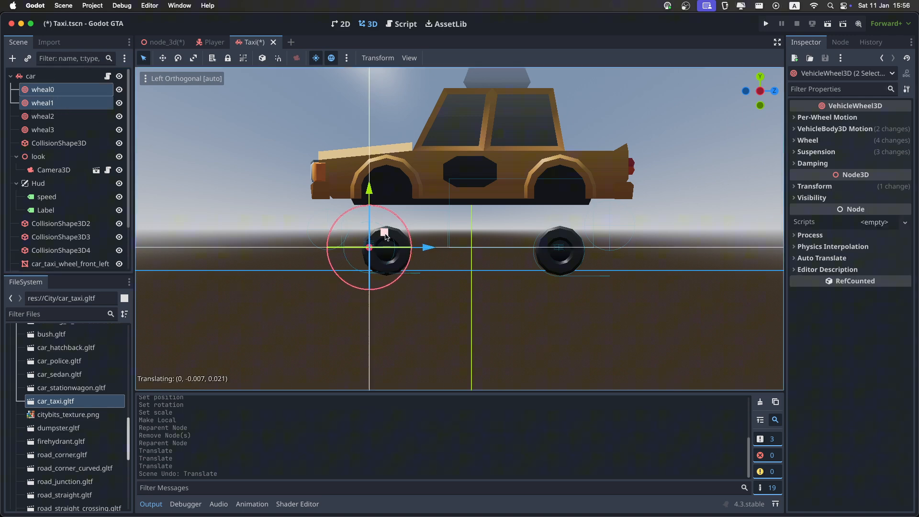
drag(369, 246, 386, 250)
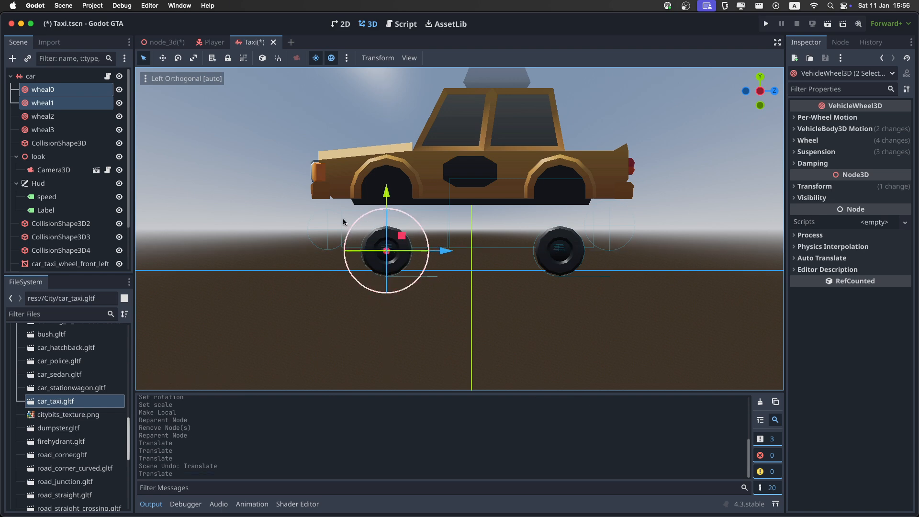
Step: Move the car_taxi body mesh so it sits over the wheels
click(42, 115)
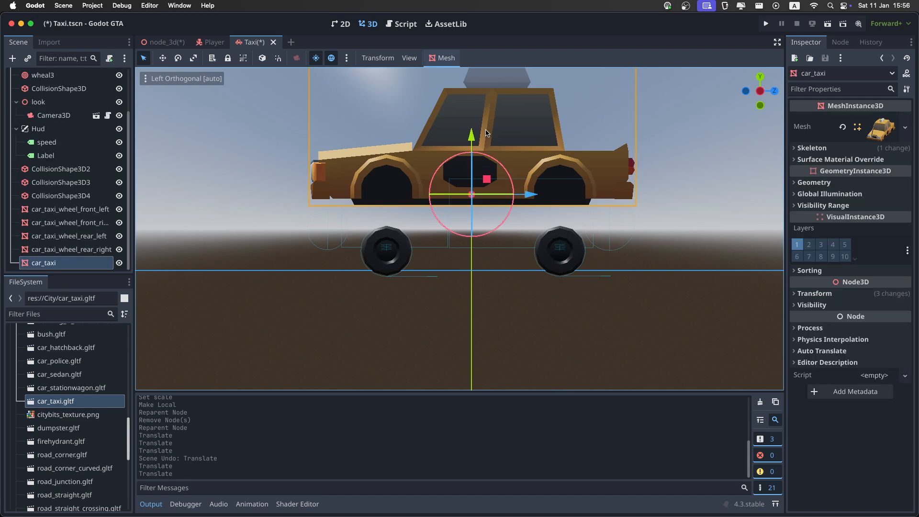
drag(471, 133, 471, 180)
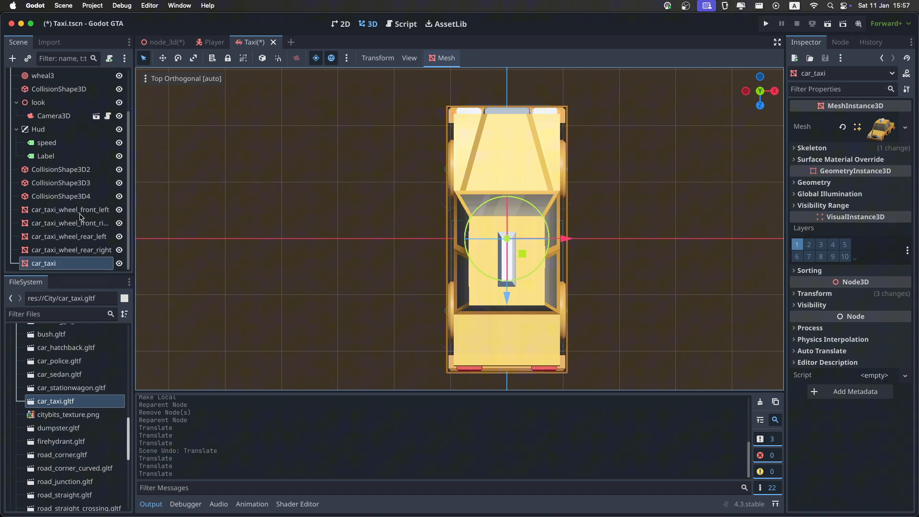
Step: Parent each car_taxi_wheel mesh under its matching wheel0–wheel3 VehicleWheel3D node
click(71, 209)
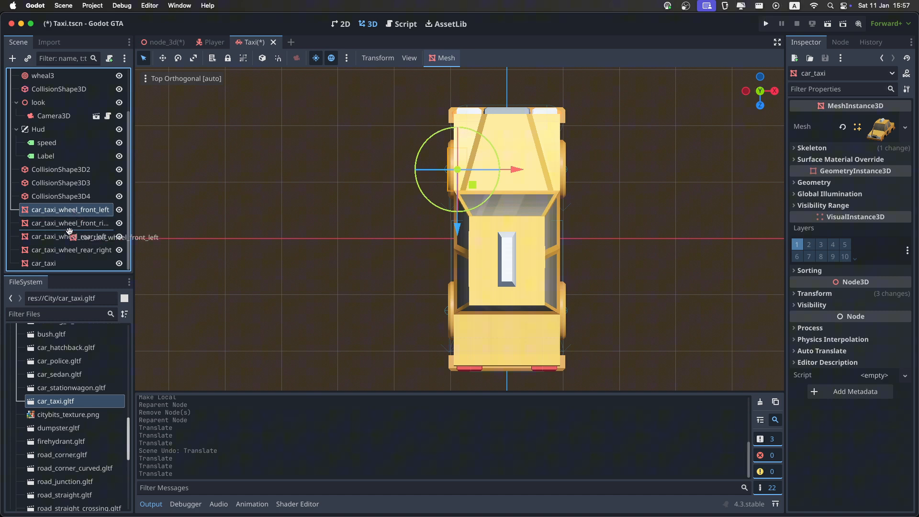
click(69, 222)
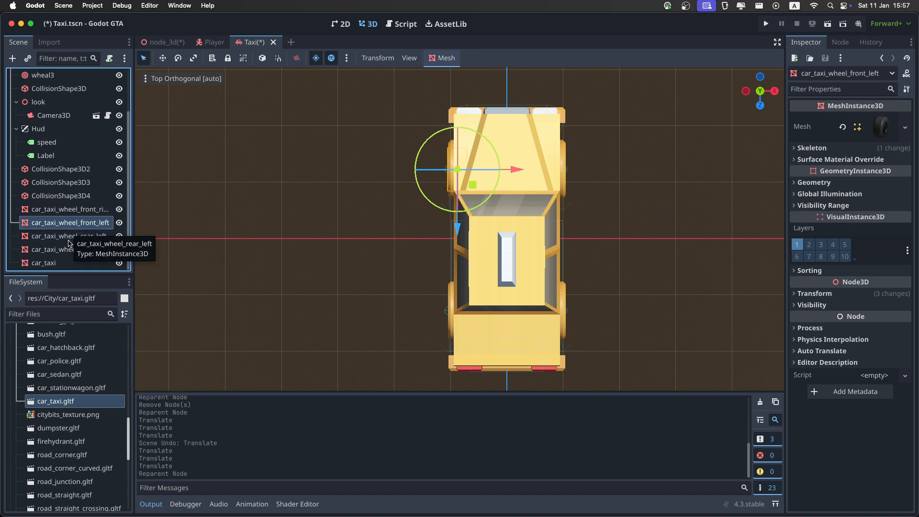
click(69, 236)
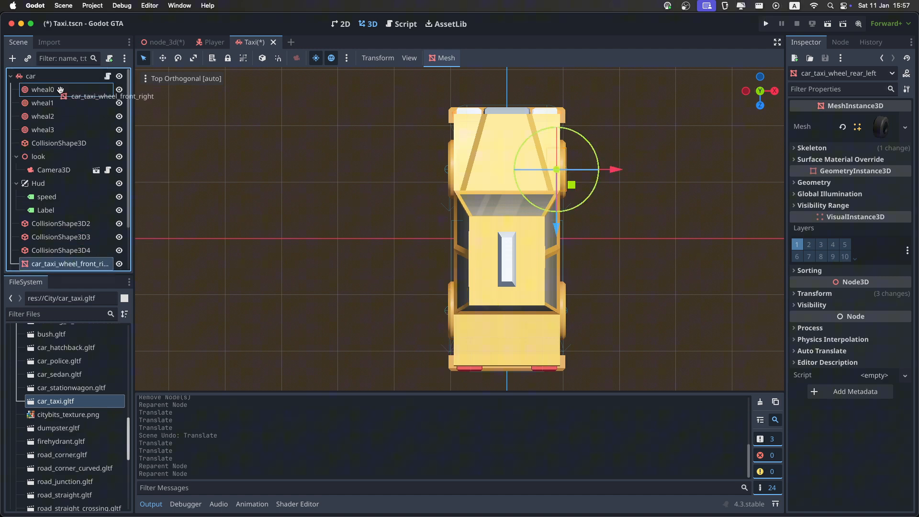
click(42, 89)
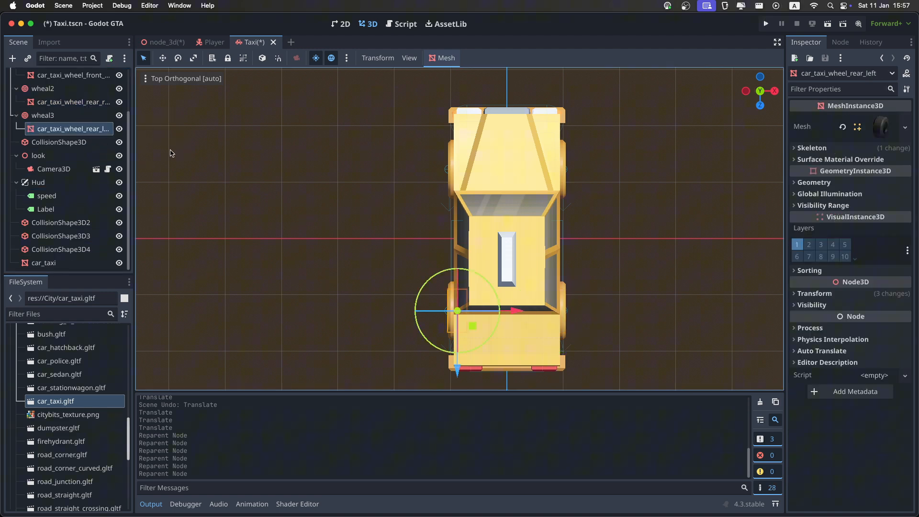
mouse_move(97, 155)
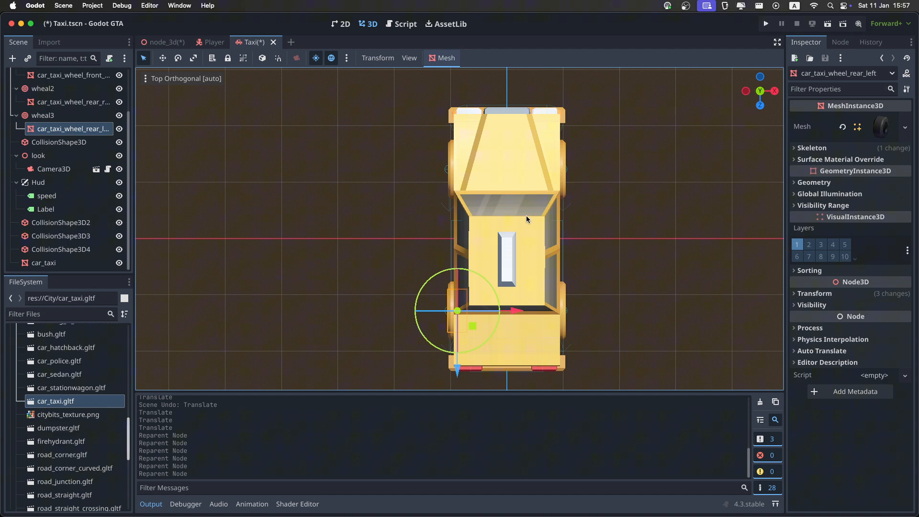
mouse_move(303, 217)
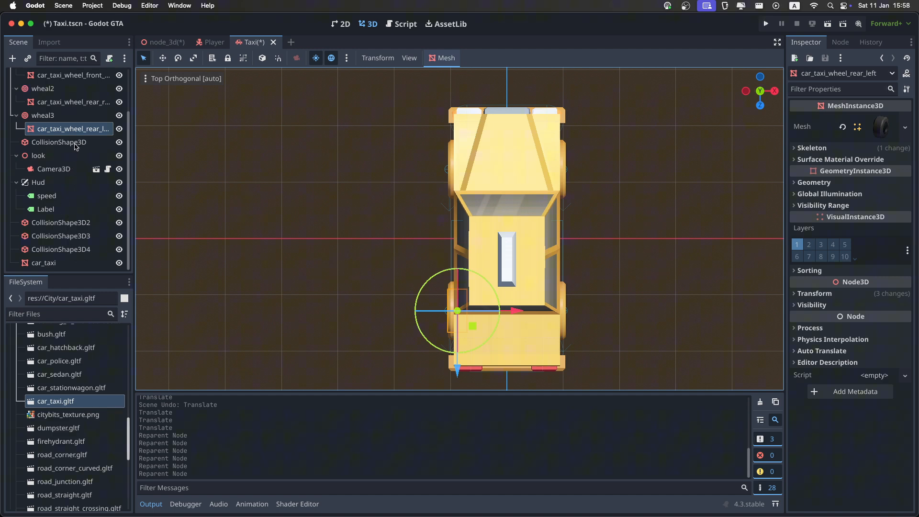
Step: Resize CollisionShape3D, delete CollisionShape3D2, and give CollisionShape3D4 a New BoxShape3D
click(58, 142)
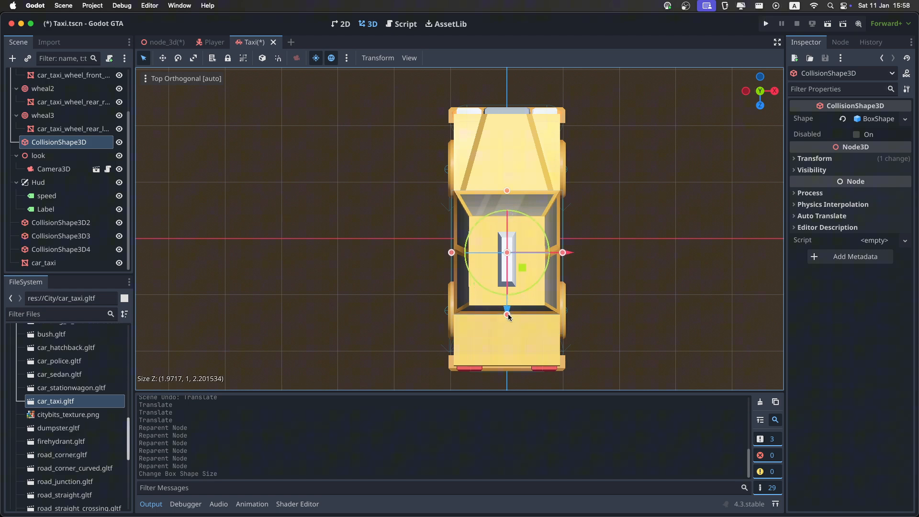
click(60, 222)
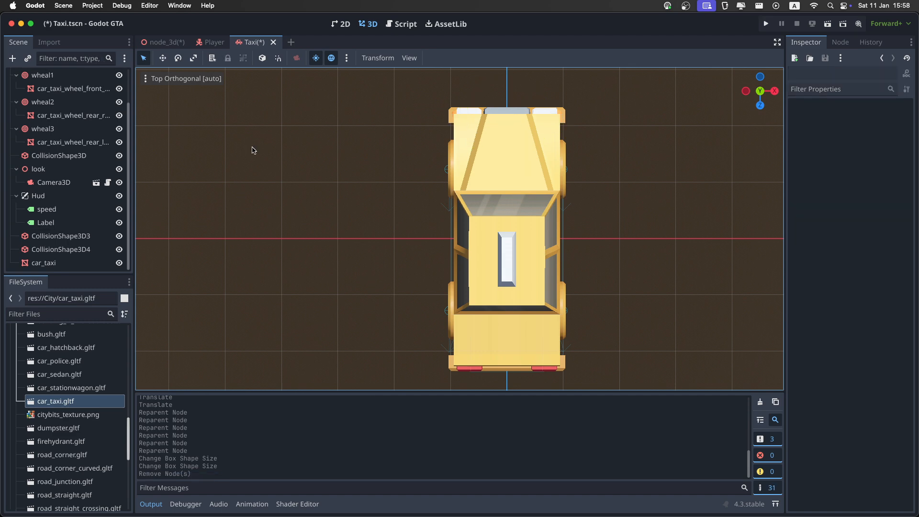
click(62, 236)
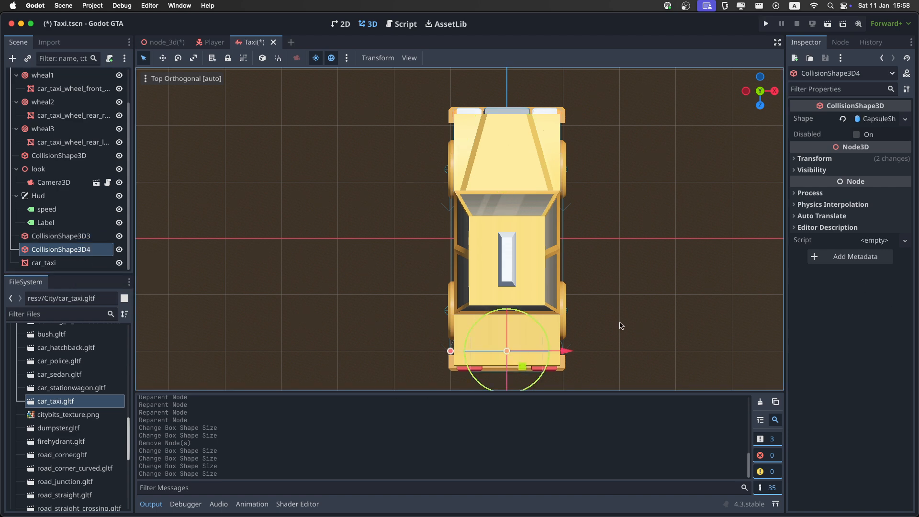
mouse_move(529, 338)
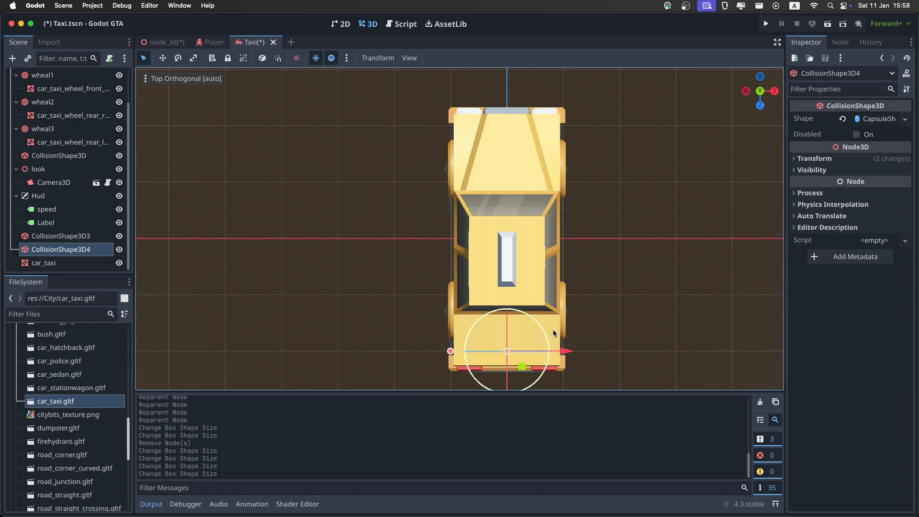
click(905, 119)
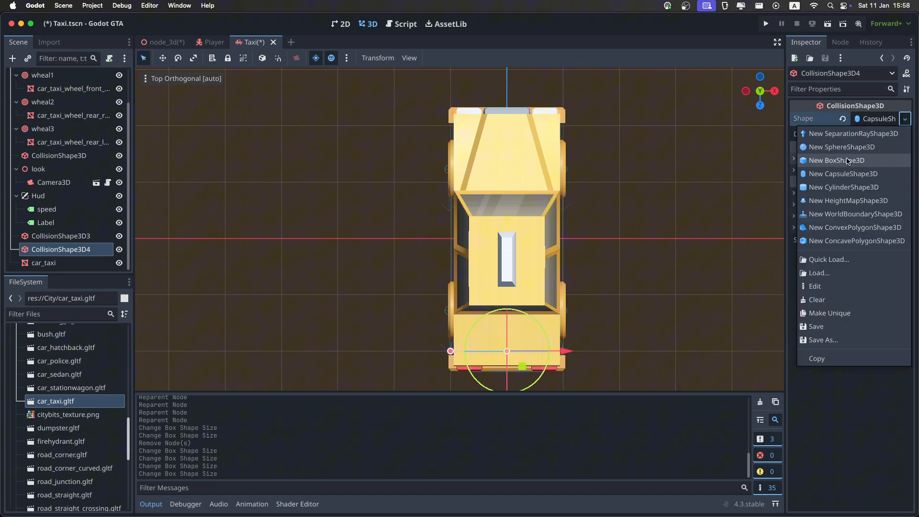
click(837, 160)
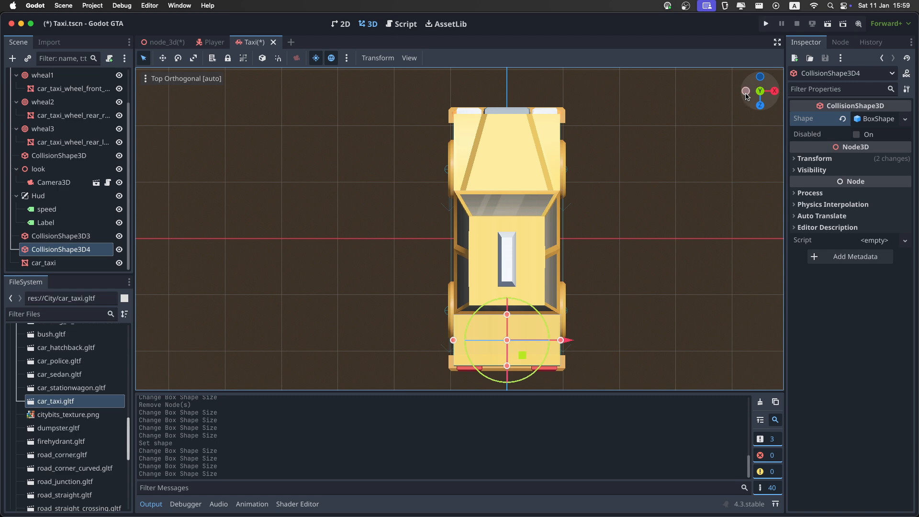
Step: From the side view, resize the new collision box to fit the taxi body
click(746, 90)
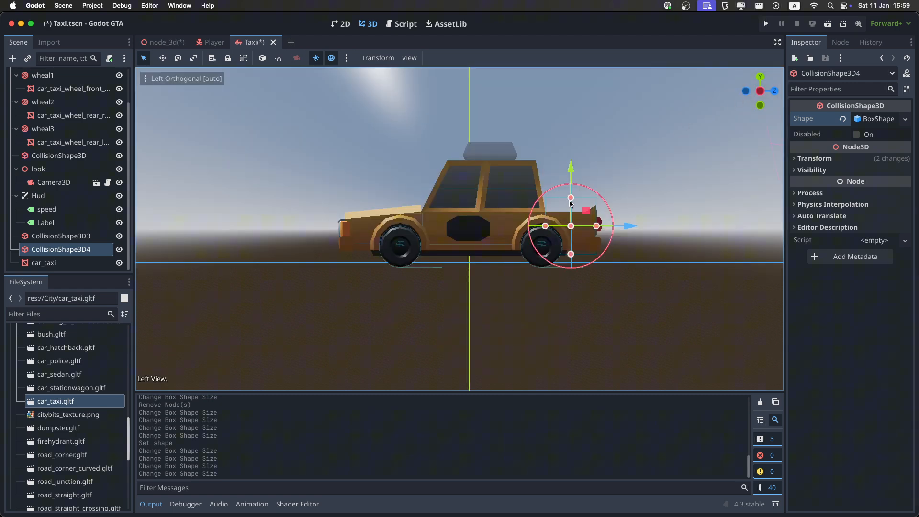
drag(585, 209, 571, 210)
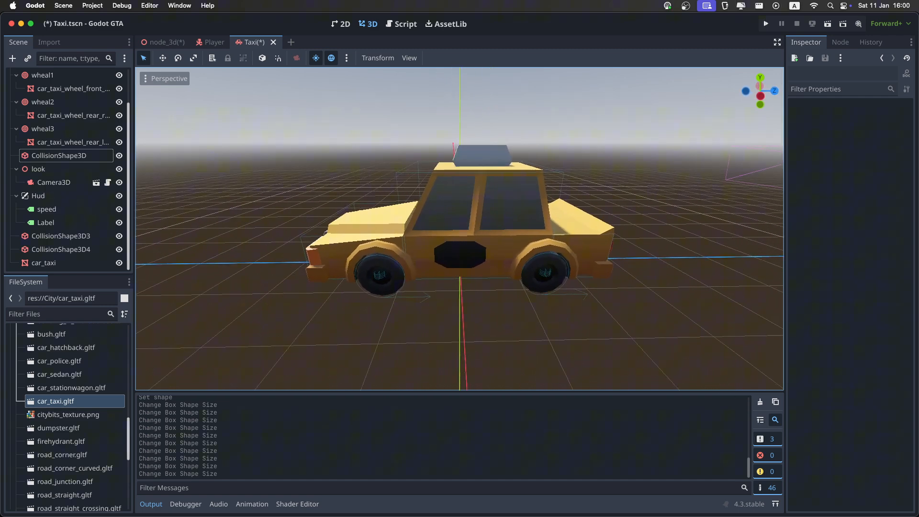
Step: Delete the Hud's Label, rename the root node Taxi, and open its BaseCar.gd script
click(45, 244)
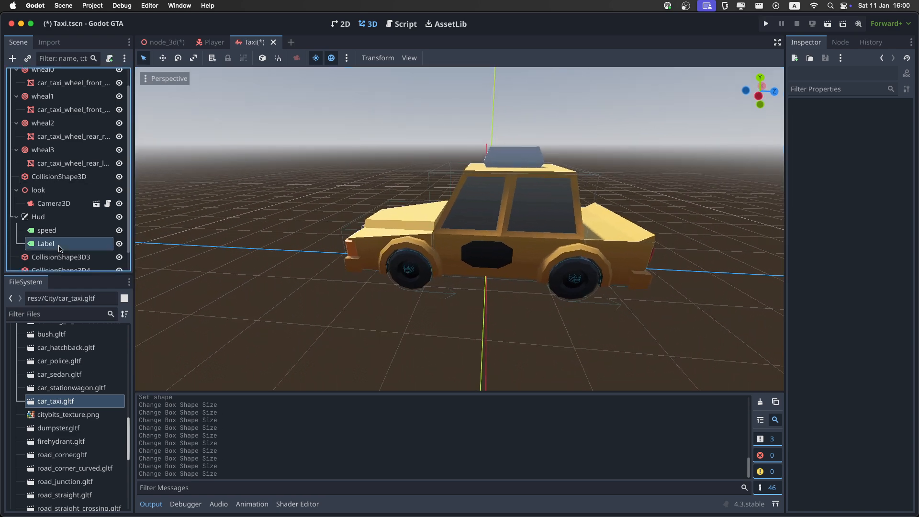
click(45, 243)
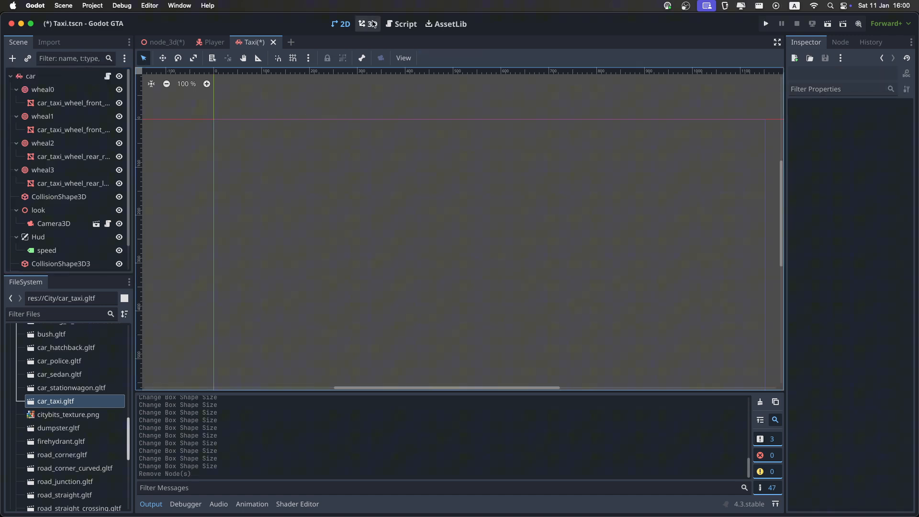
click(371, 24)
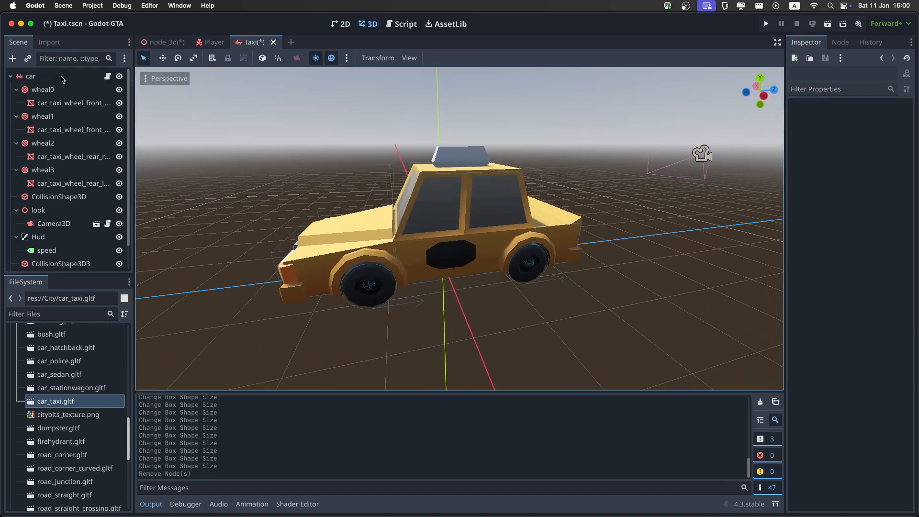
double_click(29, 75)
text(Taxi)
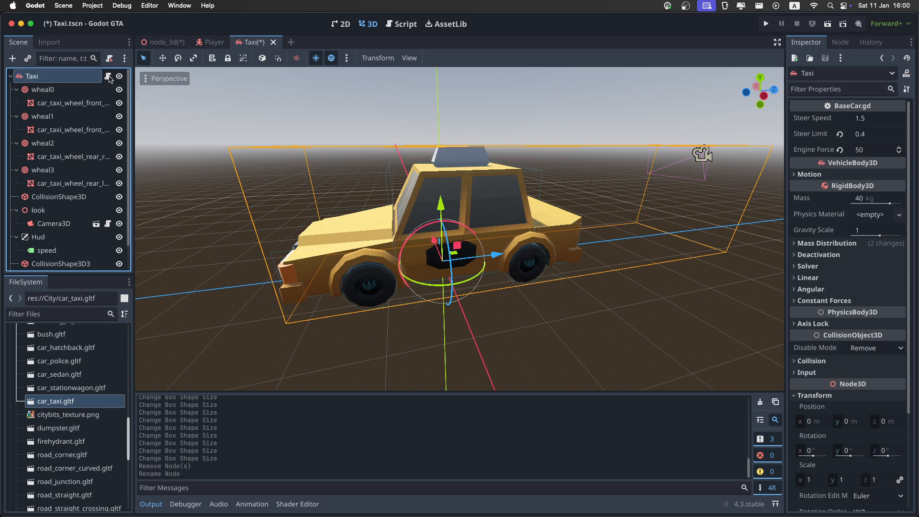
click(401, 24)
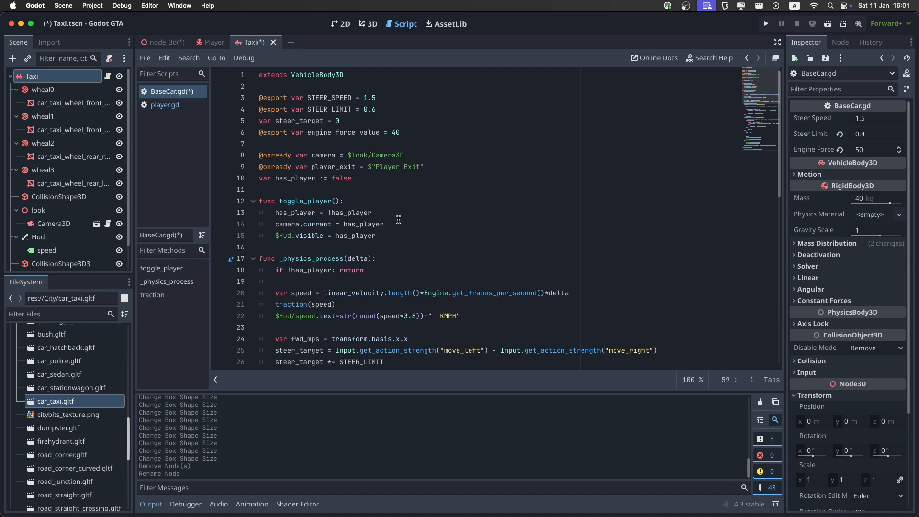
mouse_move(374, 163)
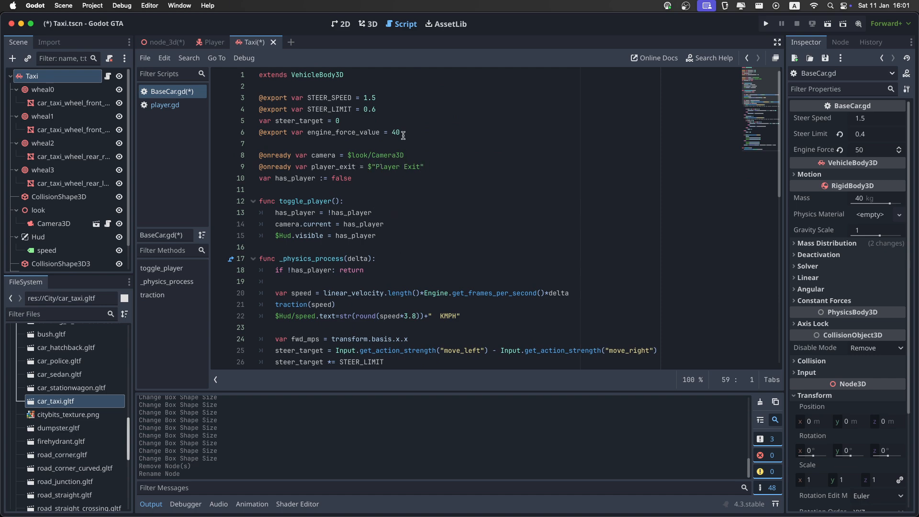
Step: Add a child Node3D to the Taxi root and rename it Player Exit
click(368, 24)
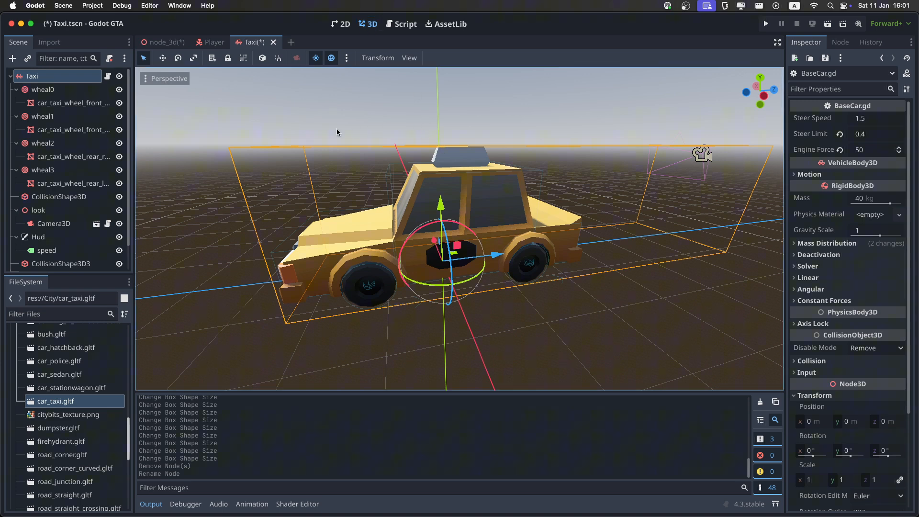
click(32, 76)
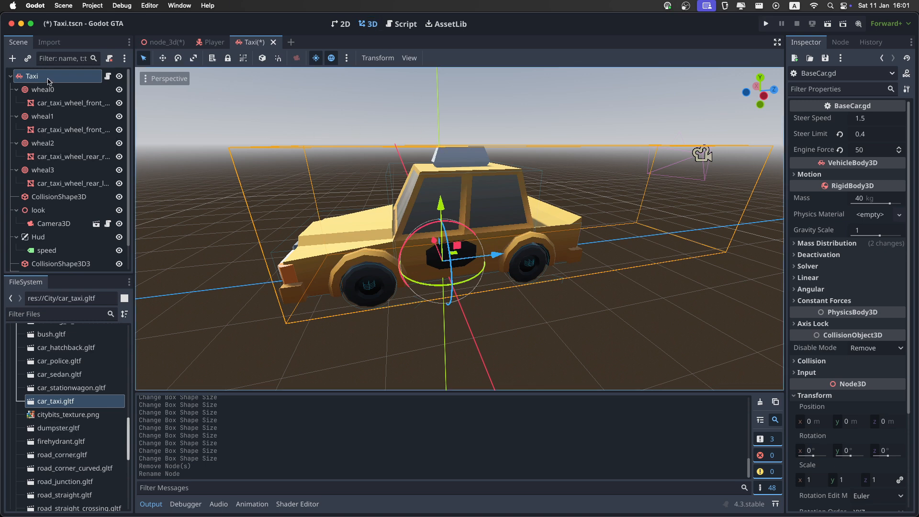
click(12, 58)
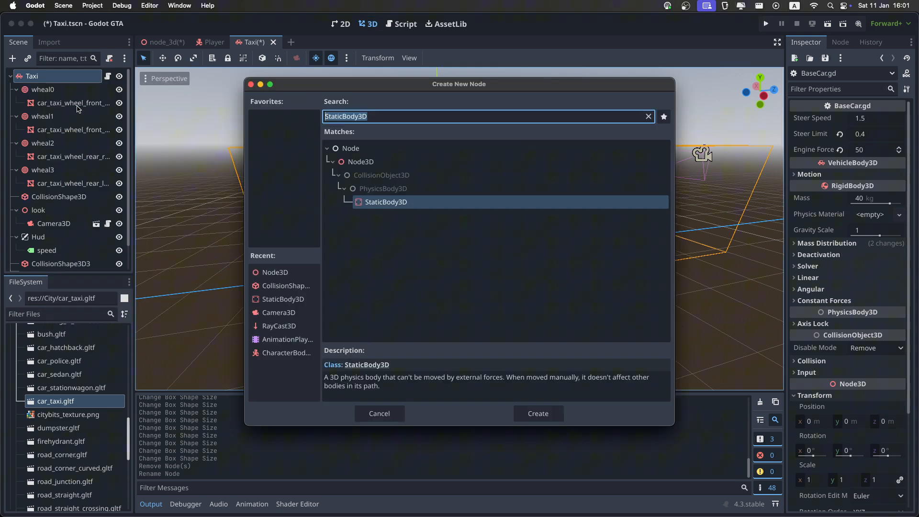
click(538, 414)
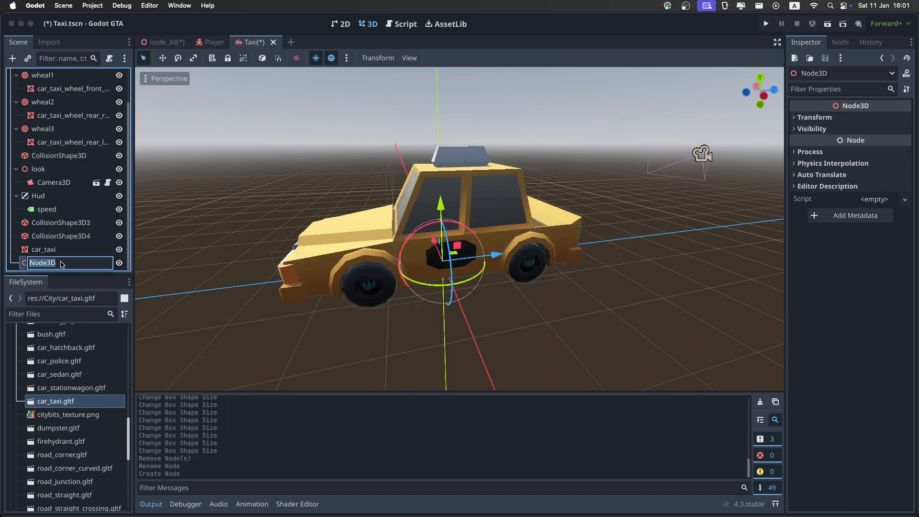
text(PLayer Exit)
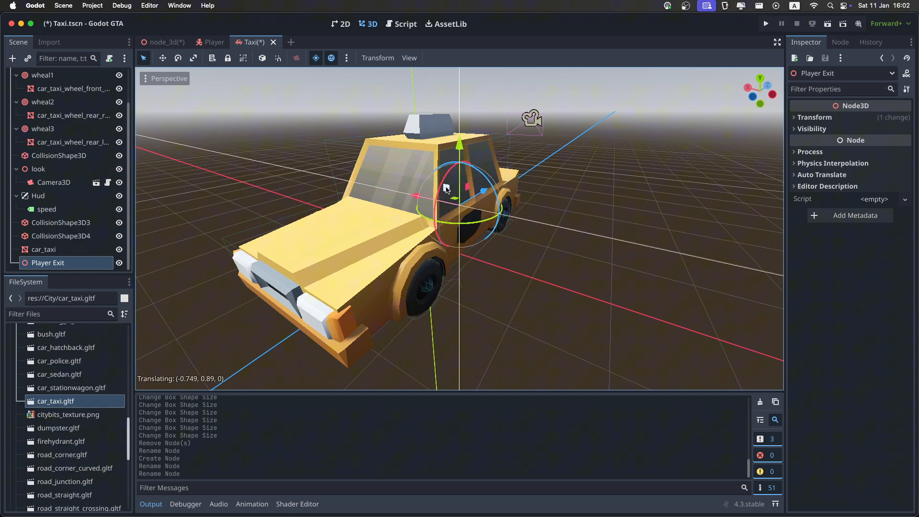
Step: Move Player Exit beside the taxi's side door and save the scene
drag(460, 193, 489, 220)
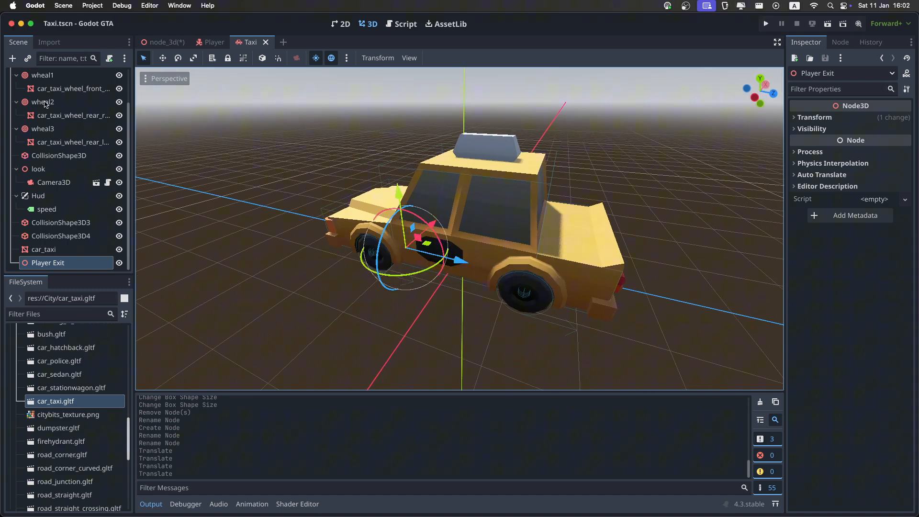
click(32, 76)
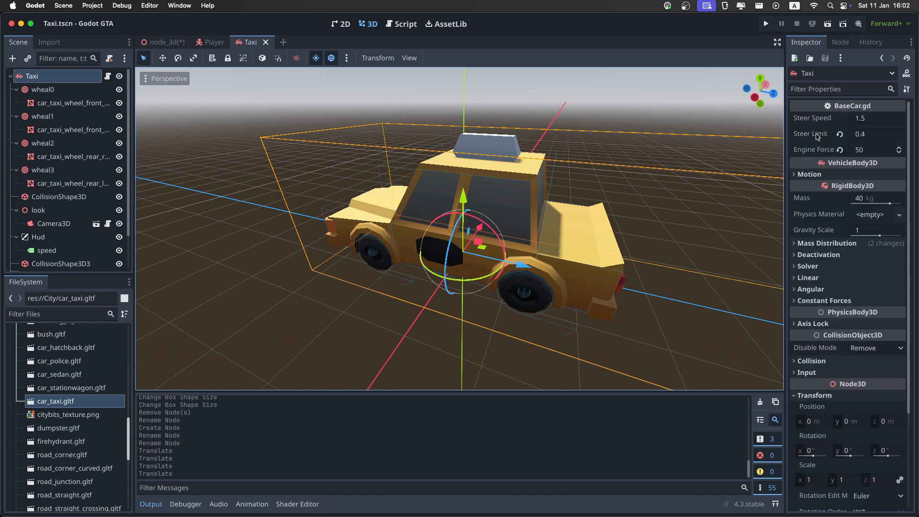
mouse_move(809, 128)
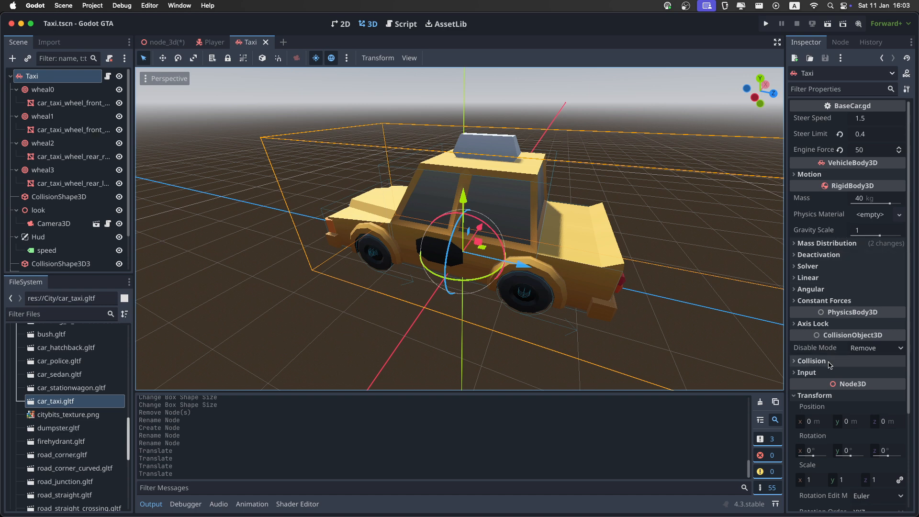
Step: Enable collision layer 5 and mask 5 on the Taxi, review wheel0's motion and friction settings, save, and go to the Player scene
click(810, 360)
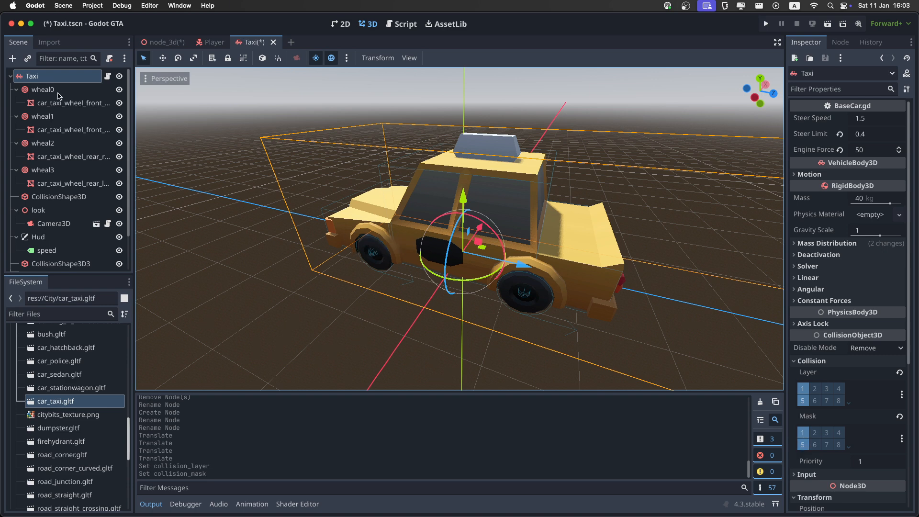
click(42, 89)
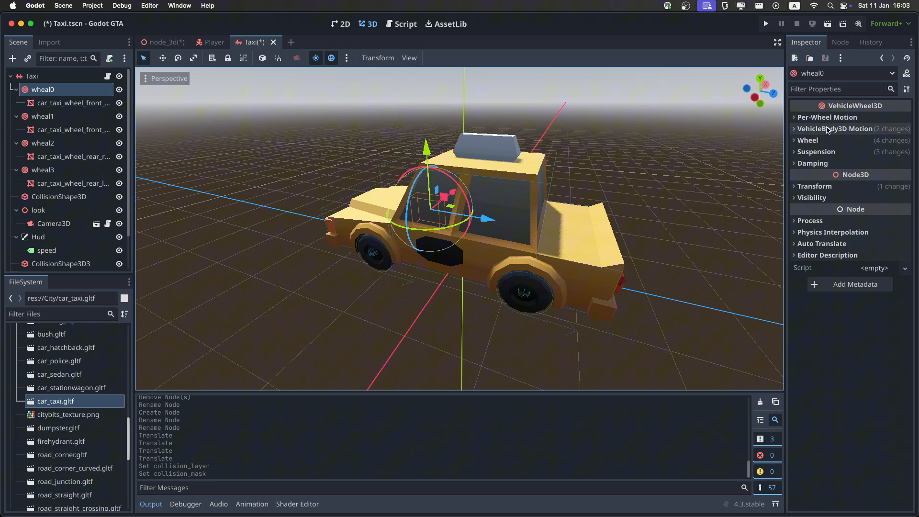
click(828, 117)
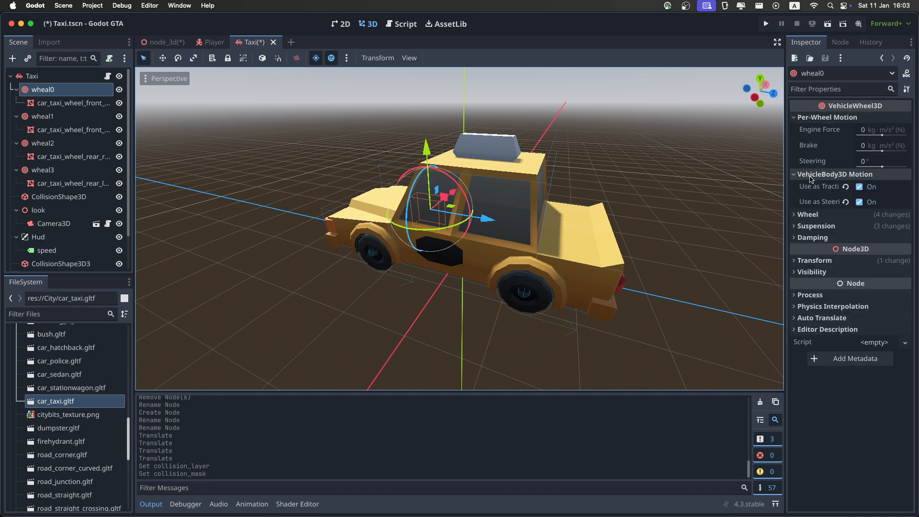
click(806, 214)
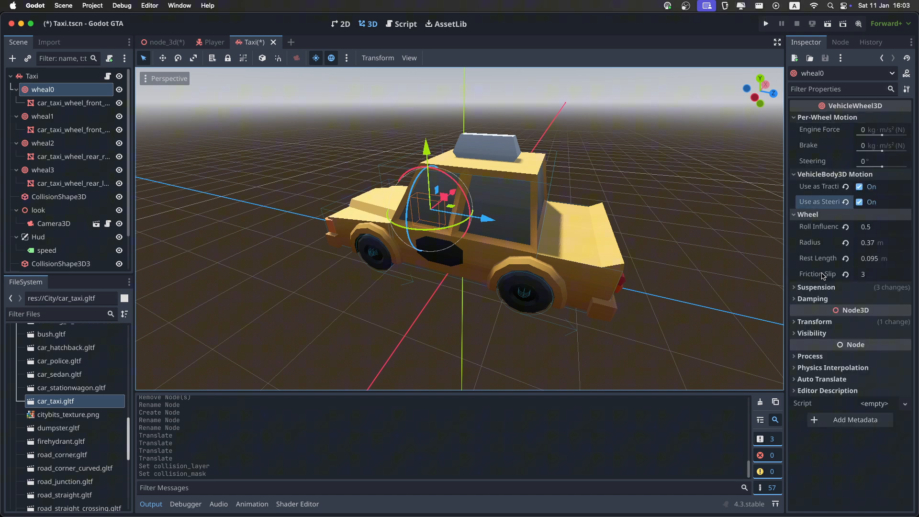
click(815, 287)
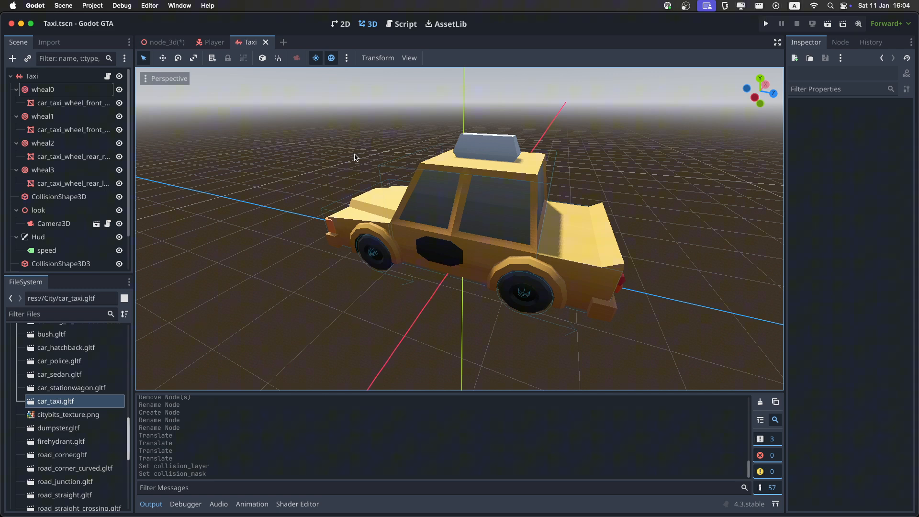
click(214, 42)
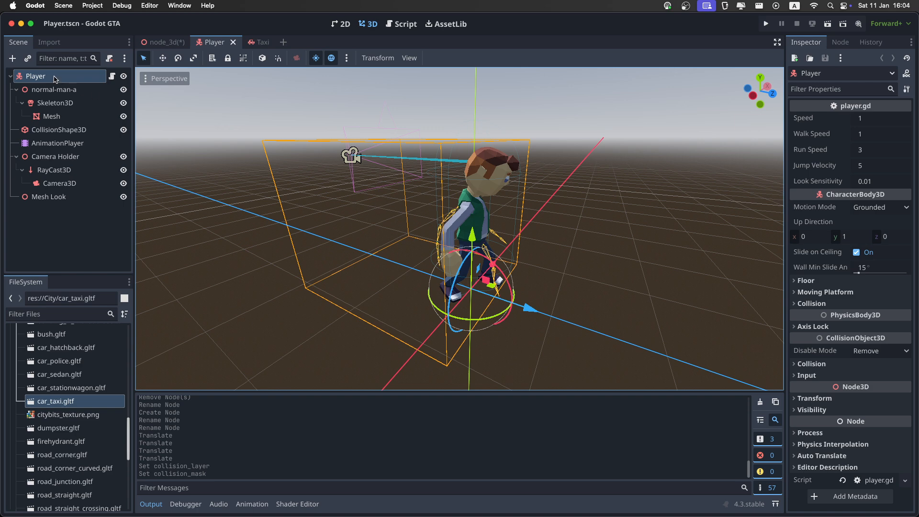
Step: Add an Area3D child named Car Detector under the Player root
right_click(35, 75)
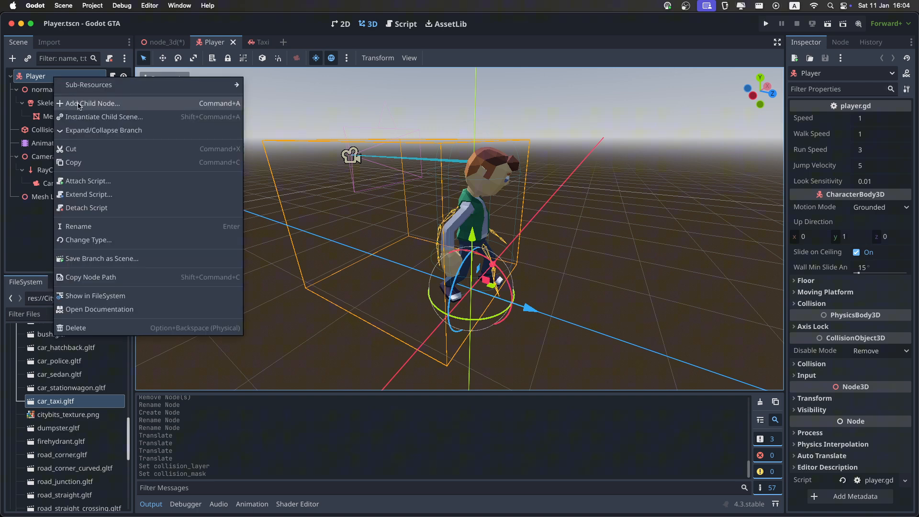
click(92, 103)
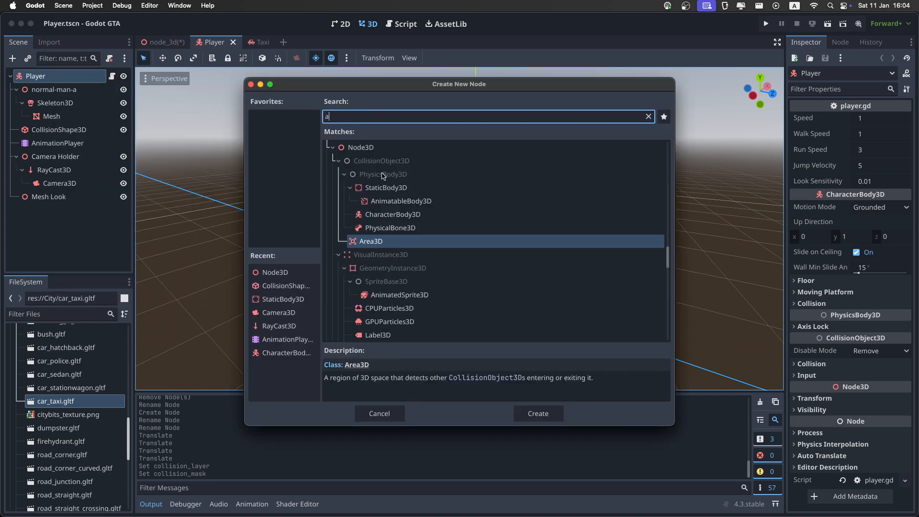
click(537, 414)
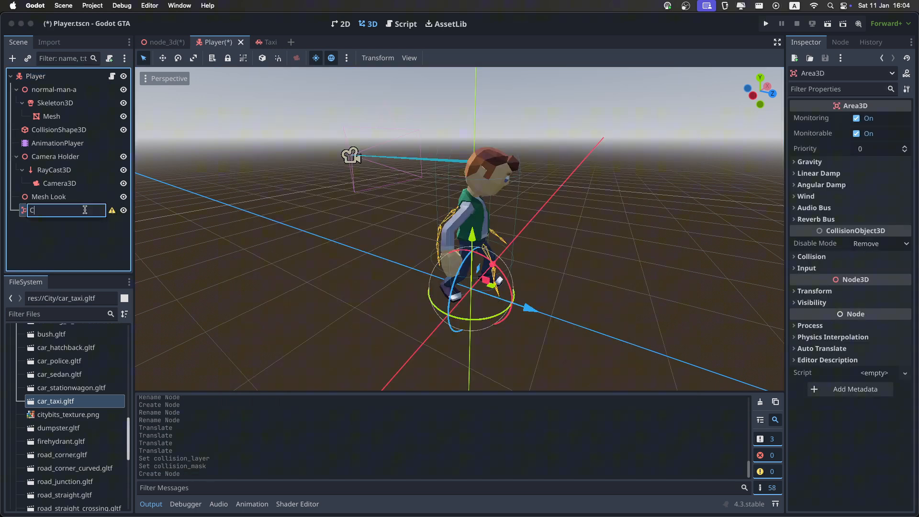
text(ar Detector)
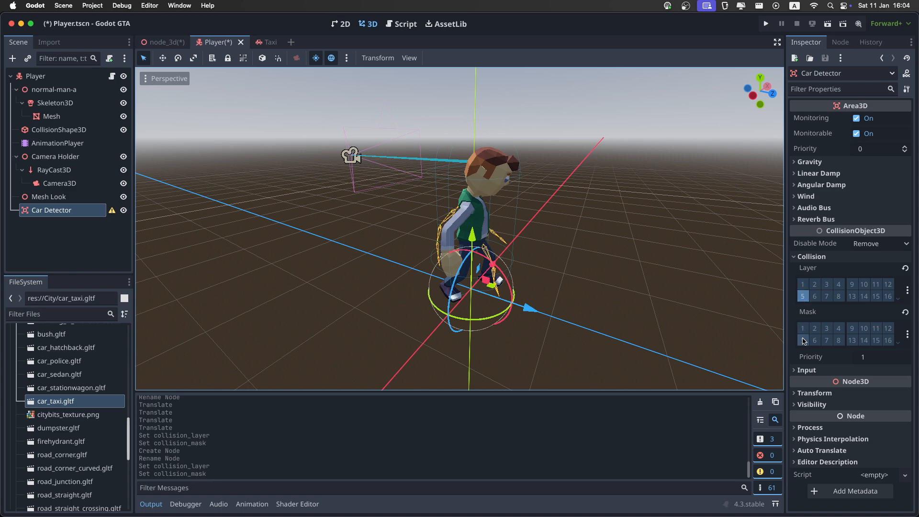
Step: Give Car Detector a CollisionShape3D with a new CylinderShape3D of radius 1 m
right_click(51, 210)
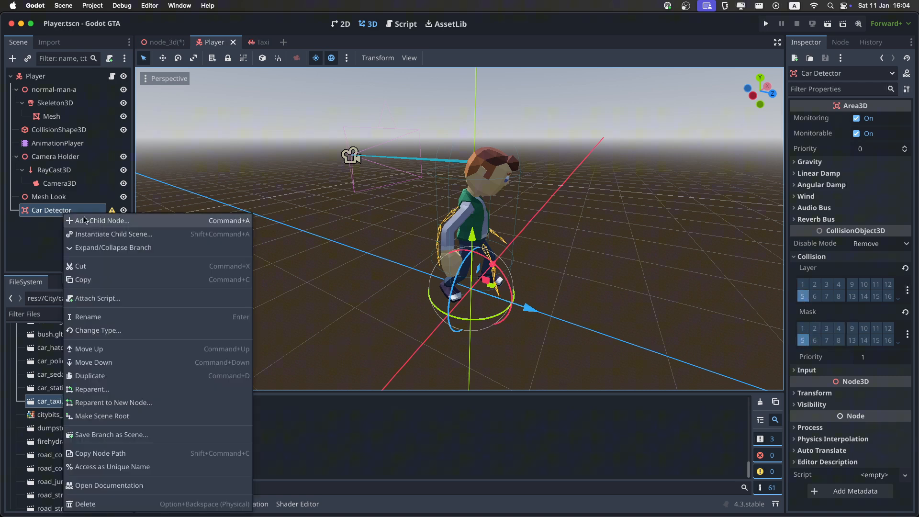
click(103, 220)
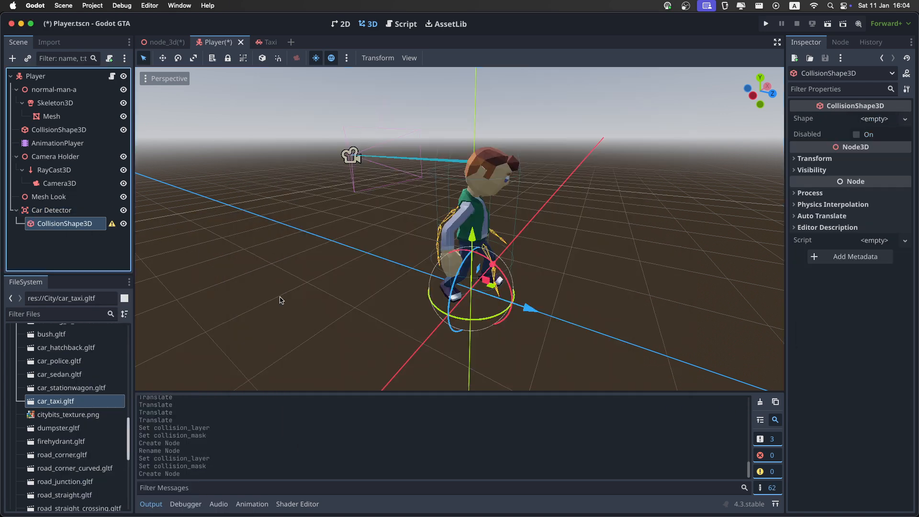
click(874, 118)
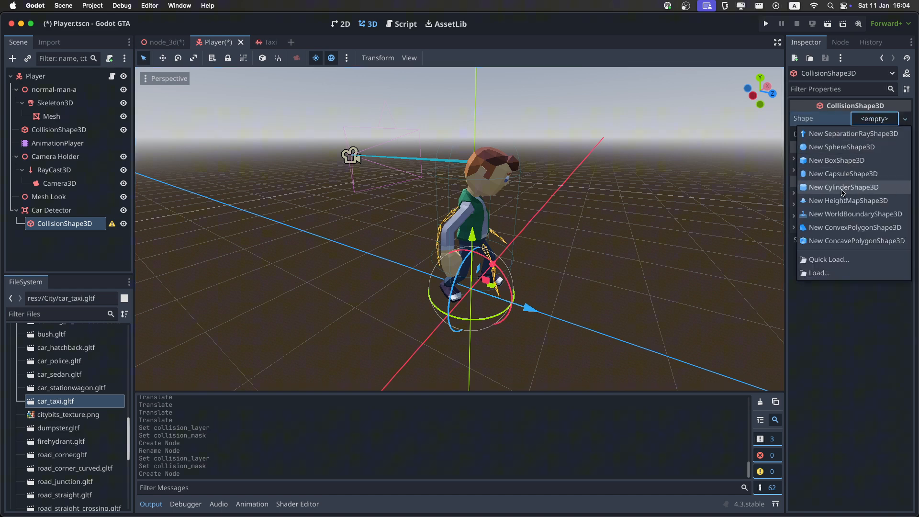
click(844, 187)
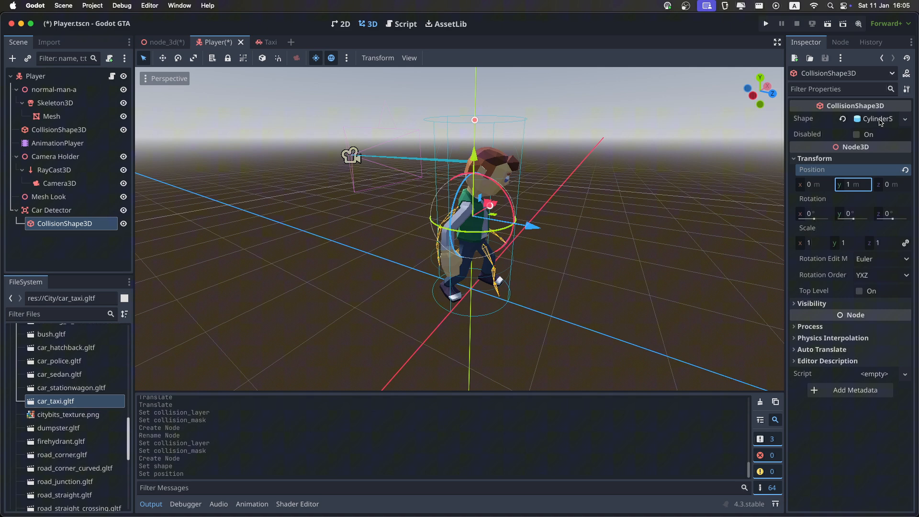
click(875, 119)
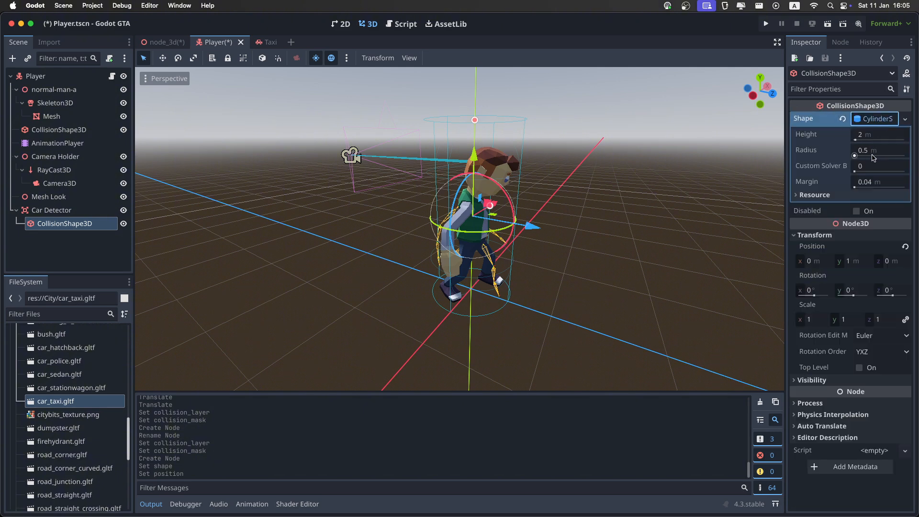
text(1)
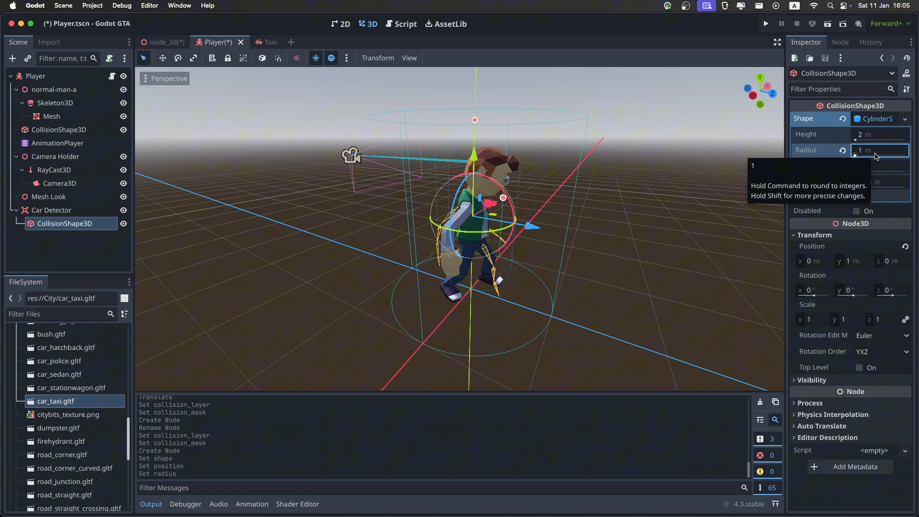
click(51, 209)
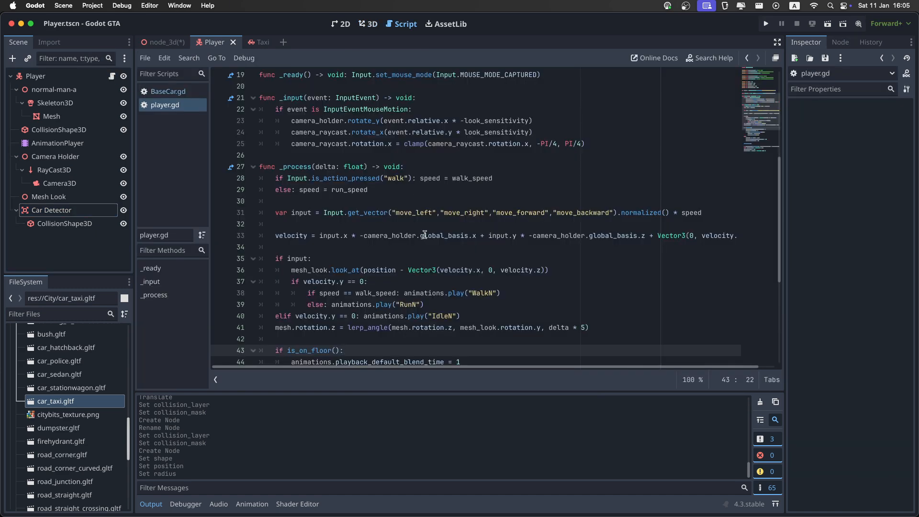
Step: Connect Car Detector's body_shape_entered and body_shape_exited signals to their player.gd handlers
scroll(down, 3)
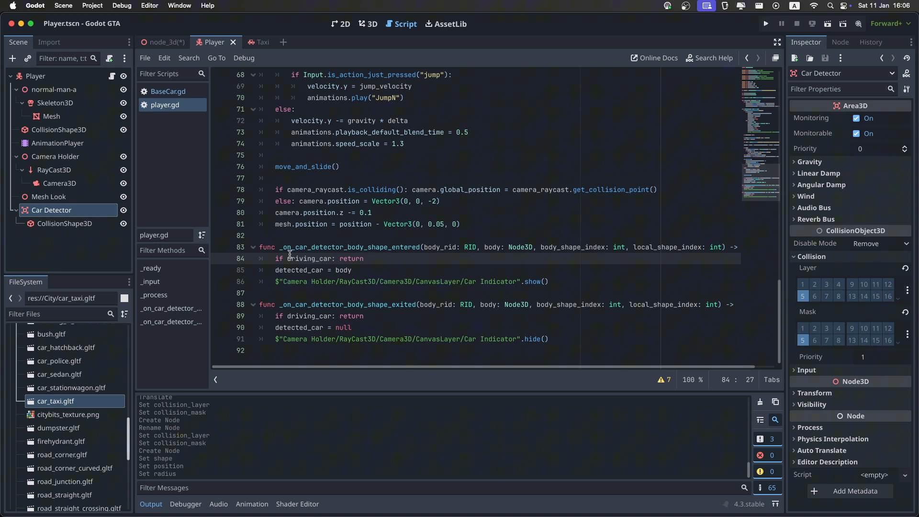
mouse_move(387, 307)
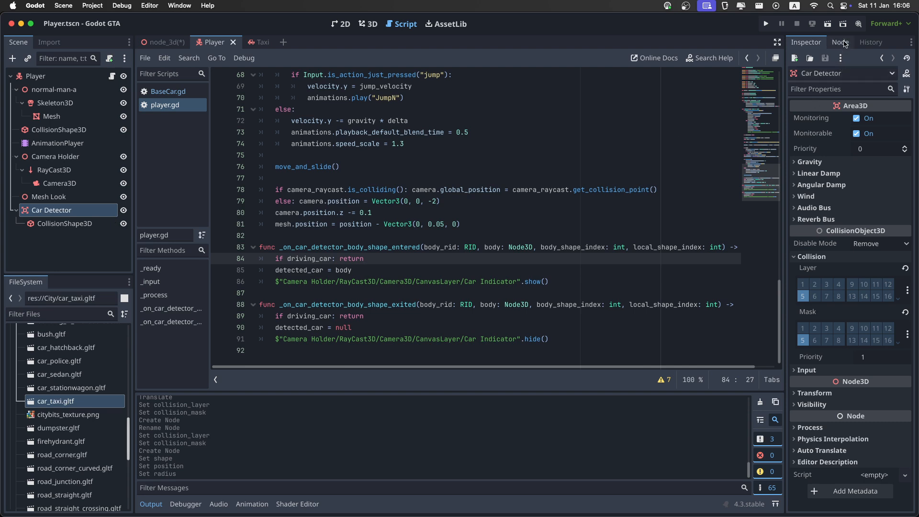
click(839, 42)
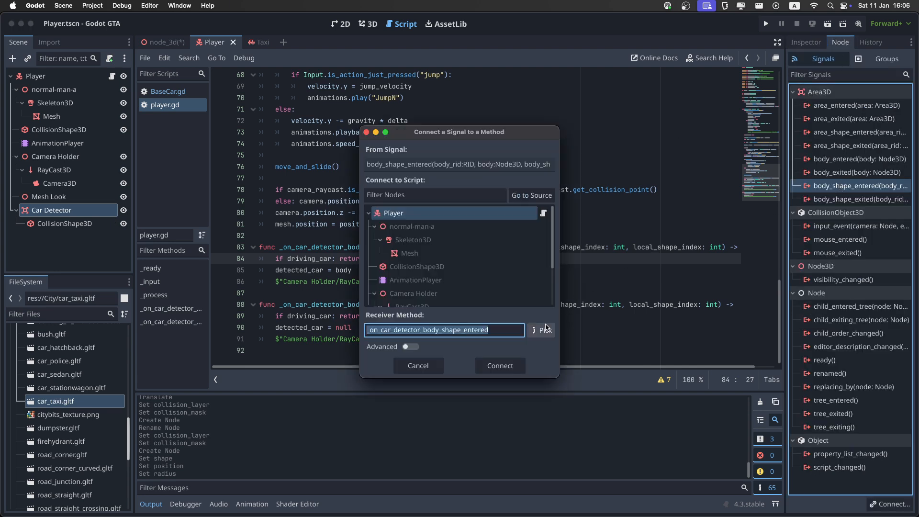
click(543, 330)
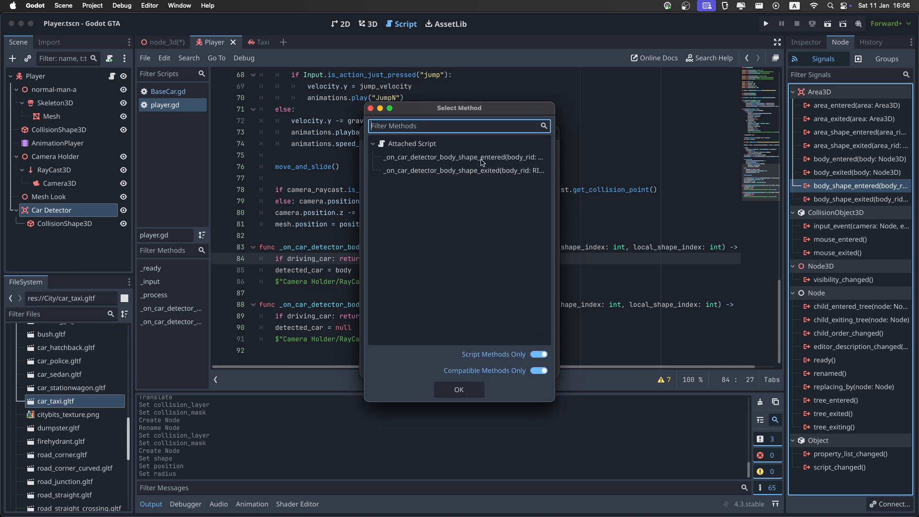
click(459, 389)
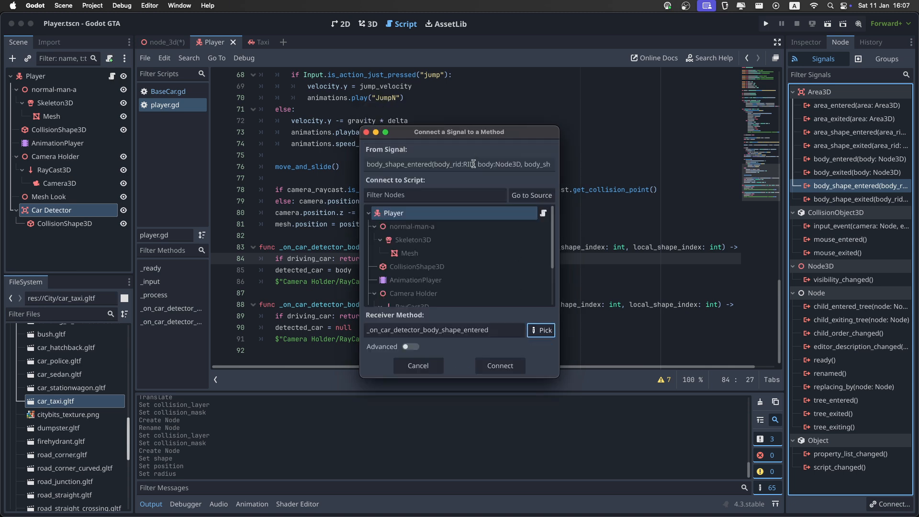
click(499, 365)
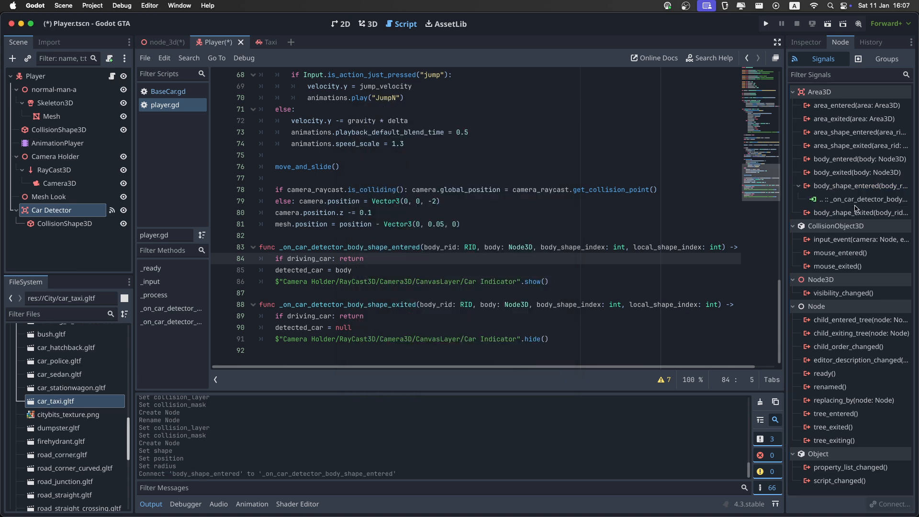
double_click(859, 212)
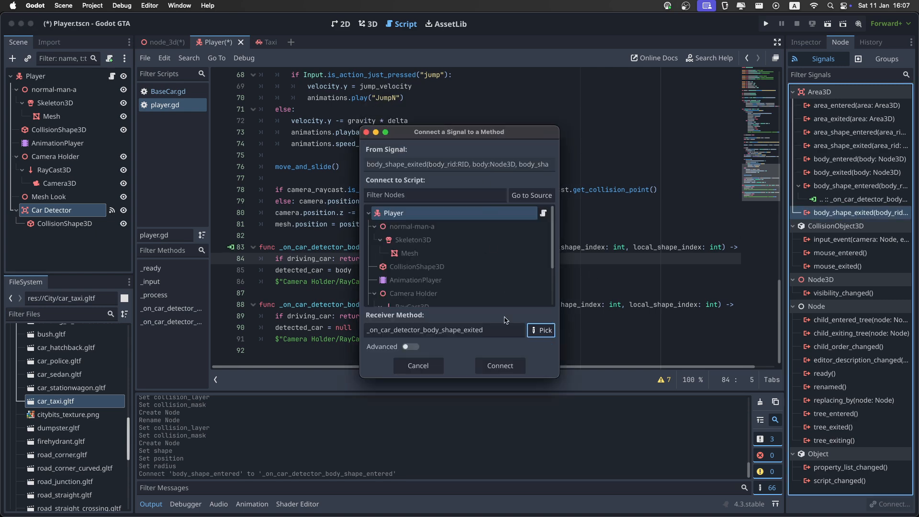
click(499, 366)
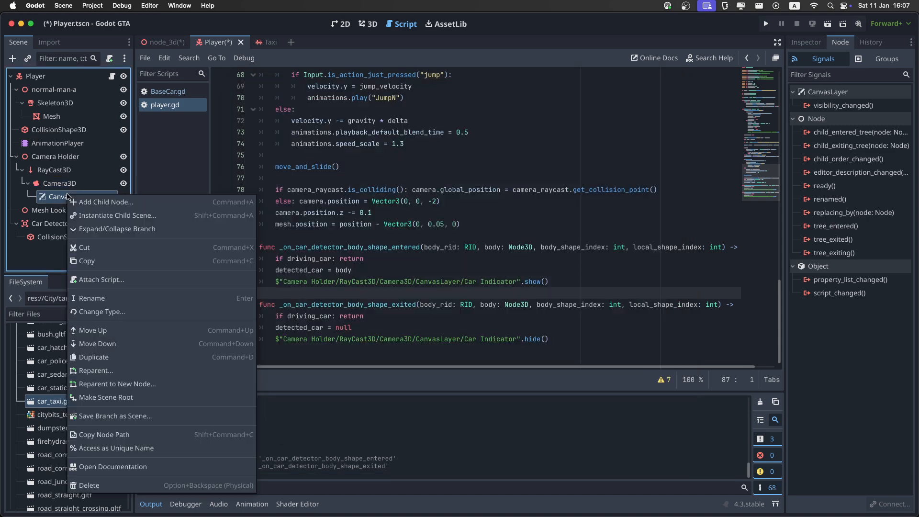
Step: Add a Label under the CanvasLayer, rename it Car Indicator from the script text, and view it in 2D
click(107, 202)
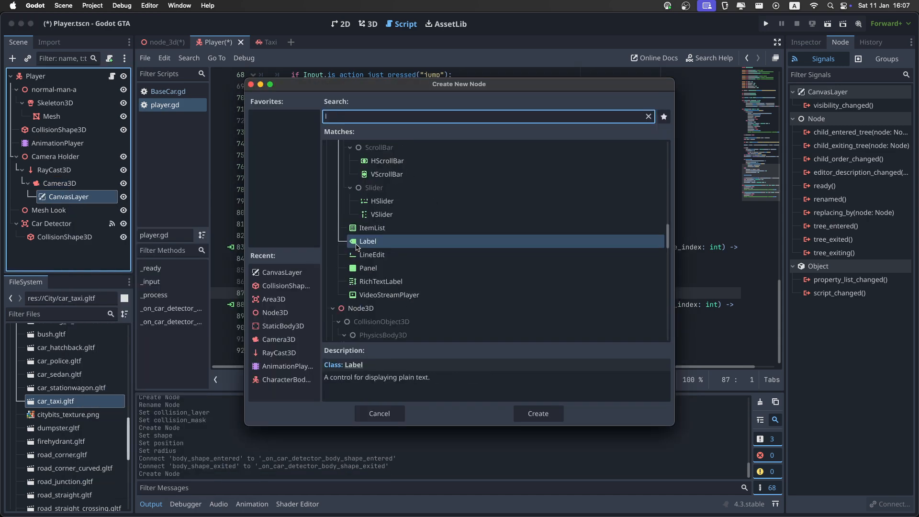
click(537, 413)
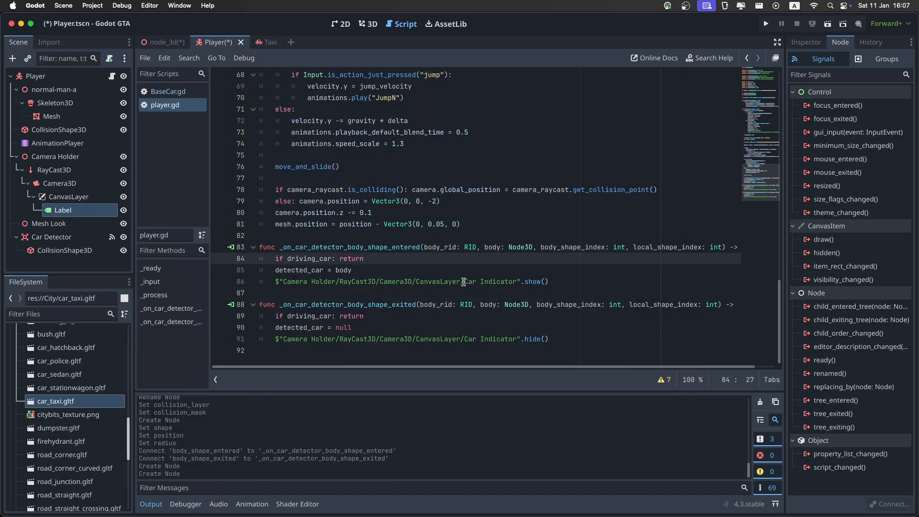
double_click(493, 282)
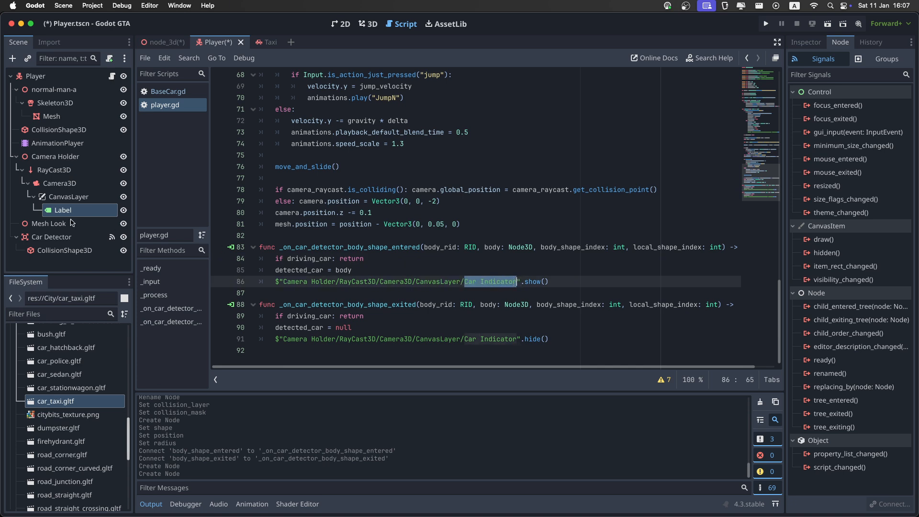
double_click(60, 210)
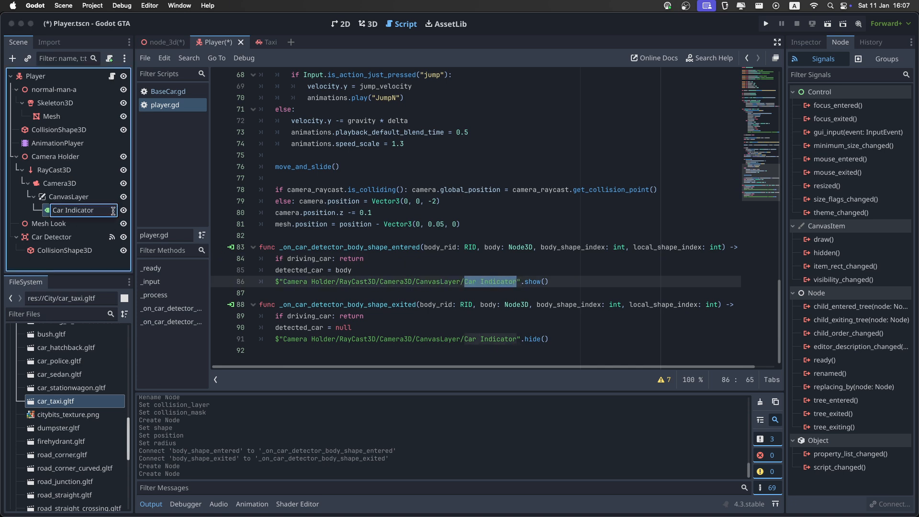
click(341, 24)
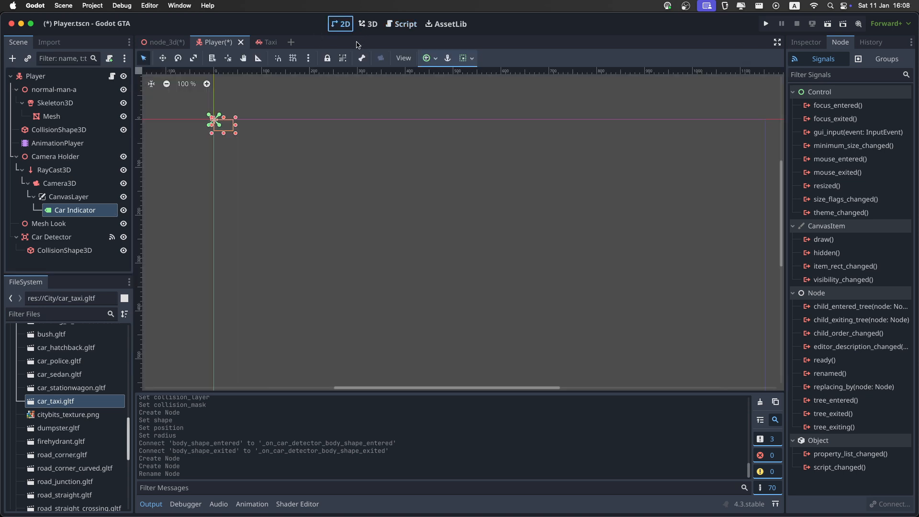
Step: Anchor Car Indicator to the screen centre and set its text to 'Drive - E'
click(428, 58)
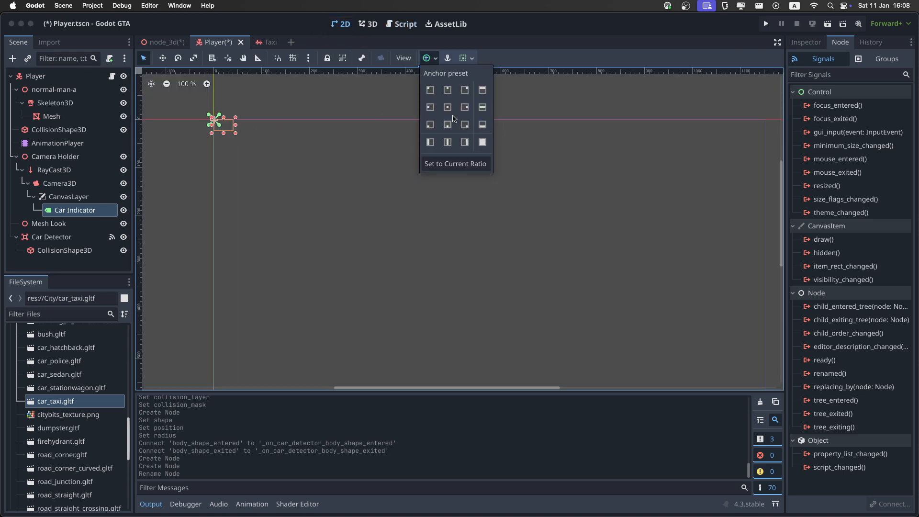
click(447, 107)
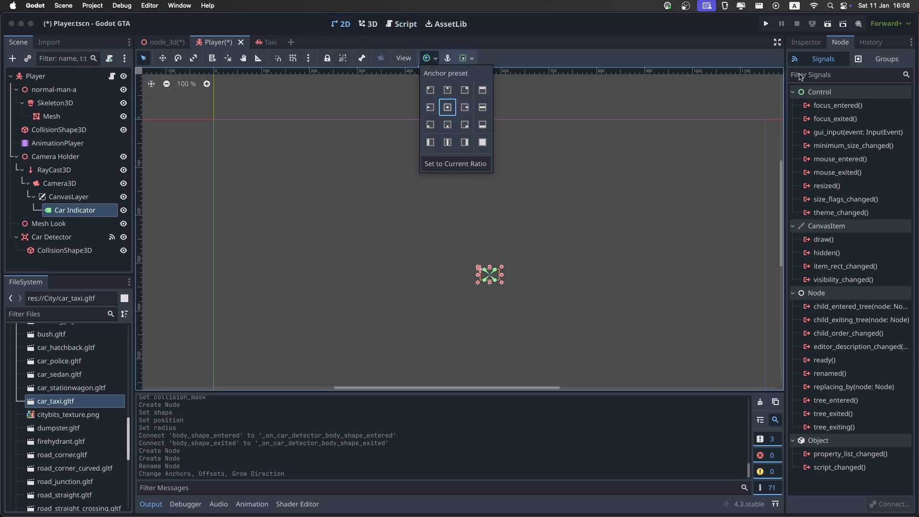
click(806, 42)
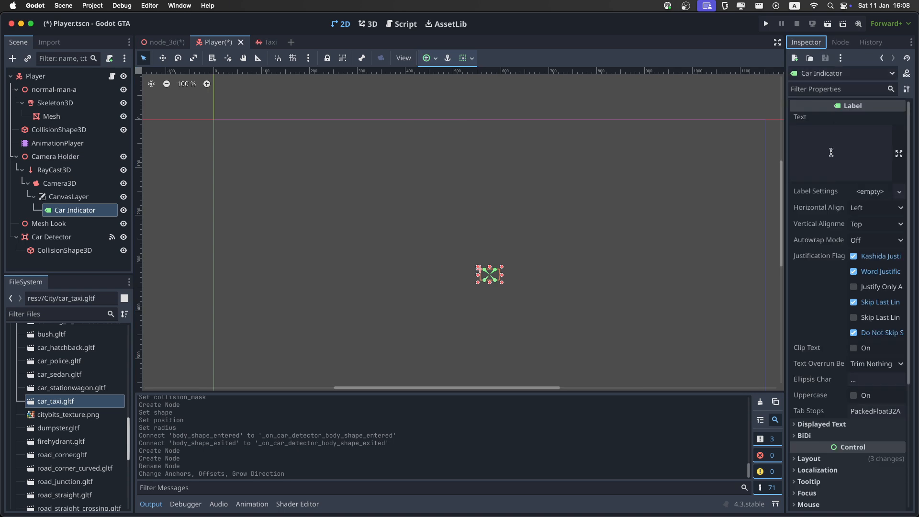
click(839, 153)
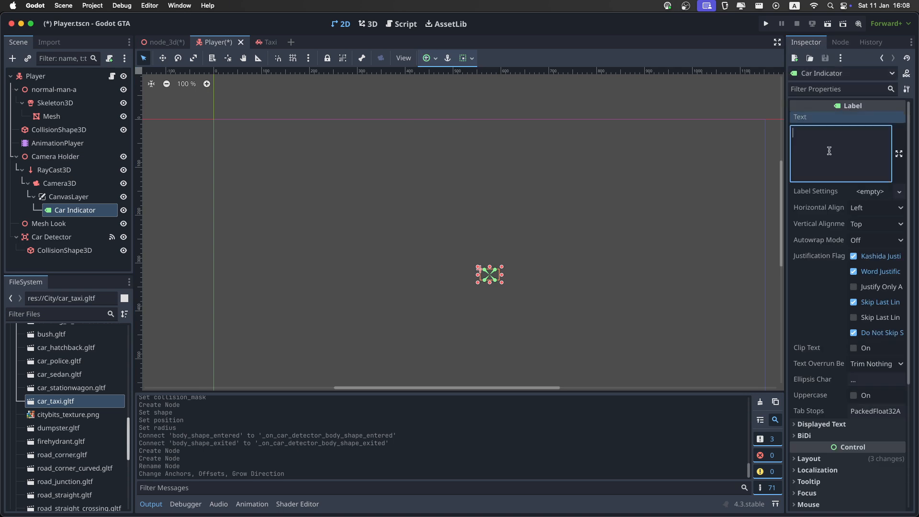
text(Drive -)
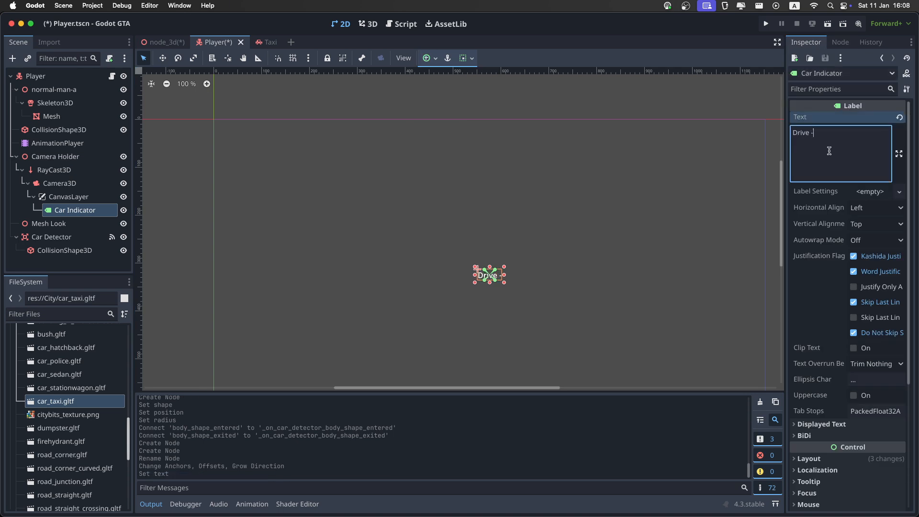
text(E)
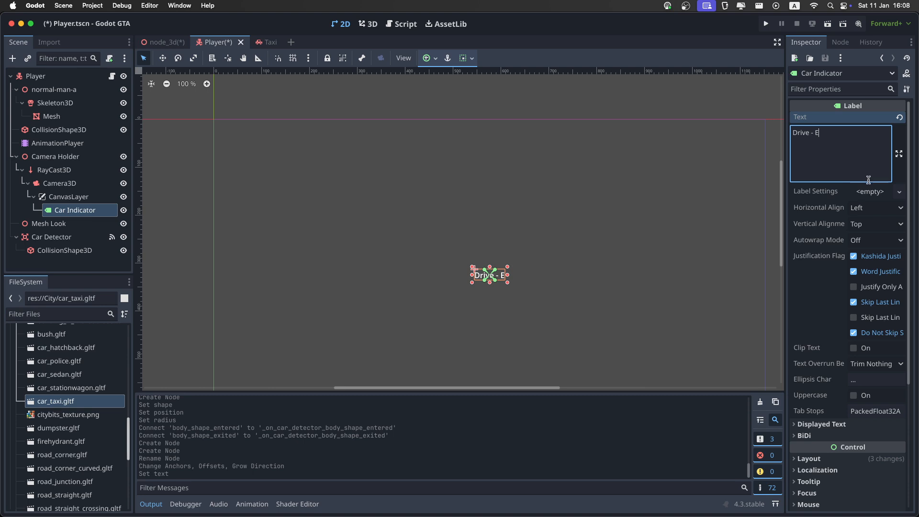
Step: Create new LabelSettings for the label and expand its font options to enlarge the text
click(872, 191)
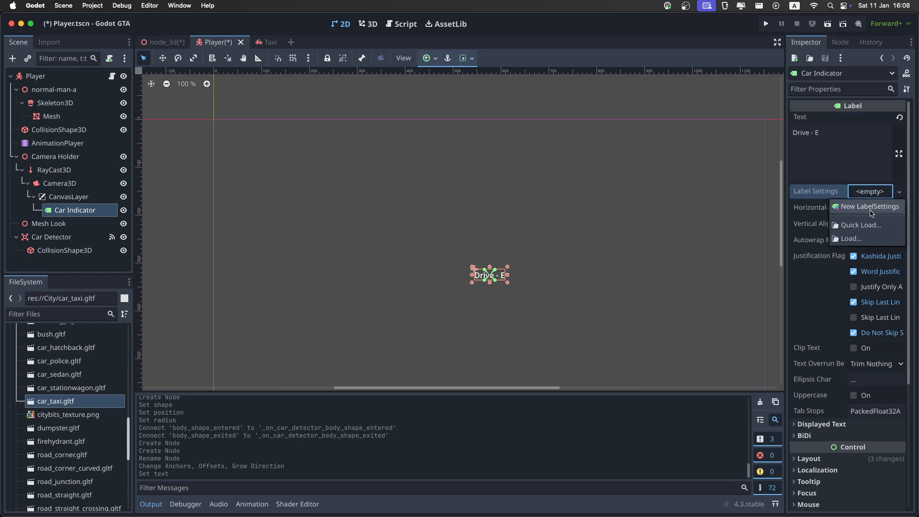
click(870, 206)
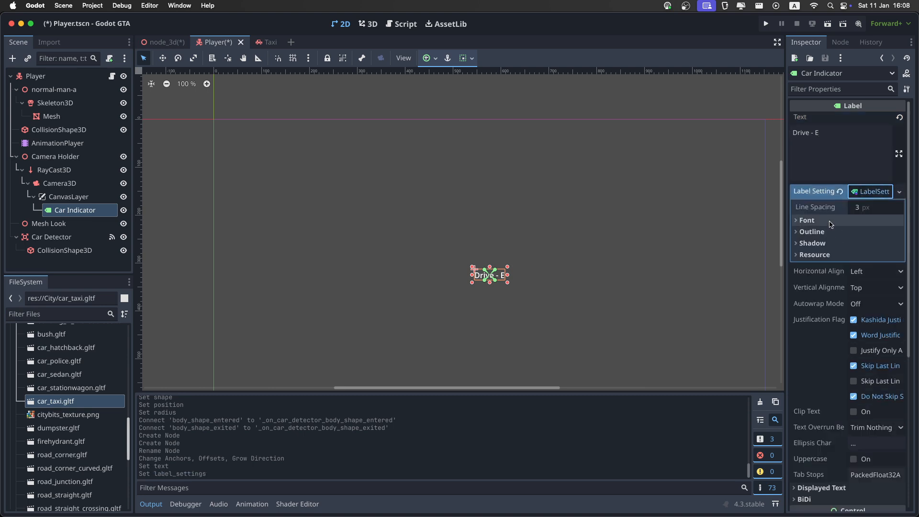
click(807, 220)
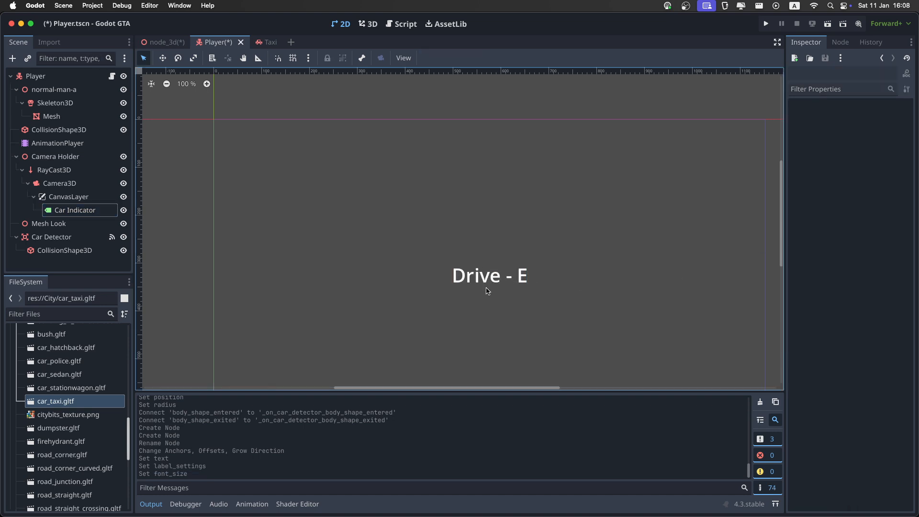
mouse_move(488, 284)
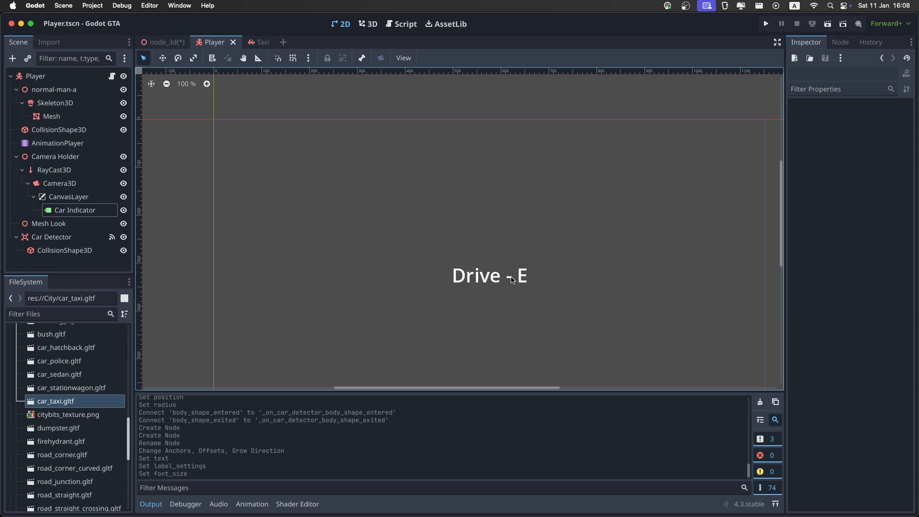
mouse_move(521, 276)
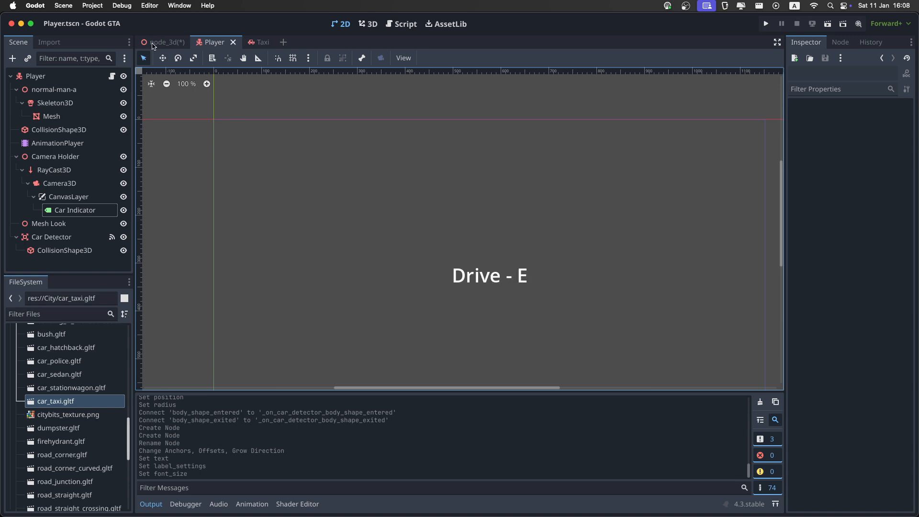
Step: Add an input action named 'enter' in Project Settings > Input Map
click(92, 5)
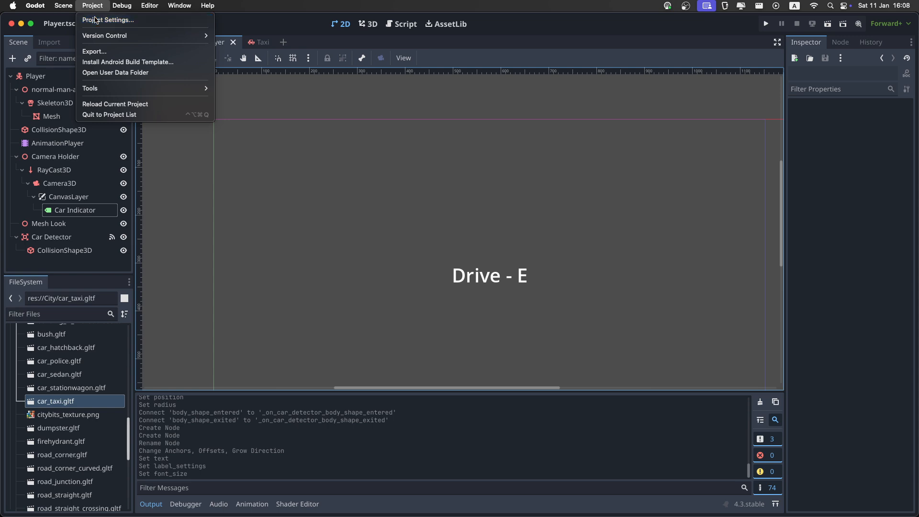
click(107, 19)
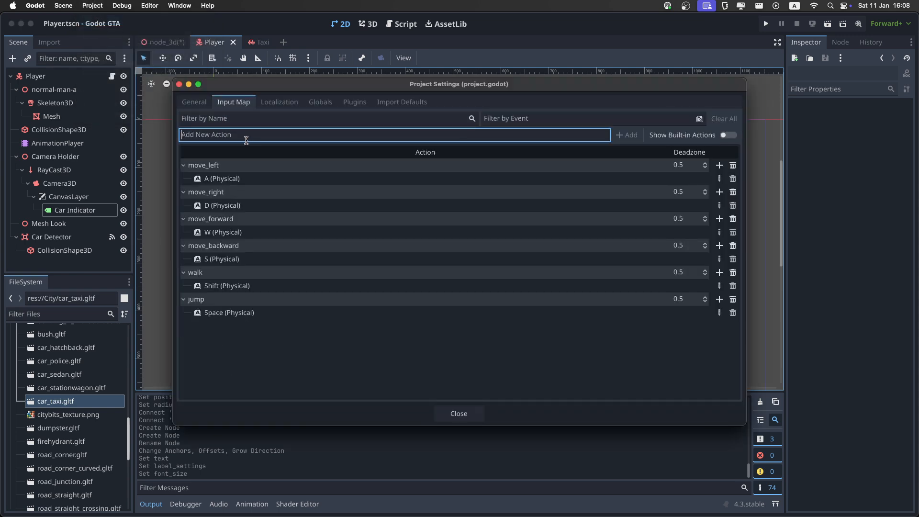
text(e)
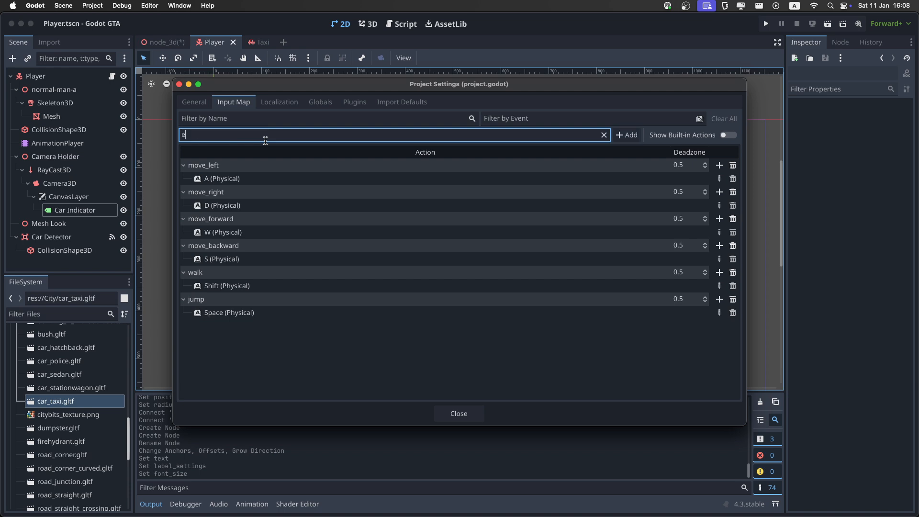
text(nter)
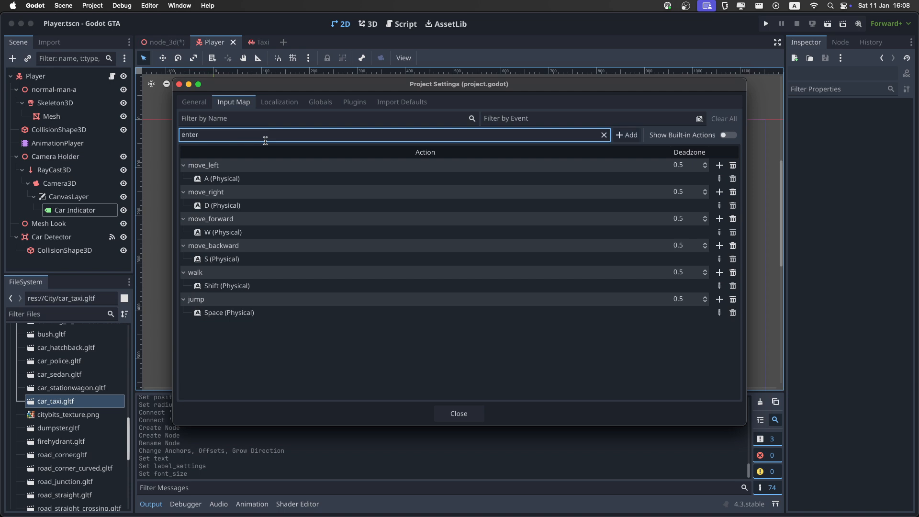
mouse_move(264, 141)
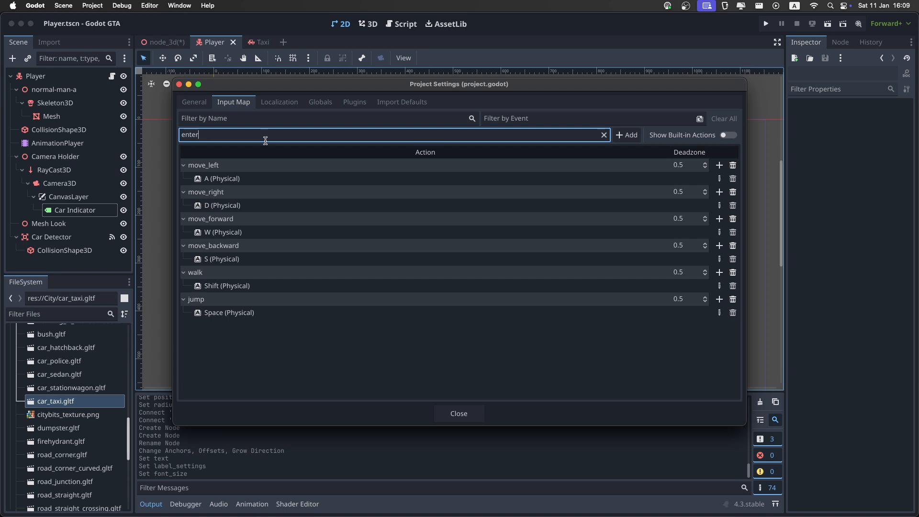
click(626, 135)
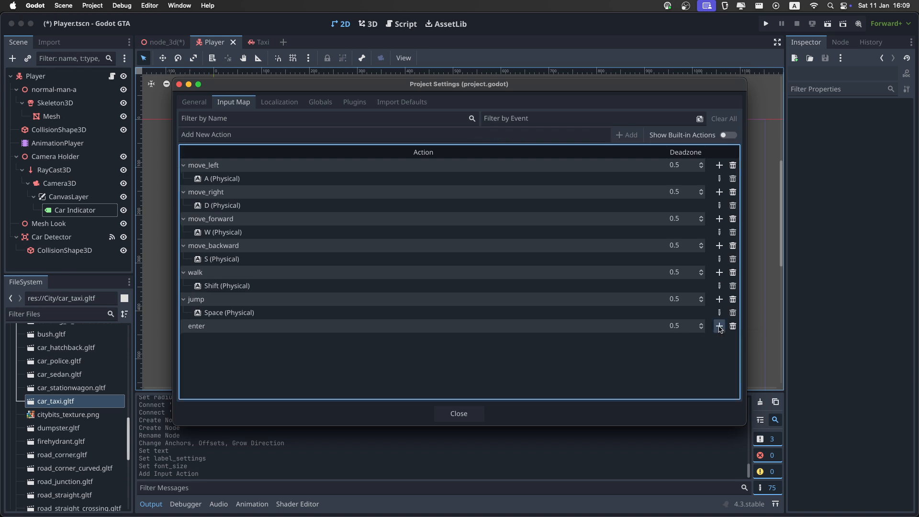
Step: Bind the enter action to the physical E key and close the project settings
click(719, 326)
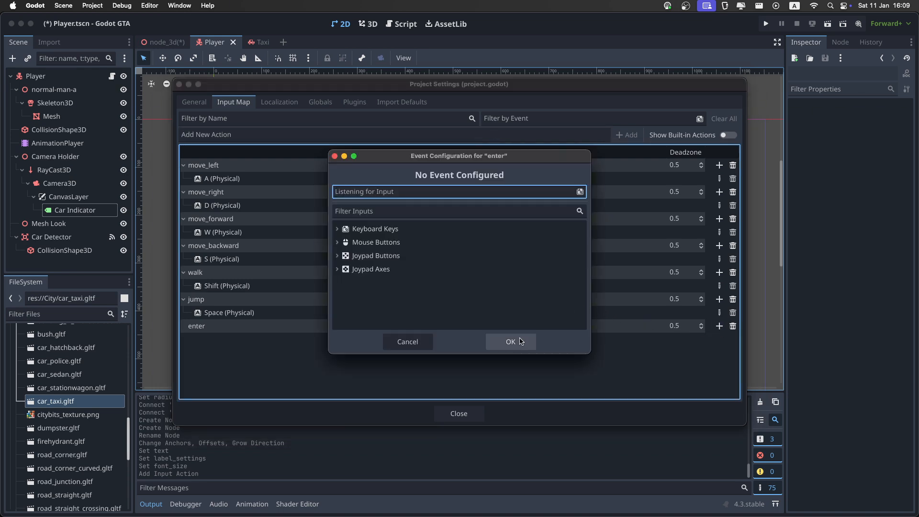
click(510, 342)
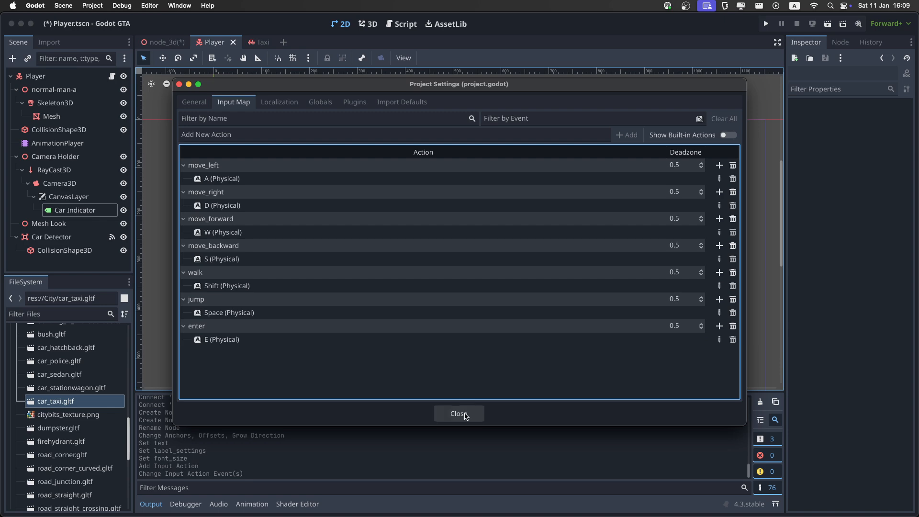
click(458, 413)
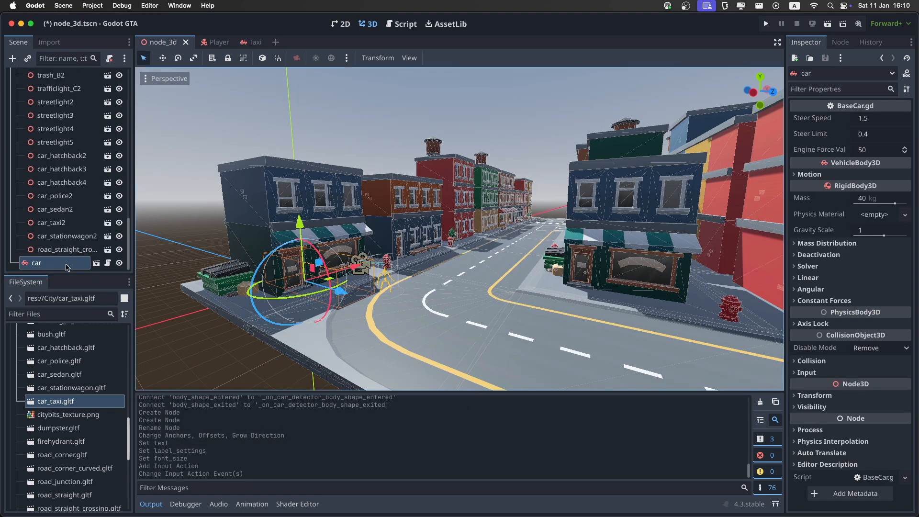
Step: Replace the old car with a Taxi instance on the city road and test-run the game
right_click(35, 263)
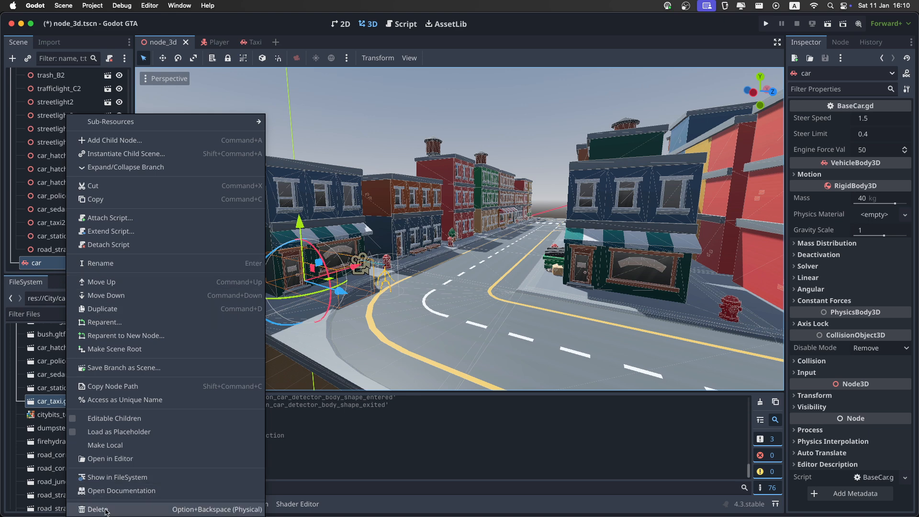
click(97, 508)
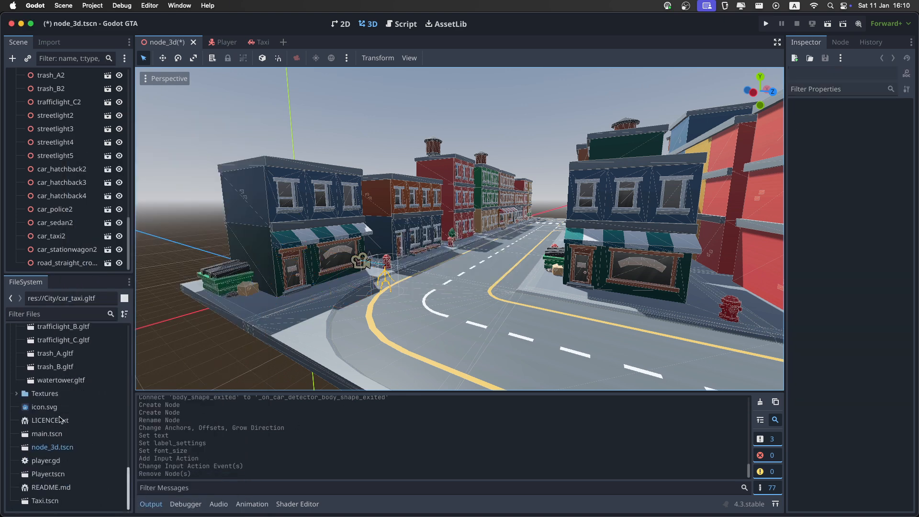
click(45, 501)
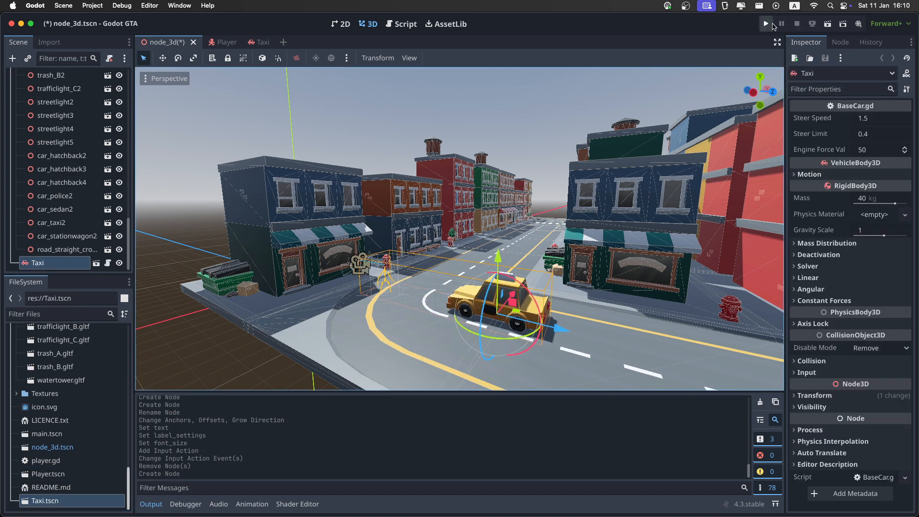
click(766, 23)
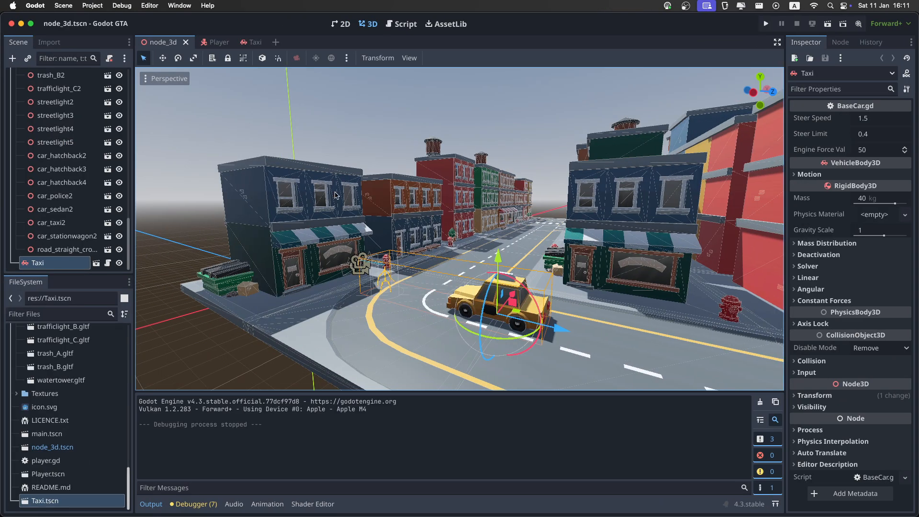
Step: Hide the Car Indicator label, uncheck Current on the taxi's Camera3D, and test-run the game
click(205, 42)
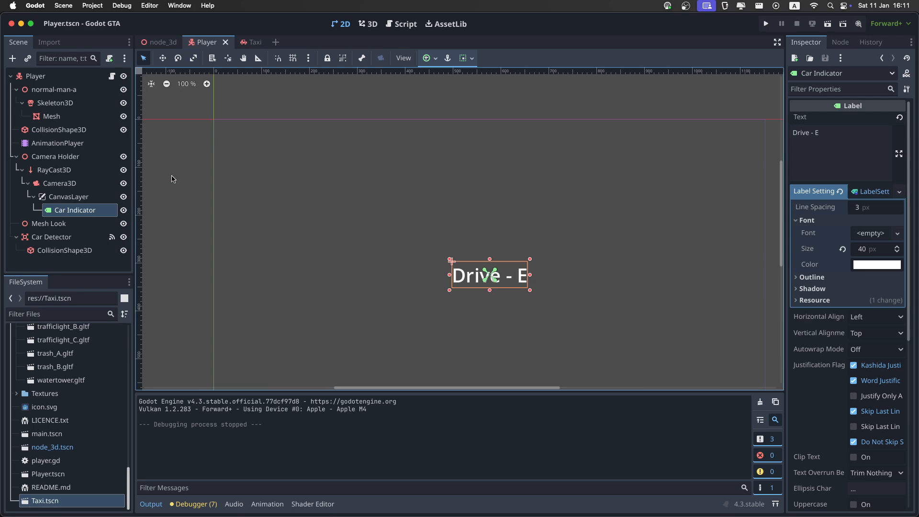
click(123, 210)
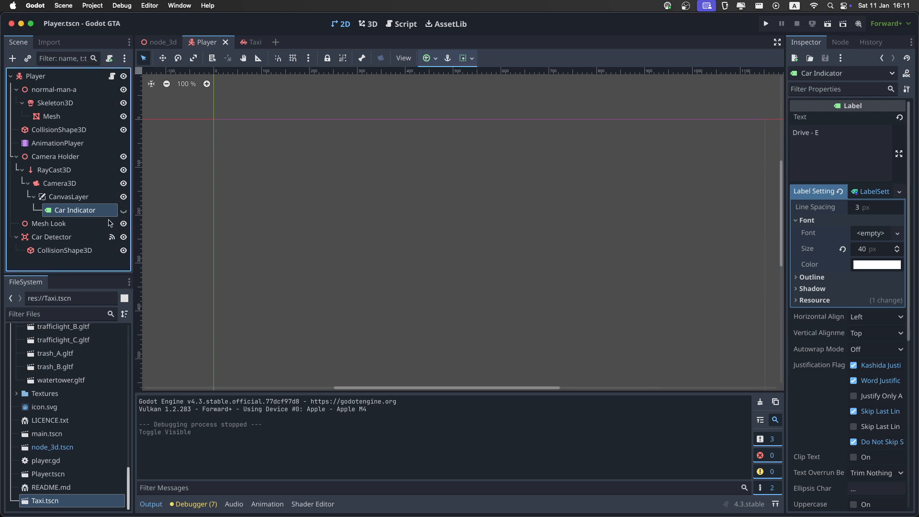
click(243, 42)
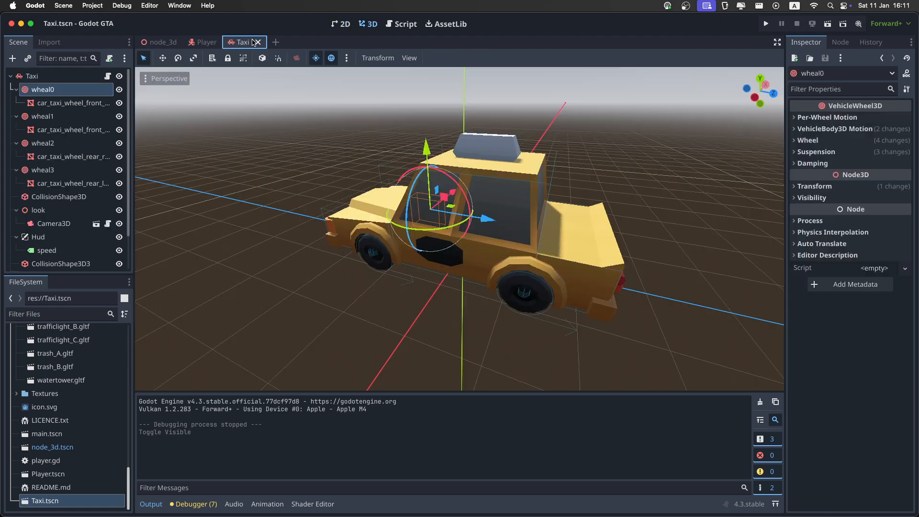
click(53, 223)
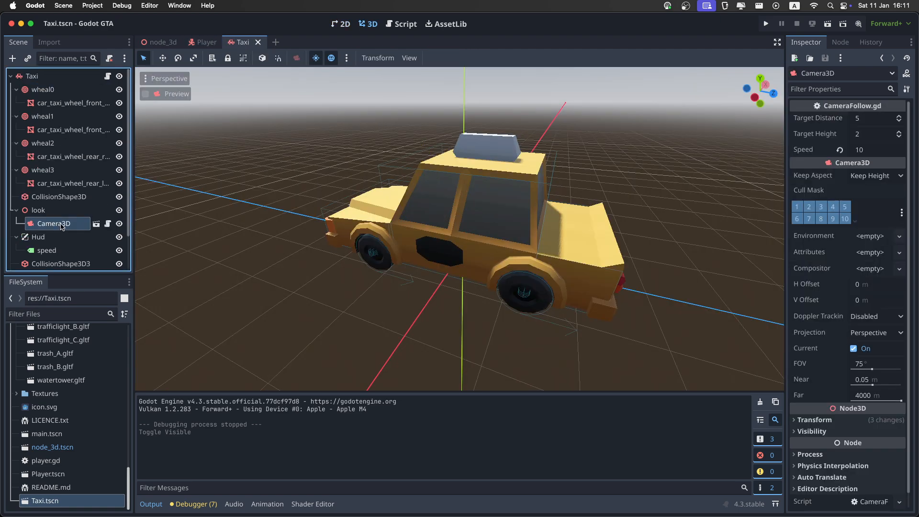
click(854, 348)
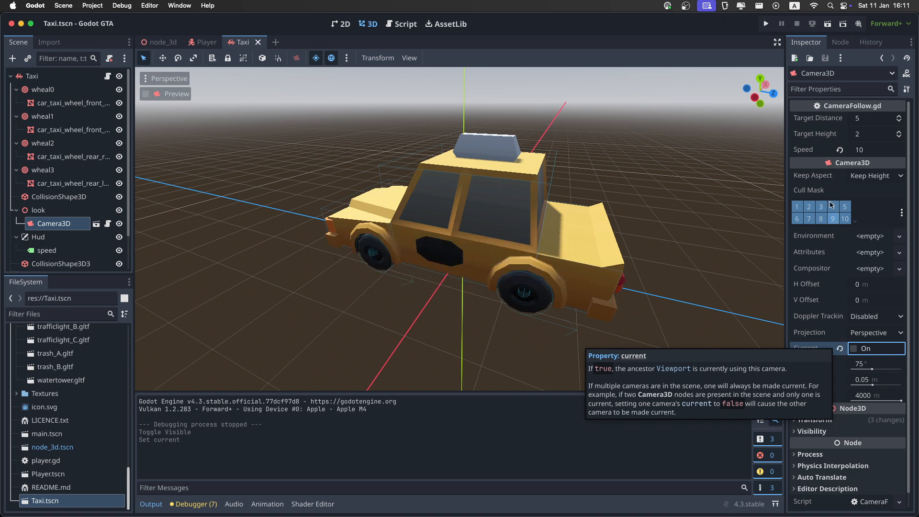
click(766, 24)
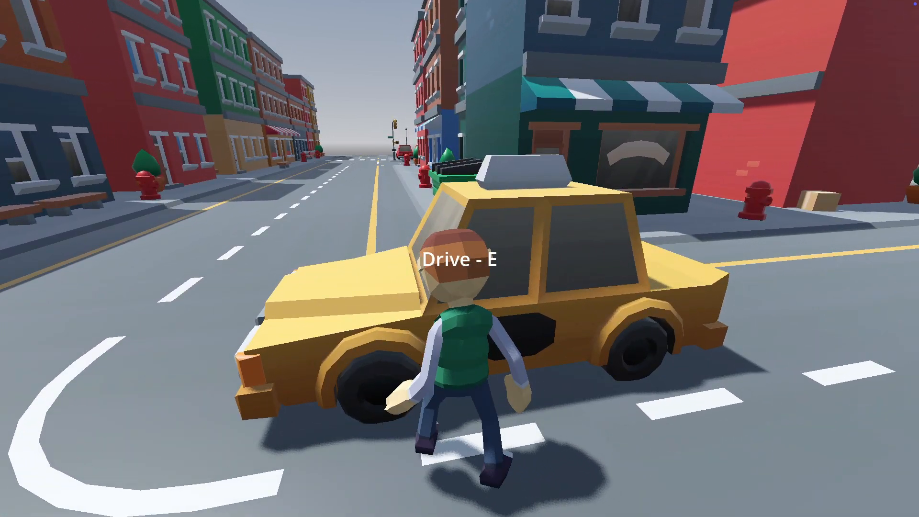
key(e)
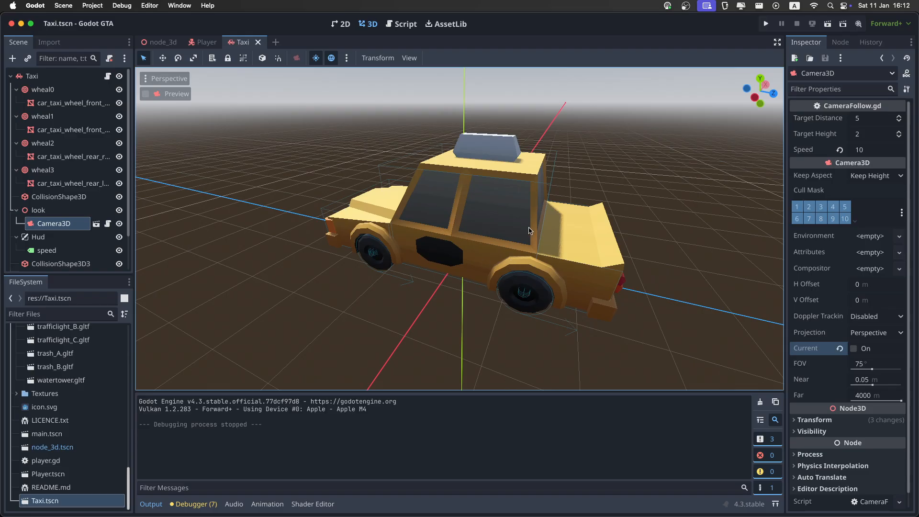
mouse_move(505, 243)
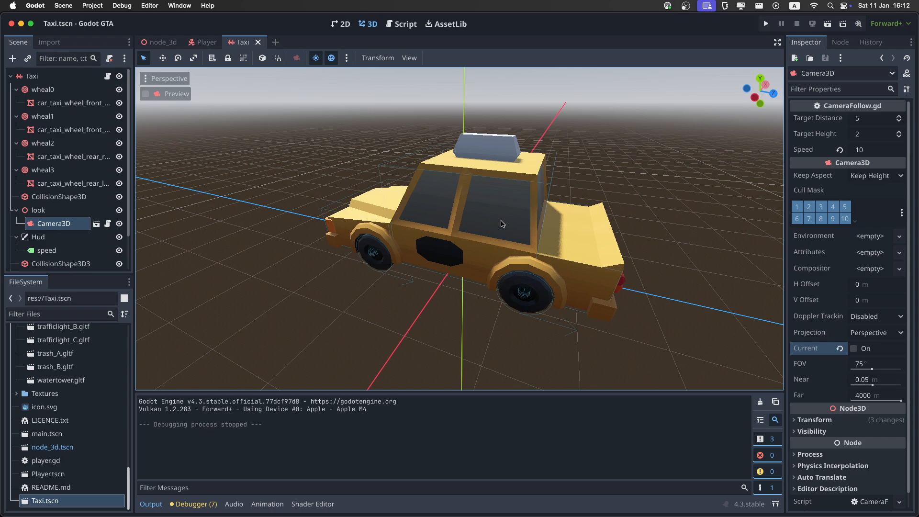
Step: Return to the node_3d city scene with the Taxi on the road corner
click(162, 42)
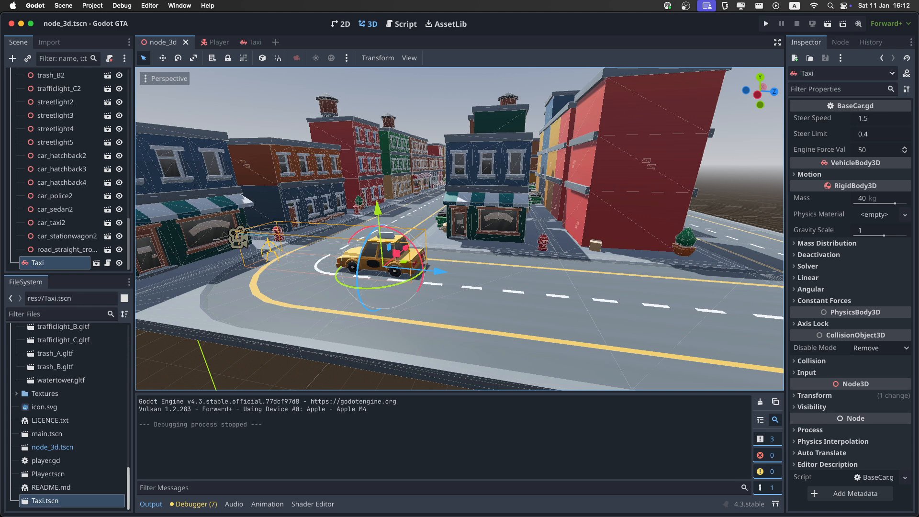
mouse_move(84, 444)
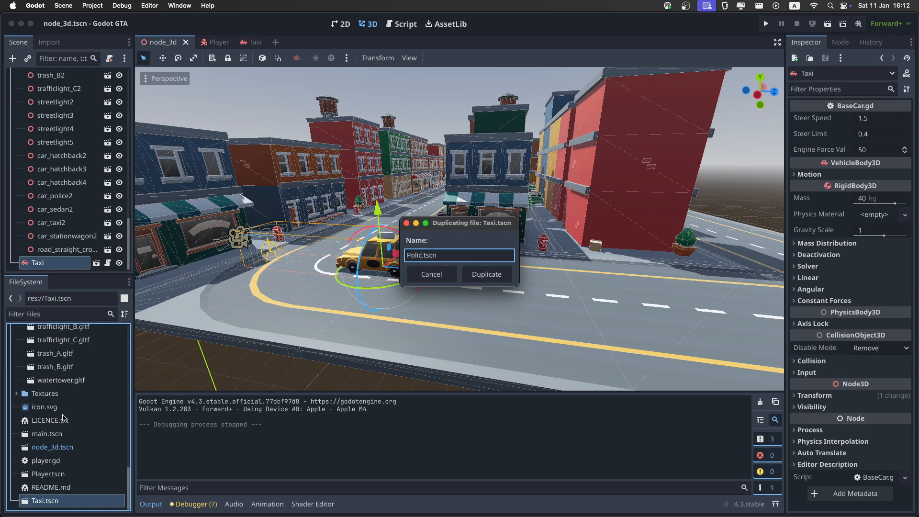
Step: Confirm duplicating Taxi.tscn as Police Car.tscn and locate the car_police model
click(486, 274)
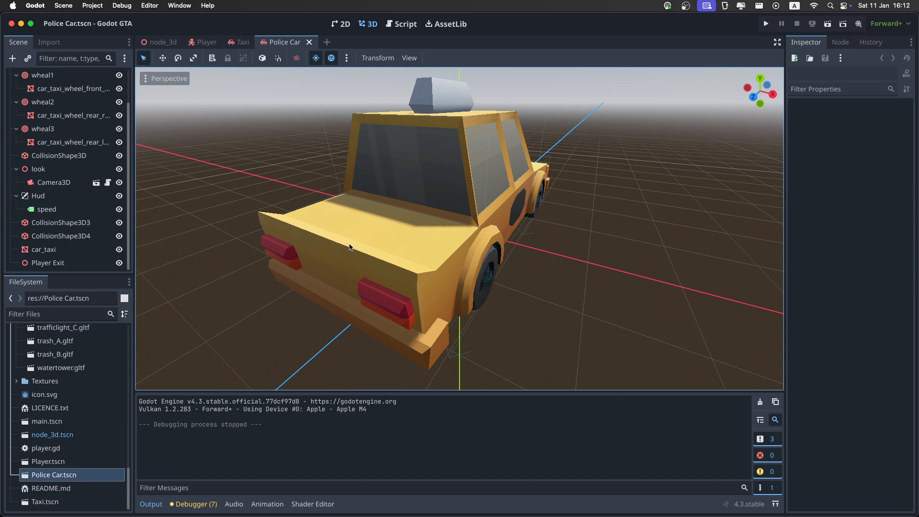
mouse_move(430, 203)
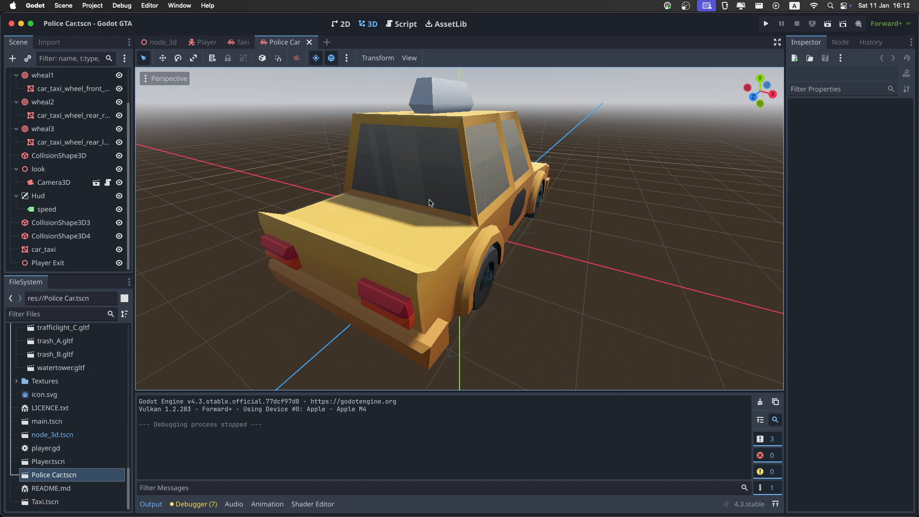
mouse_move(431, 212)
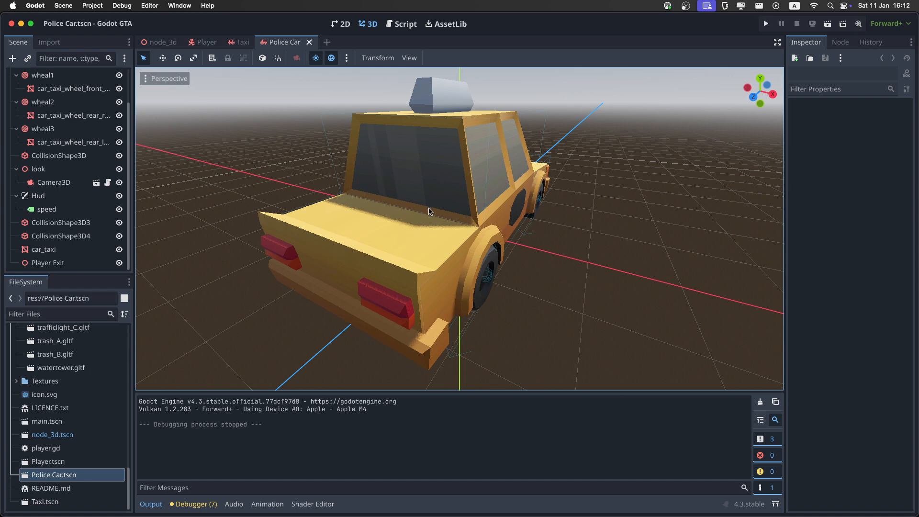
mouse_move(394, 202)
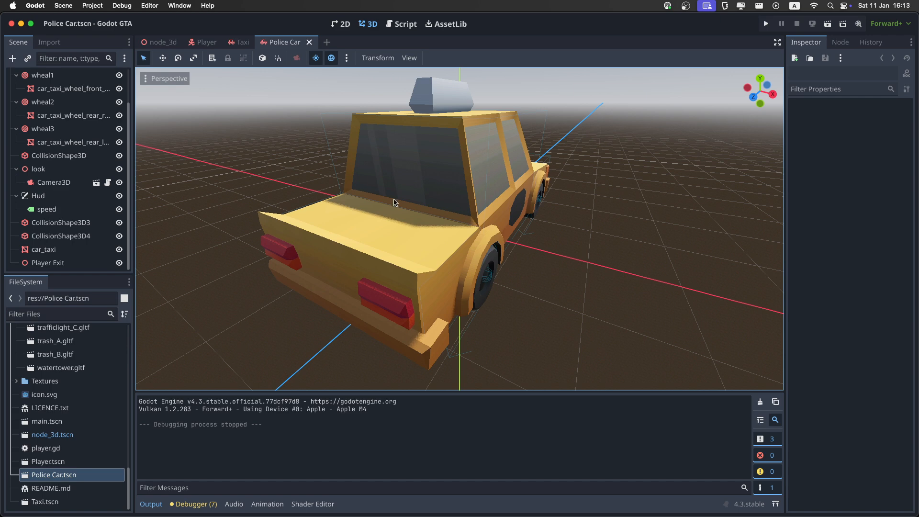
scroll(down, 3)
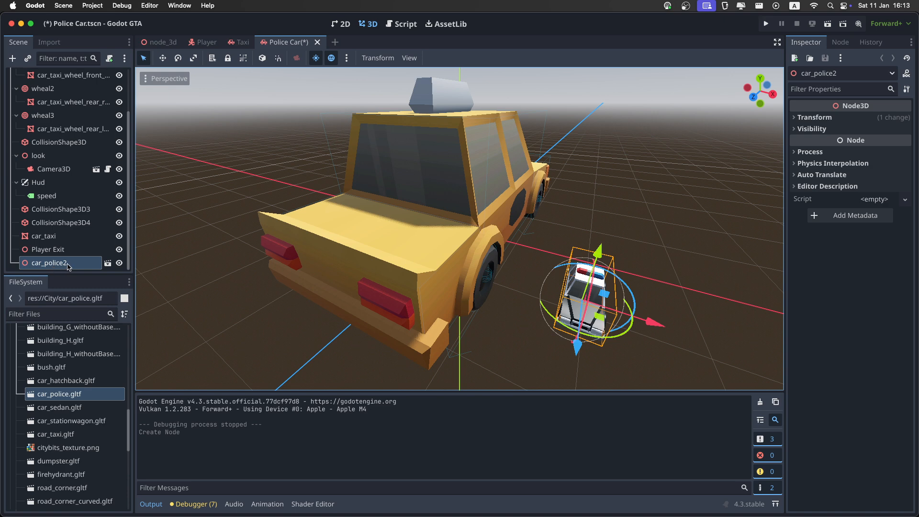
Step: Make car_police2's children editable and replace the car_taxi body mesh with the police body mesh
right_click(48, 263)
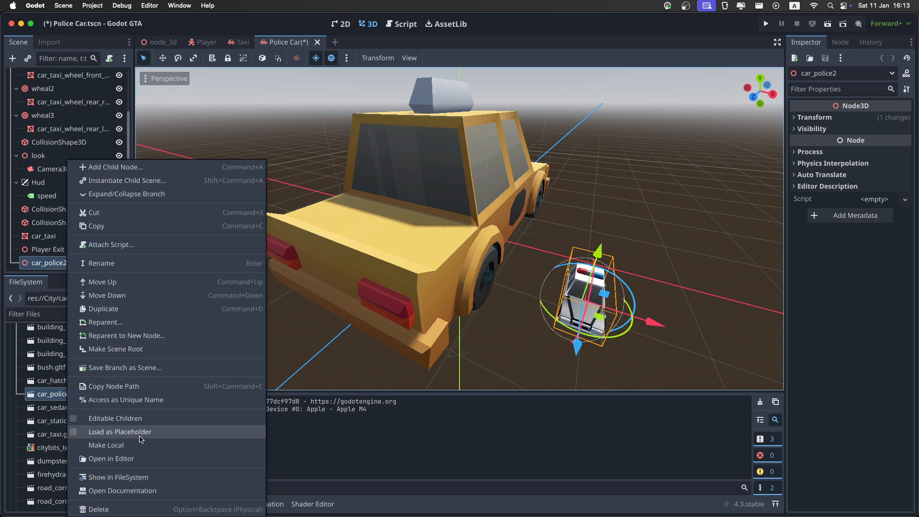
mouse_move(133, 421)
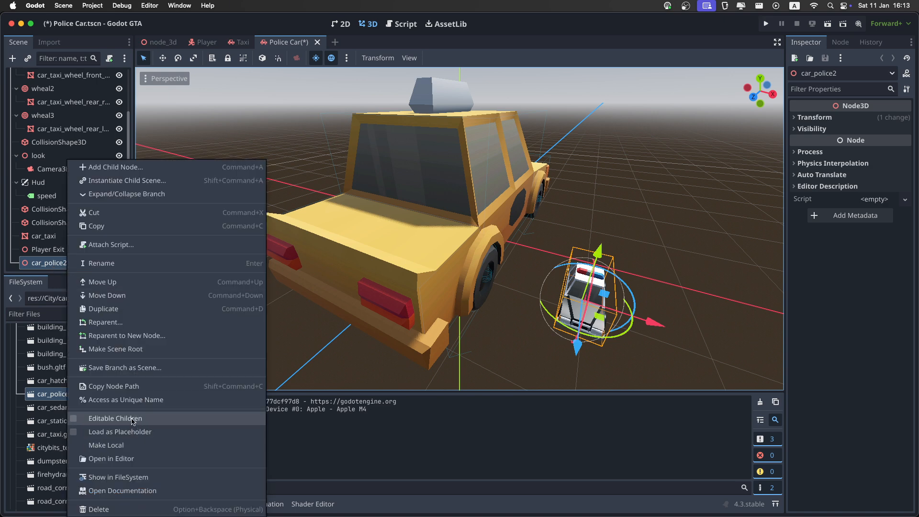
click(115, 418)
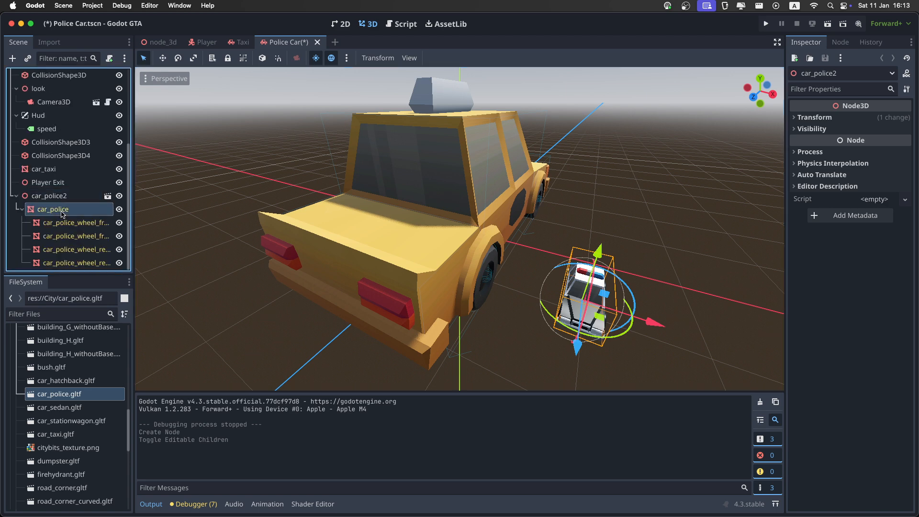
click(905, 126)
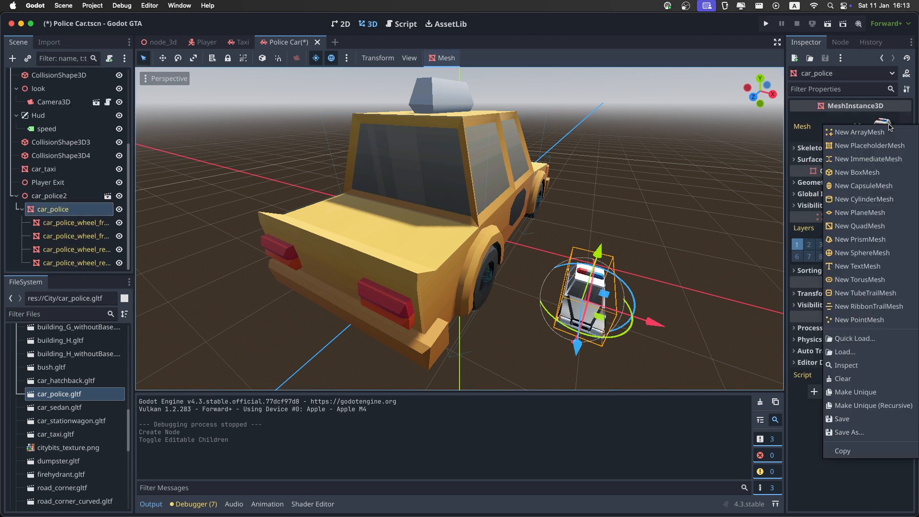
click(47, 196)
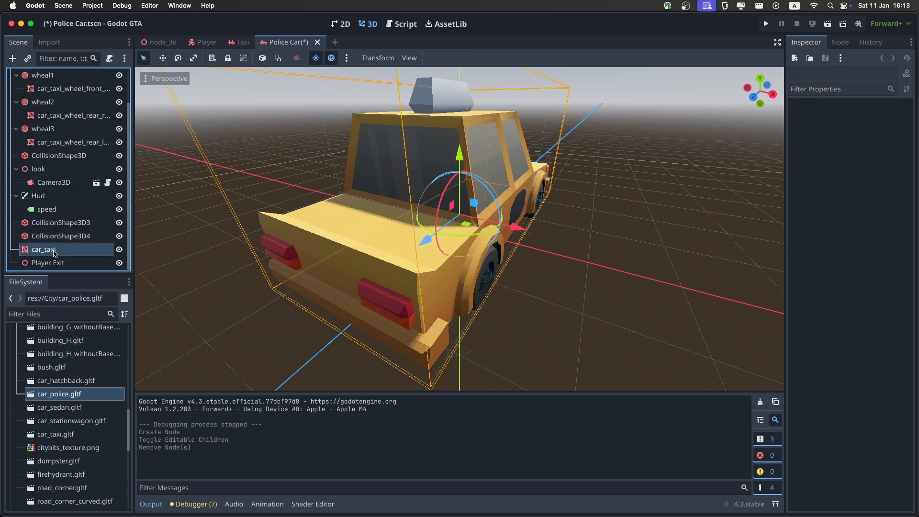
click(44, 249)
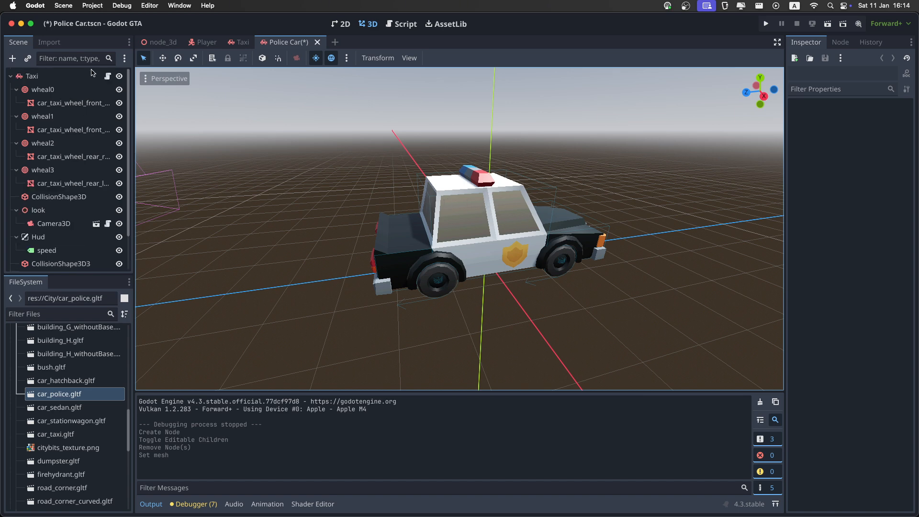
Step: Rename the root node to Police Car and set its Engine Force to 60
double_click(32, 76)
text(Police Car)
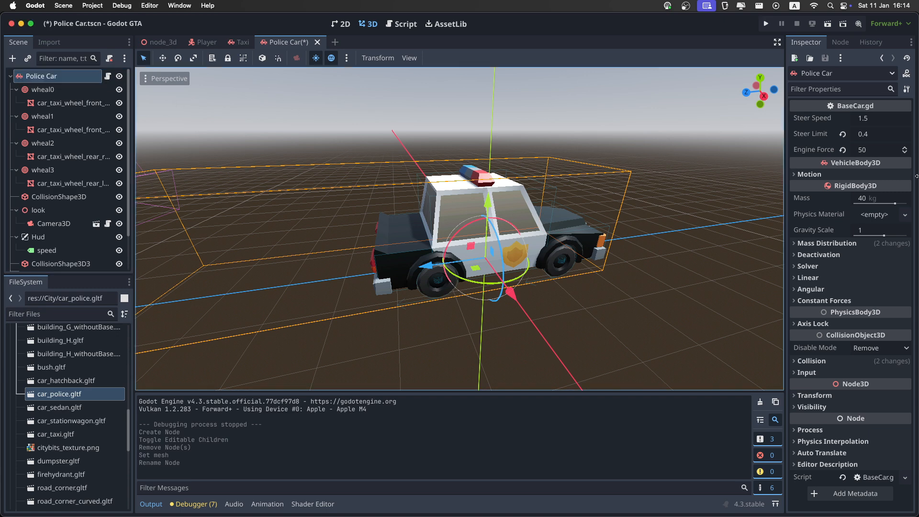
click(879, 150)
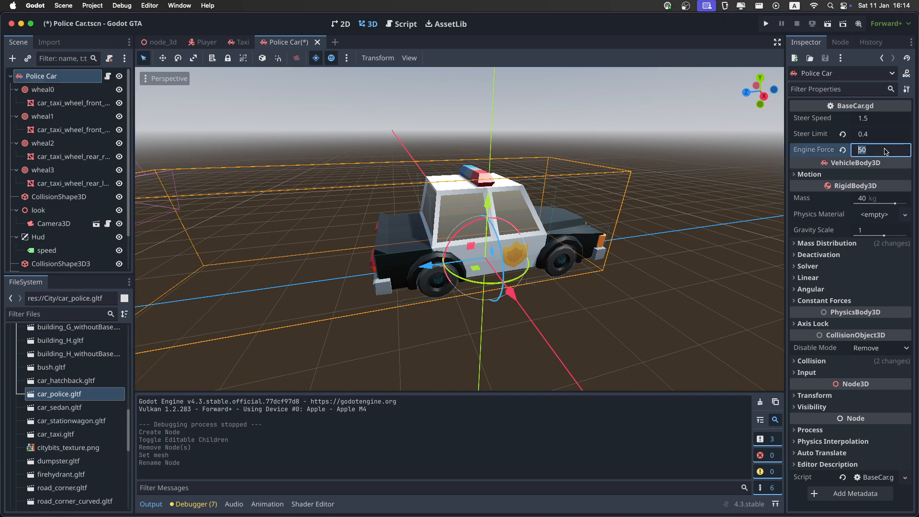
text(60)
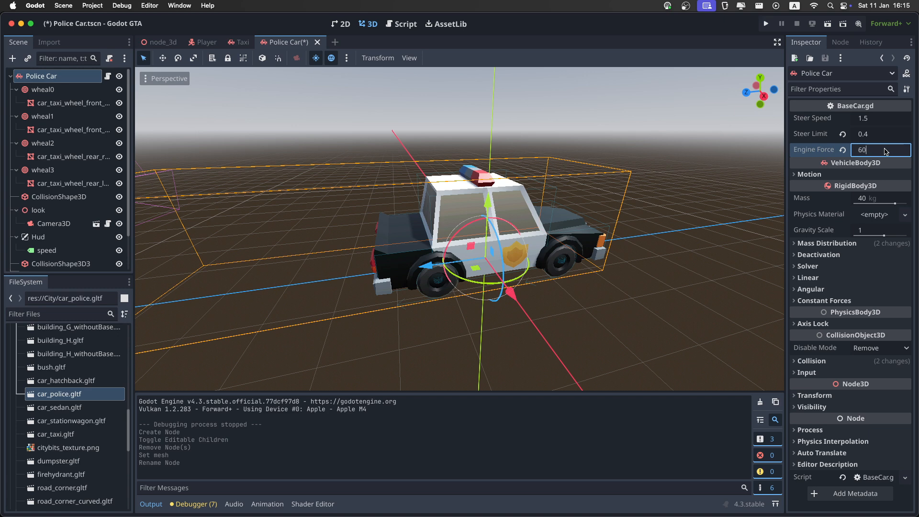
key(Return)
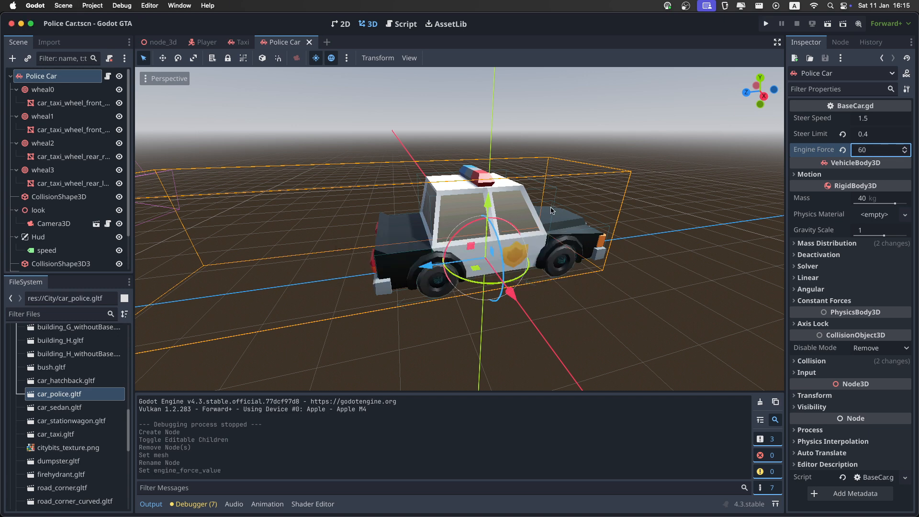
scroll(down, 3)
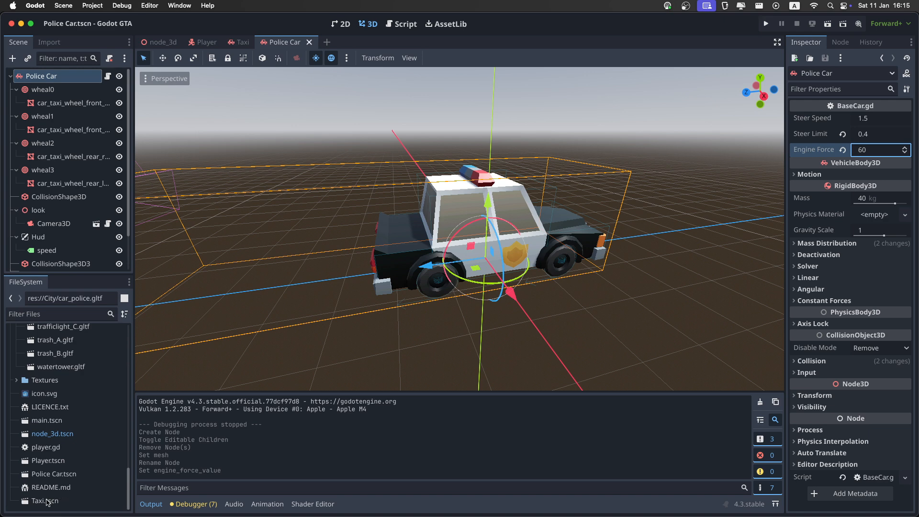
Step: Duplicate Taxi.tscn as Sedan.tscn, add the sedan model and delete the extra car_sedan2 node
click(44, 500)
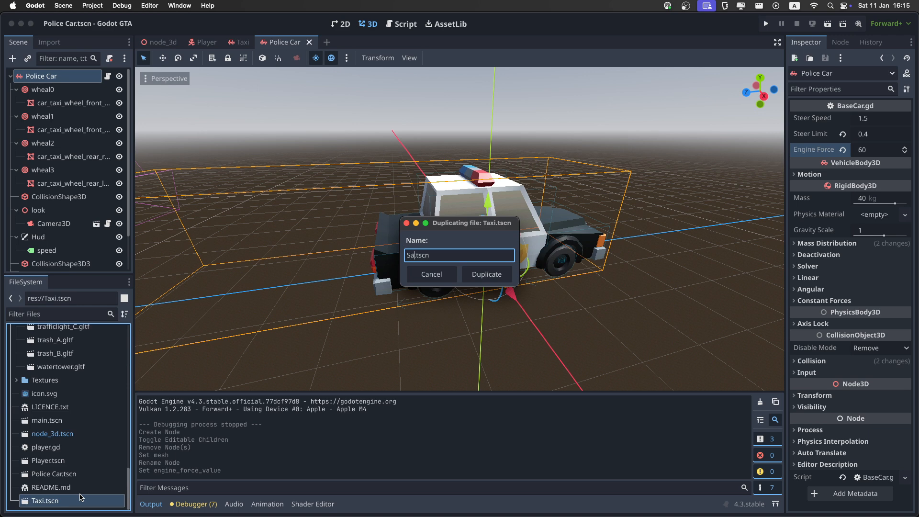
click(486, 274)
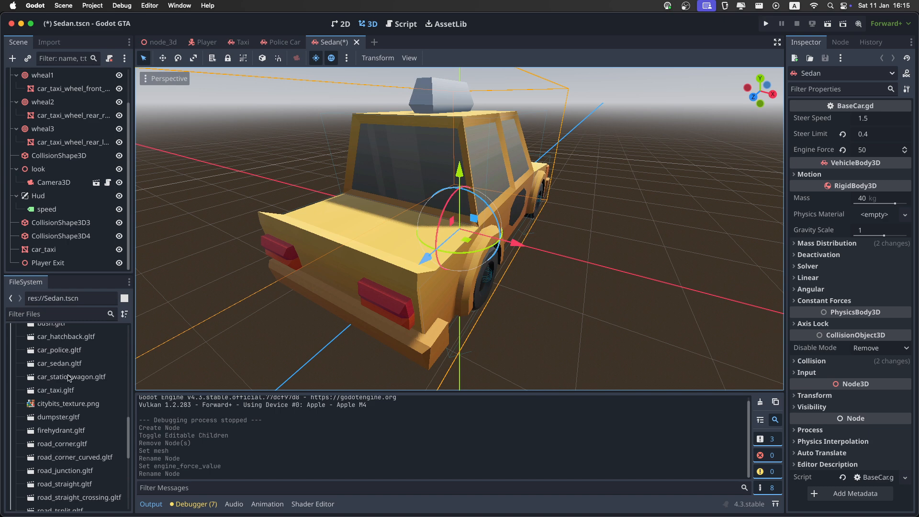
right_click(44, 263)
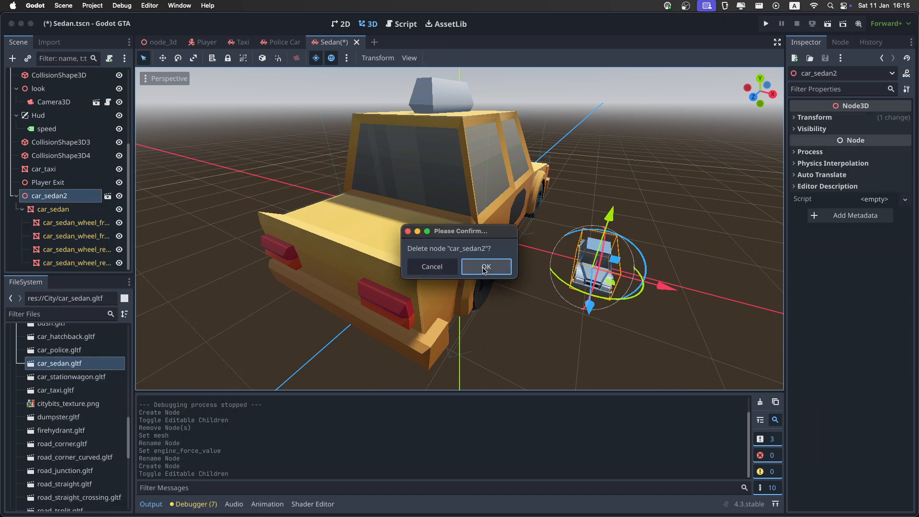
click(486, 267)
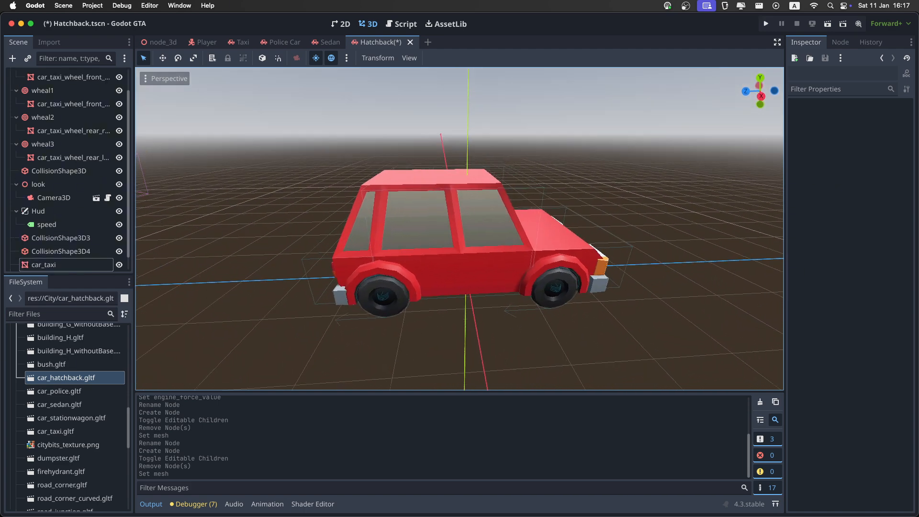
mouse_move(309, 261)
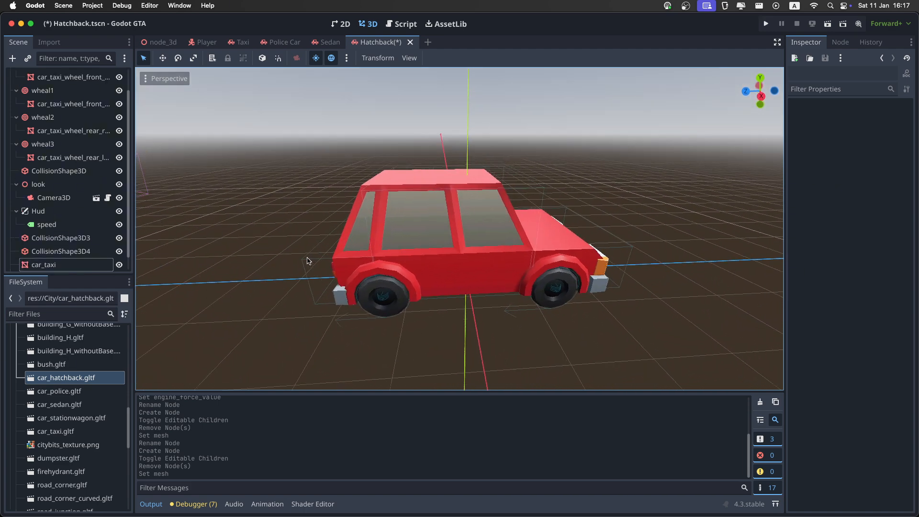
Step: Delete CollisionShape3D4, fit the Hatchback's box collision, save, and start duplicating Hatchback.tscn
click(61, 251)
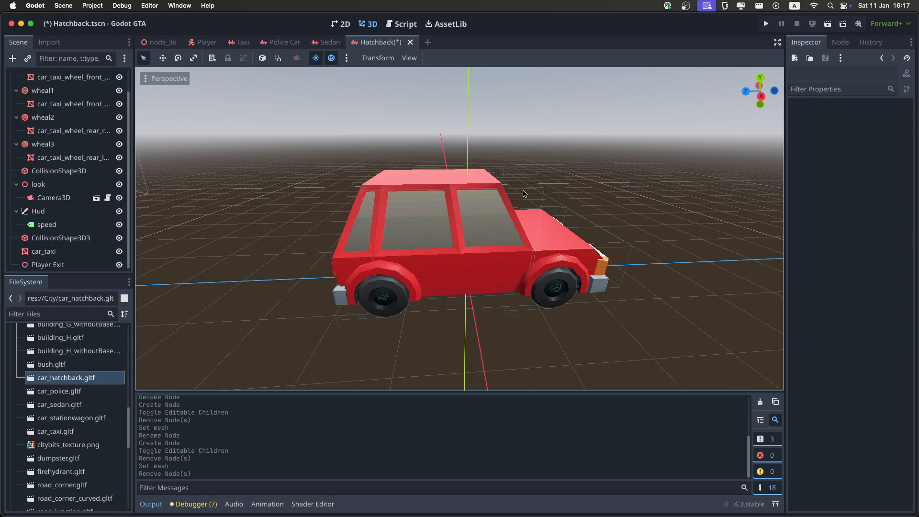
click(60, 171)
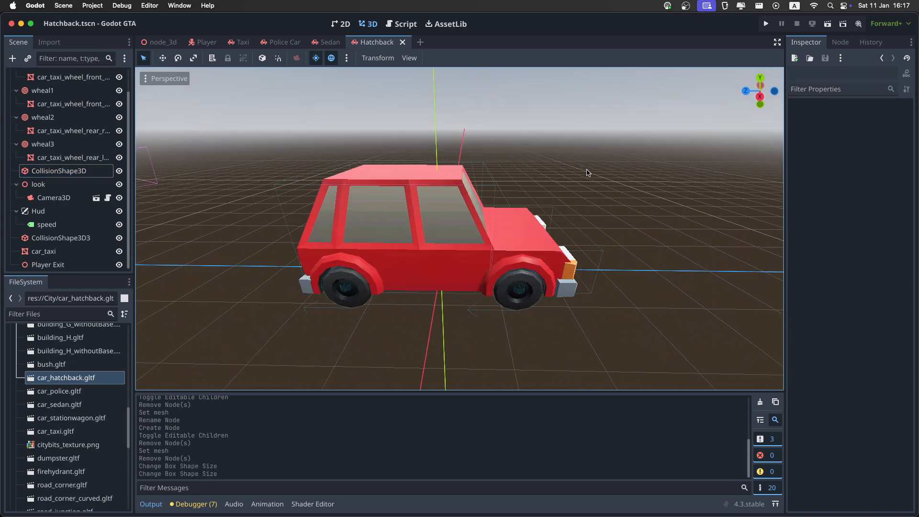
click(55, 366)
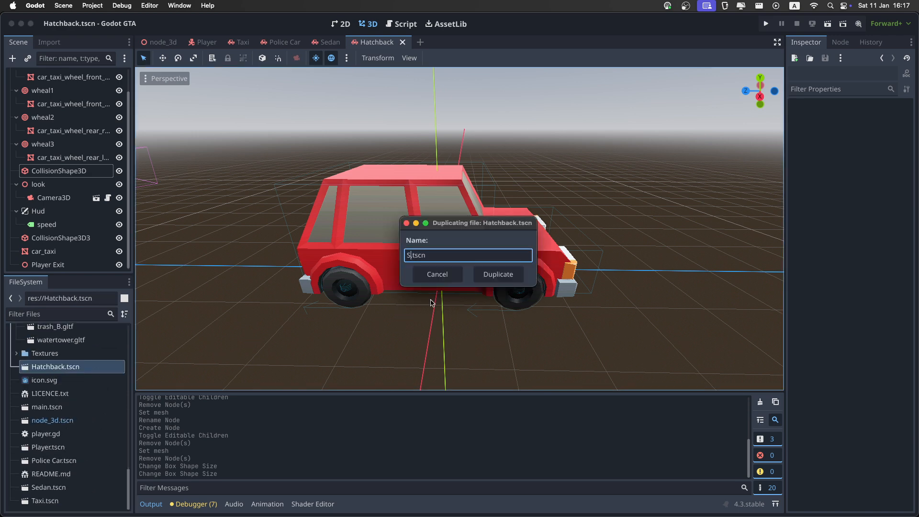
Step: Create Stationwagon.tscn with the wagon model, resize its CollisionShape3D to fit, and return to the city scene
click(497, 274)
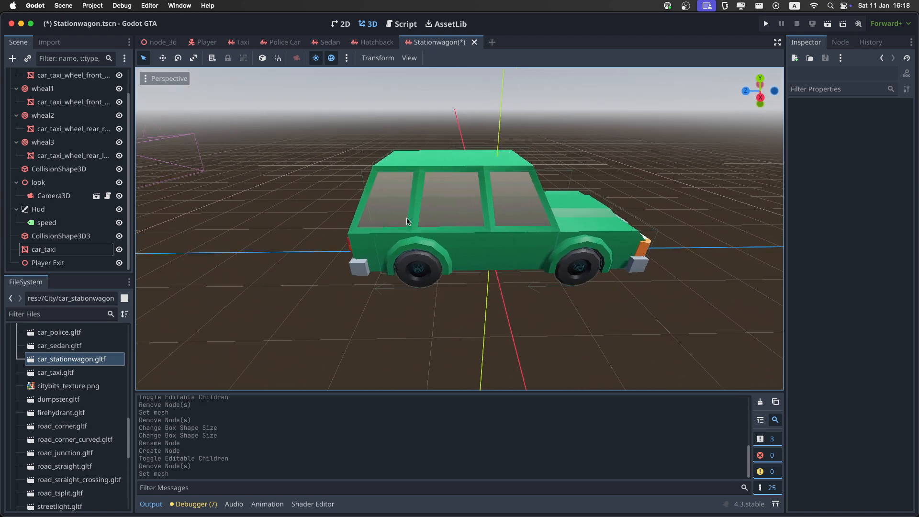
mouse_move(375, 218)
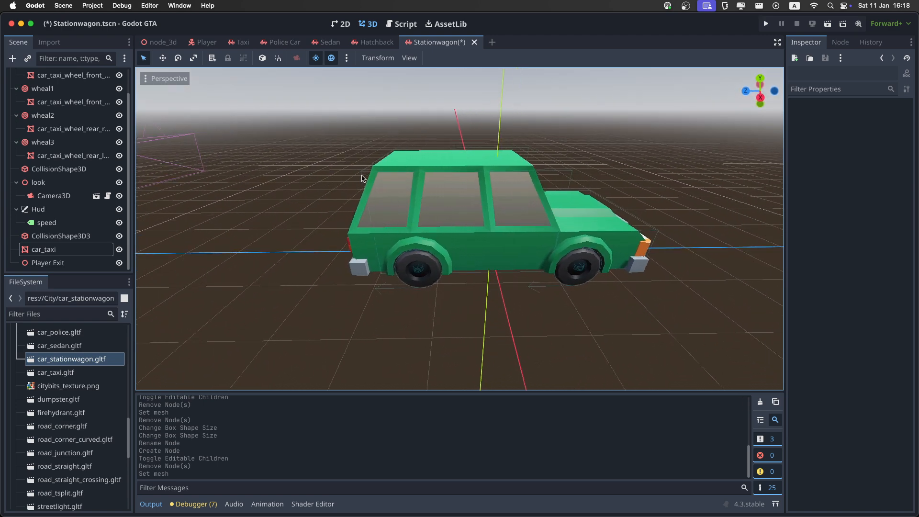
click(59, 169)
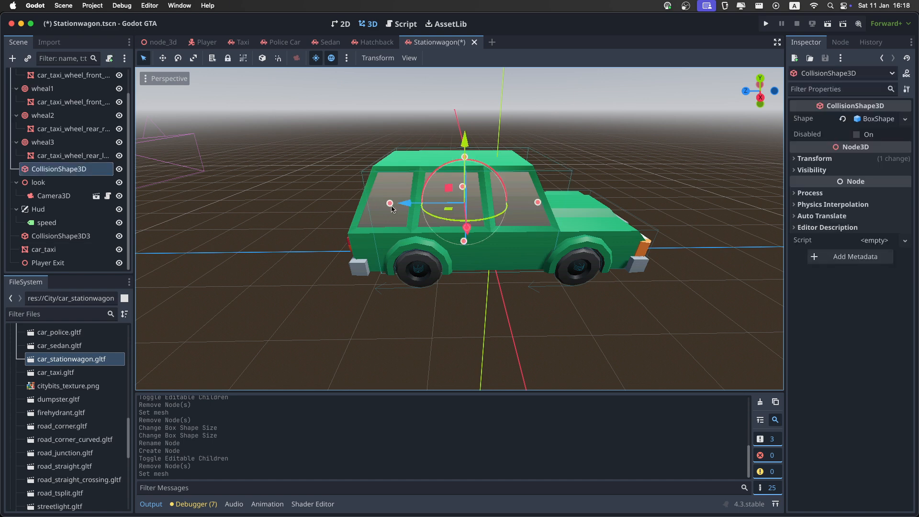
drag(389, 204, 369, 201)
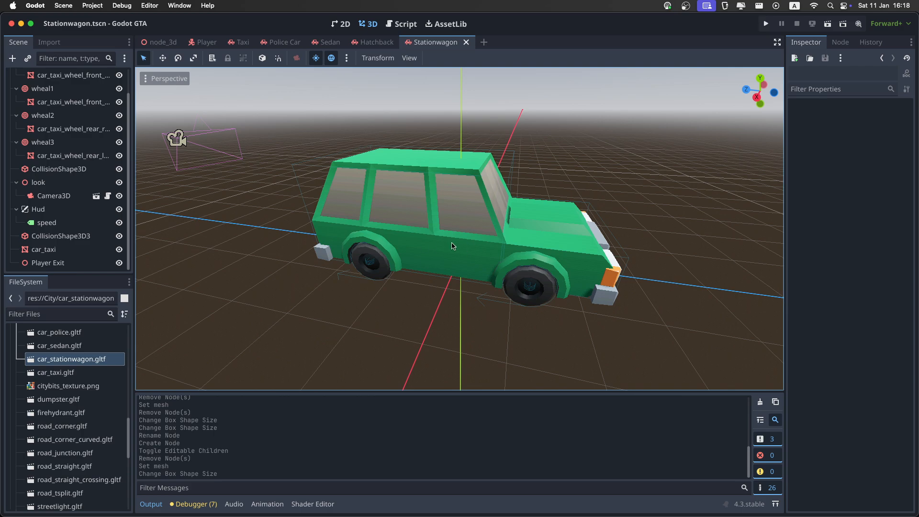
click(163, 41)
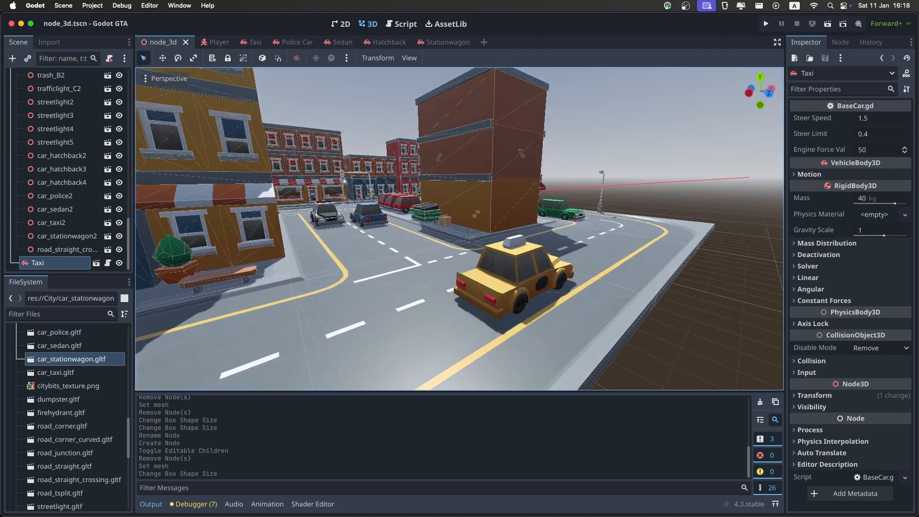
Step: Delete the static car_police2 model and place a Police Car scene instance on the street with rotation 18
click(52, 222)
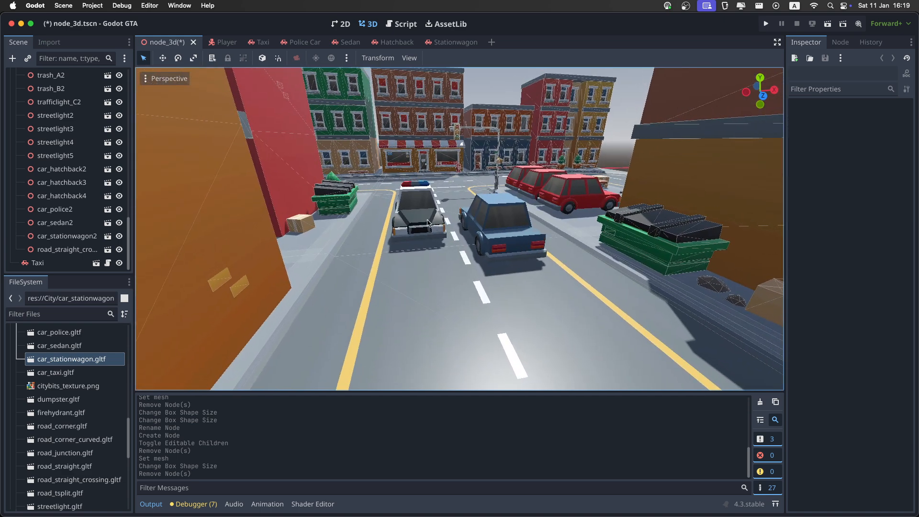
click(416, 217)
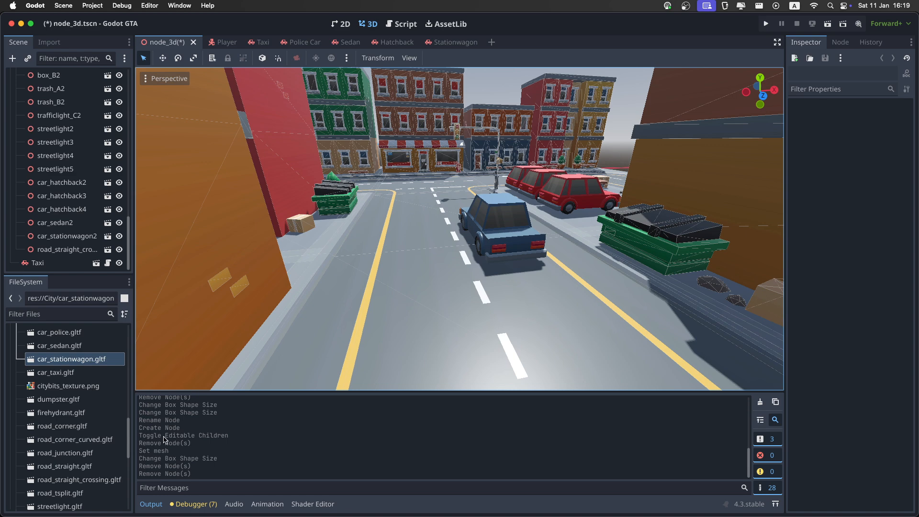
scroll(down, 3)
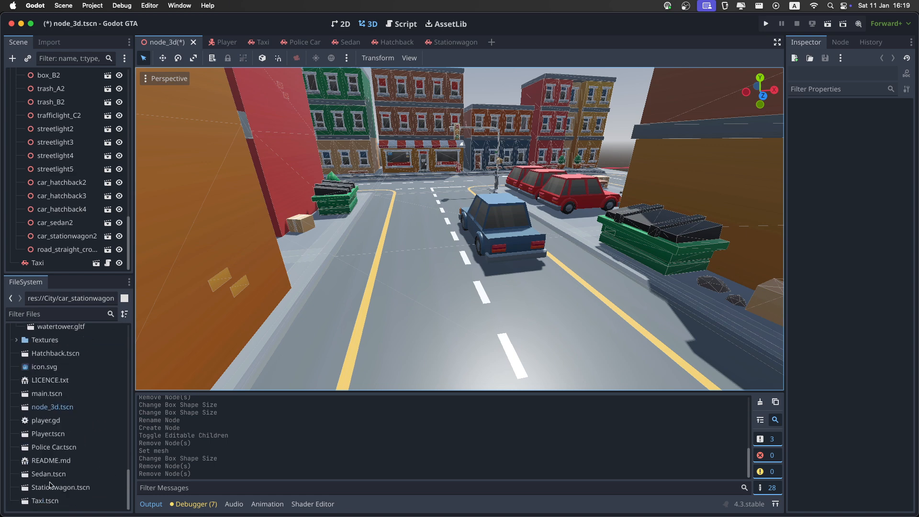
drag(53, 447, 416, 222)
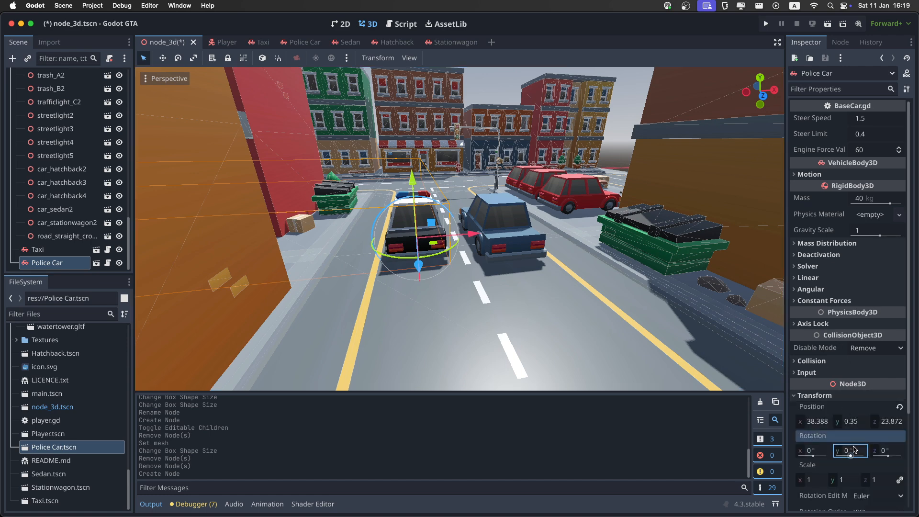
text(18)
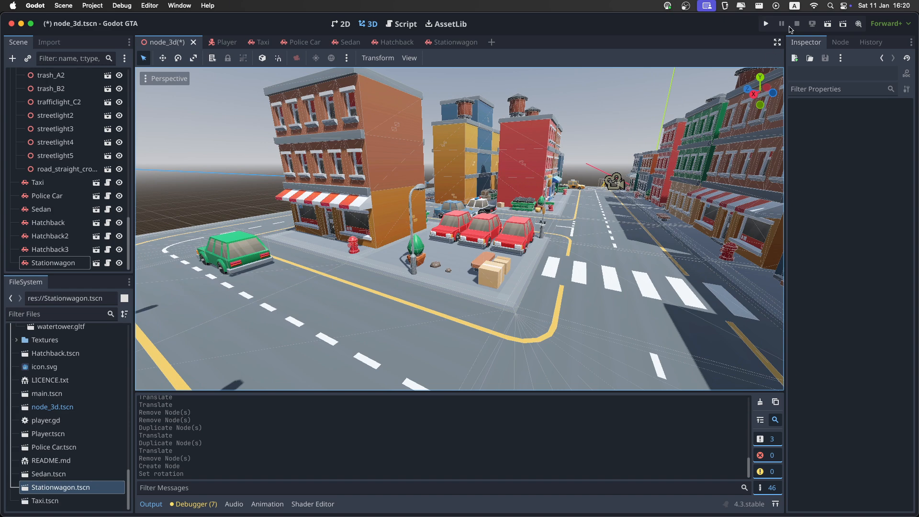
Step: Save the city scene, run the project, walk to a red hatchback and drive it with E
key(cmd+s)
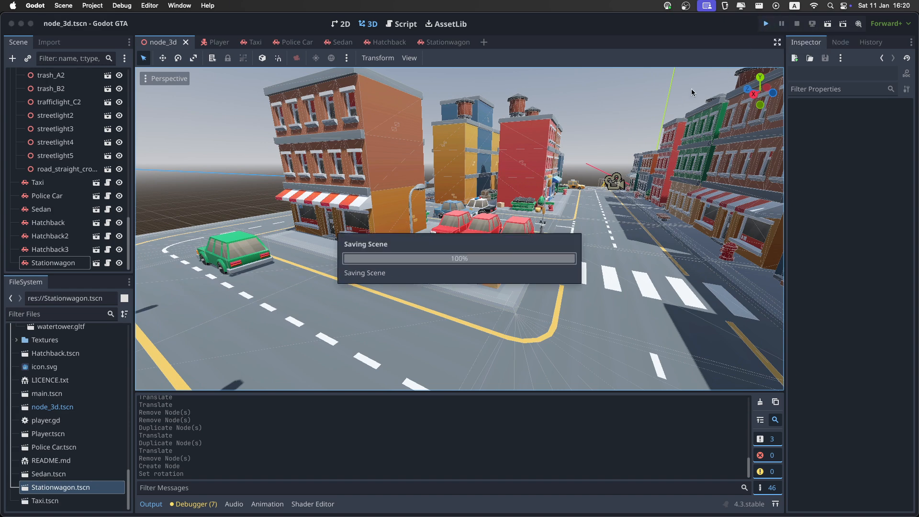
click(765, 23)
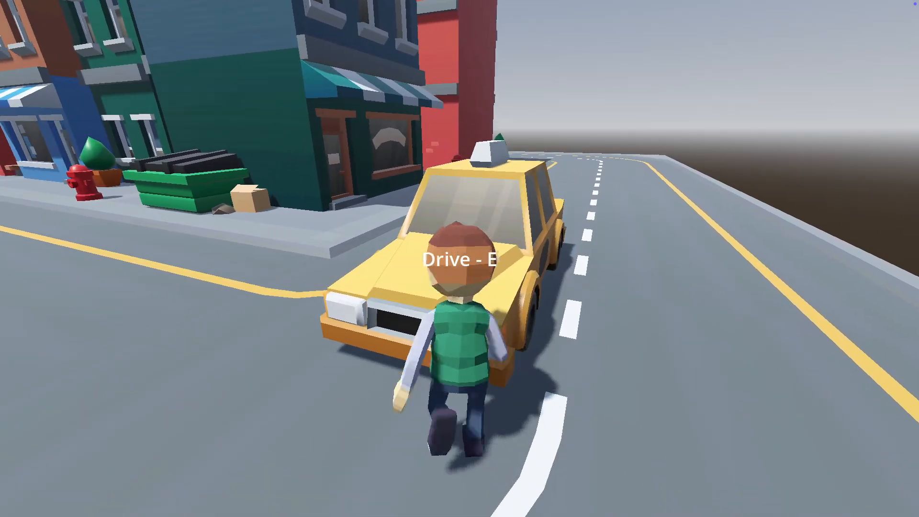
key(e)
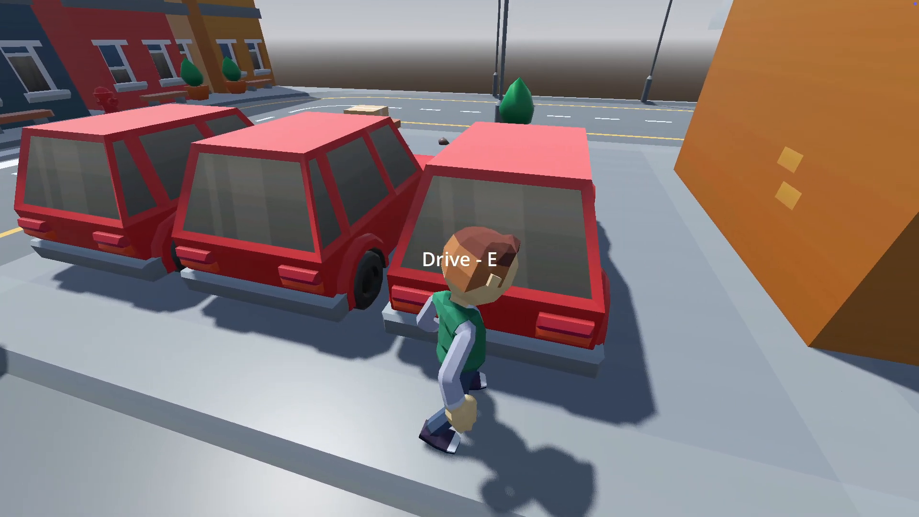
key(e)
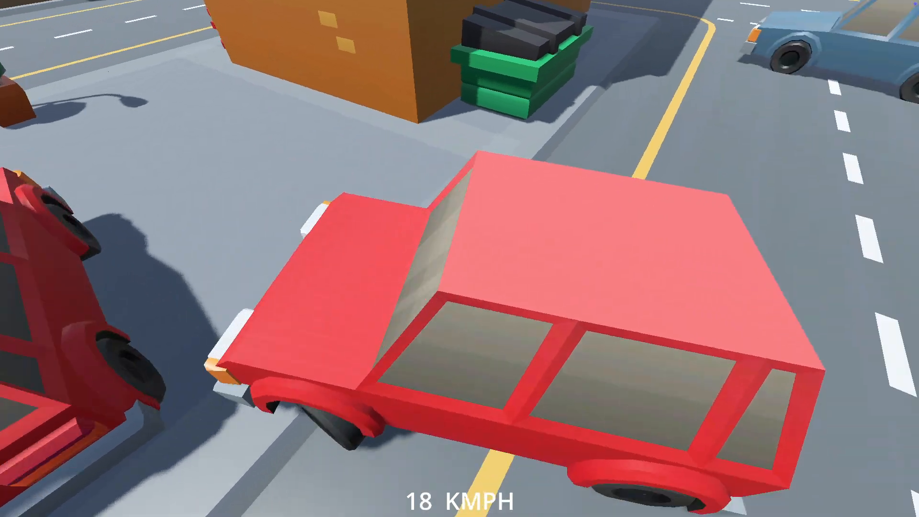